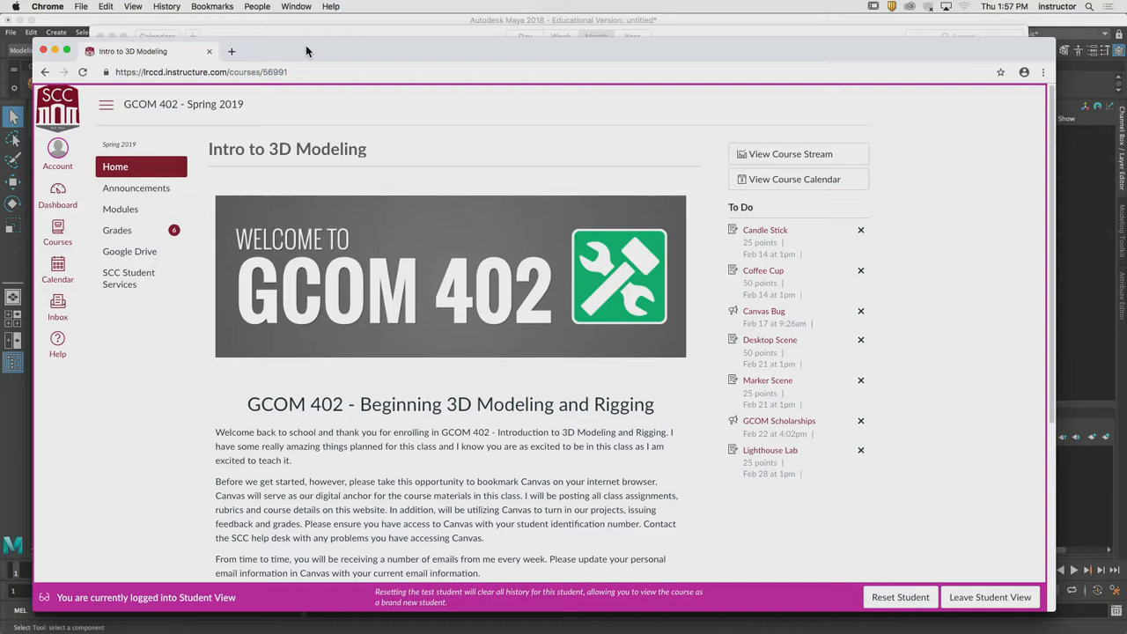
pyautogui.moveTo(300, 273)
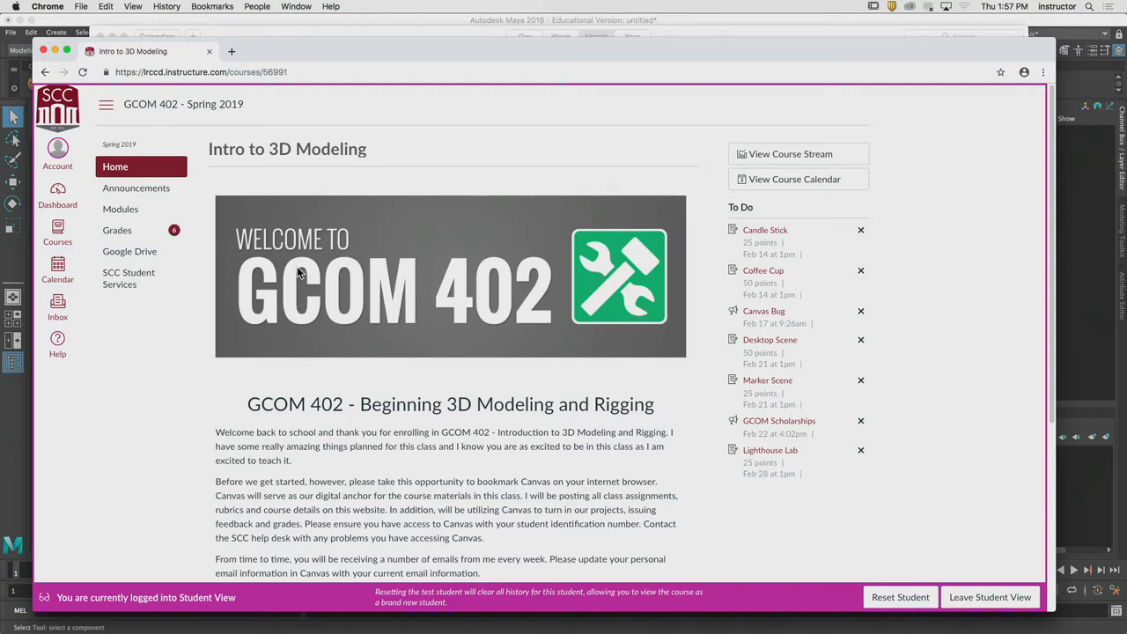
# - Open the Week 06 Medicine Bottle lab assignment from the course Modules
pyautogui.click(120, 208)
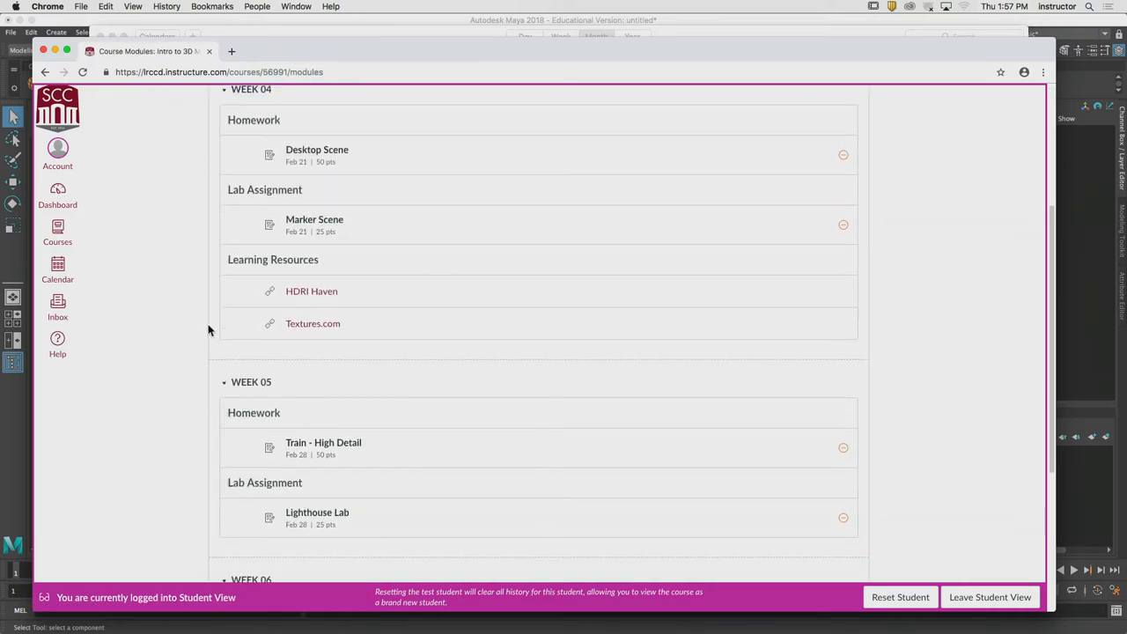
pyautogui.scroll(-3)
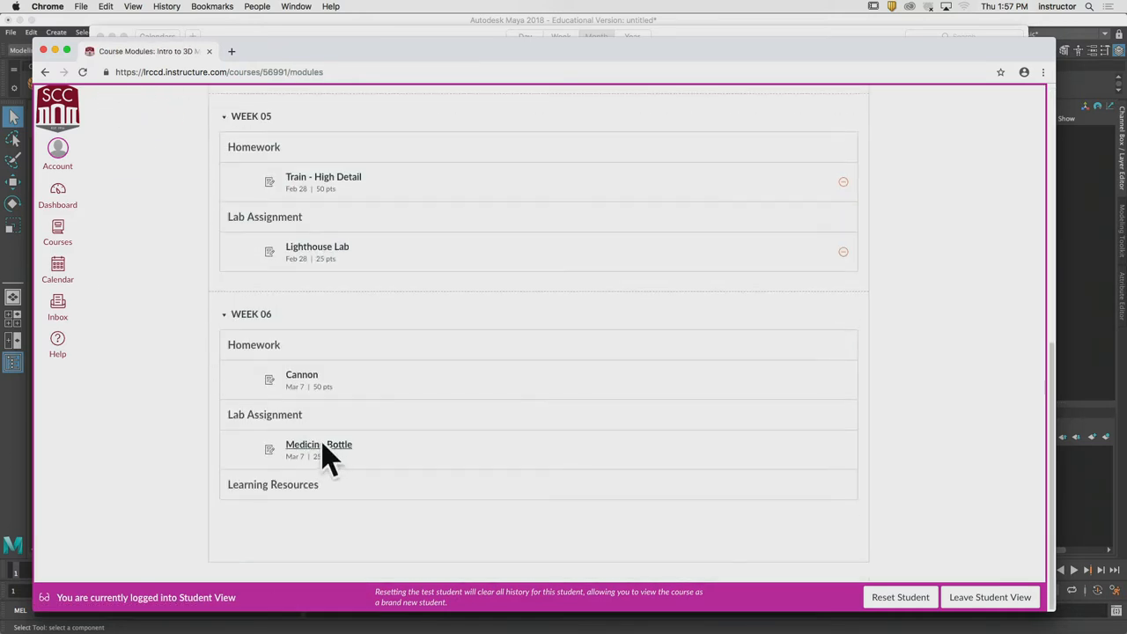
pyautogui.click(319, 444)
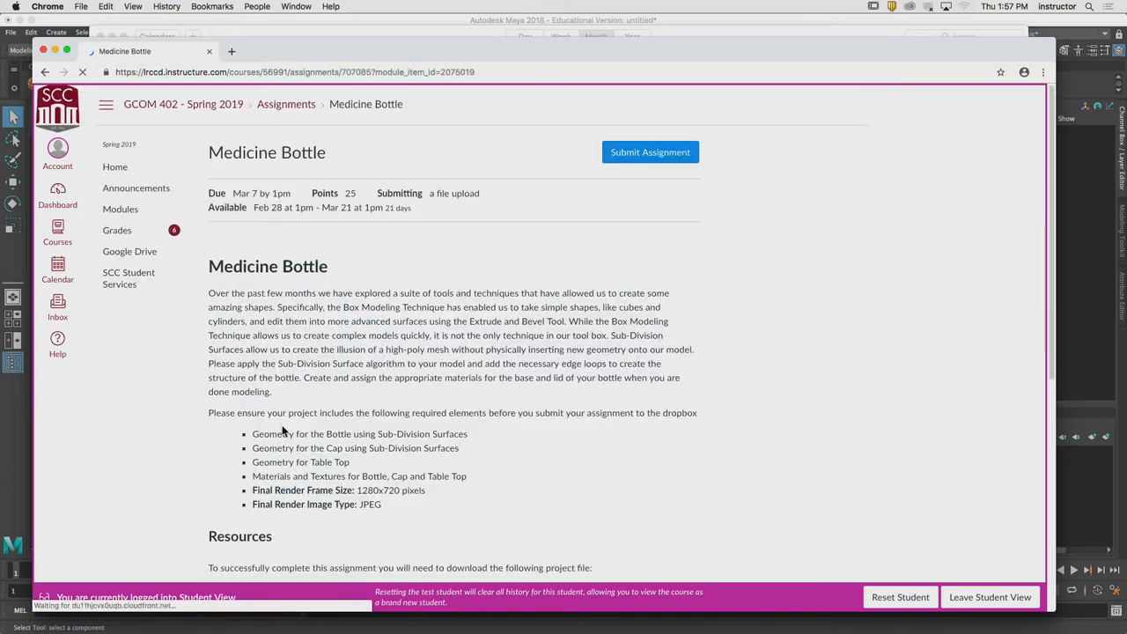
pyautogui.scroll(-3)
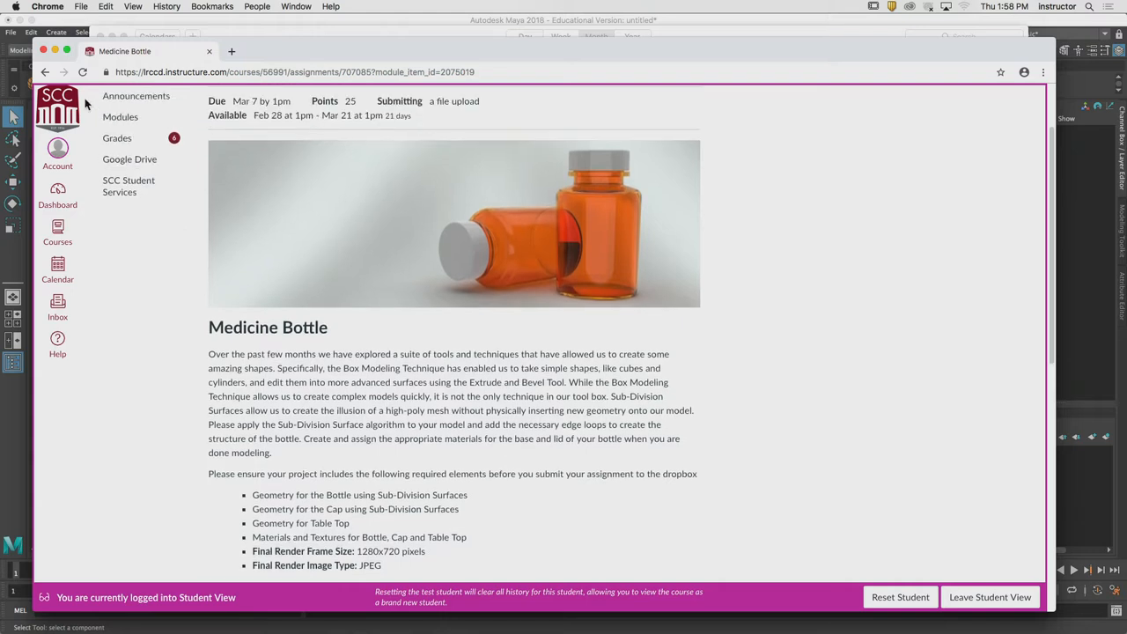
# - Return to Modules and open the Week 06 Cannon homework assignment
pyautogui.click(121, 116)
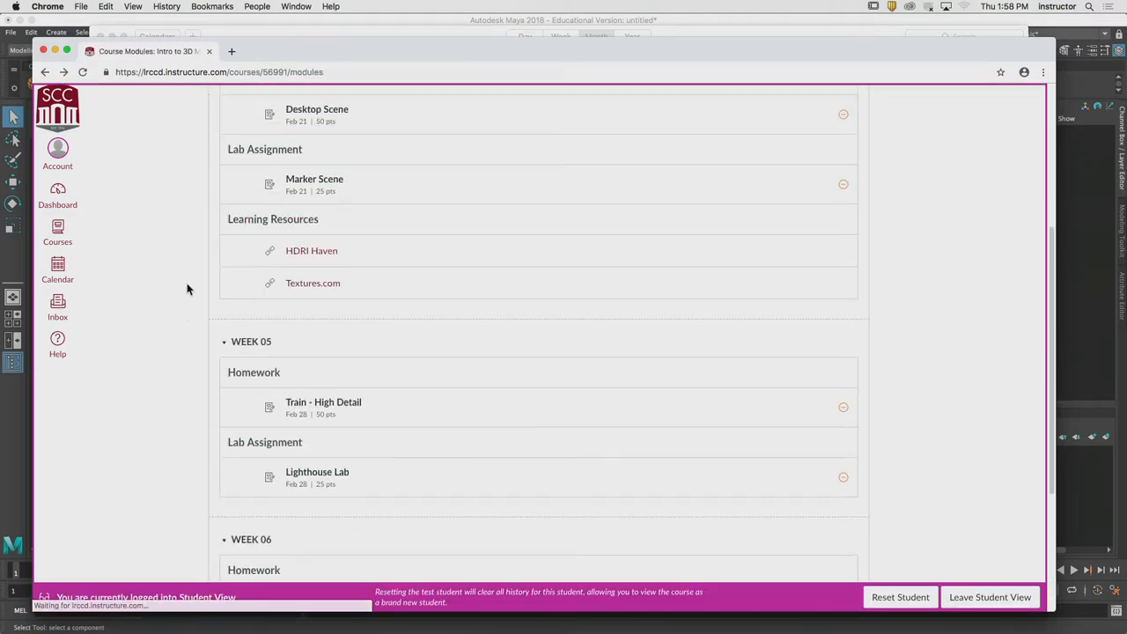
pyautogui.scroll(-3)
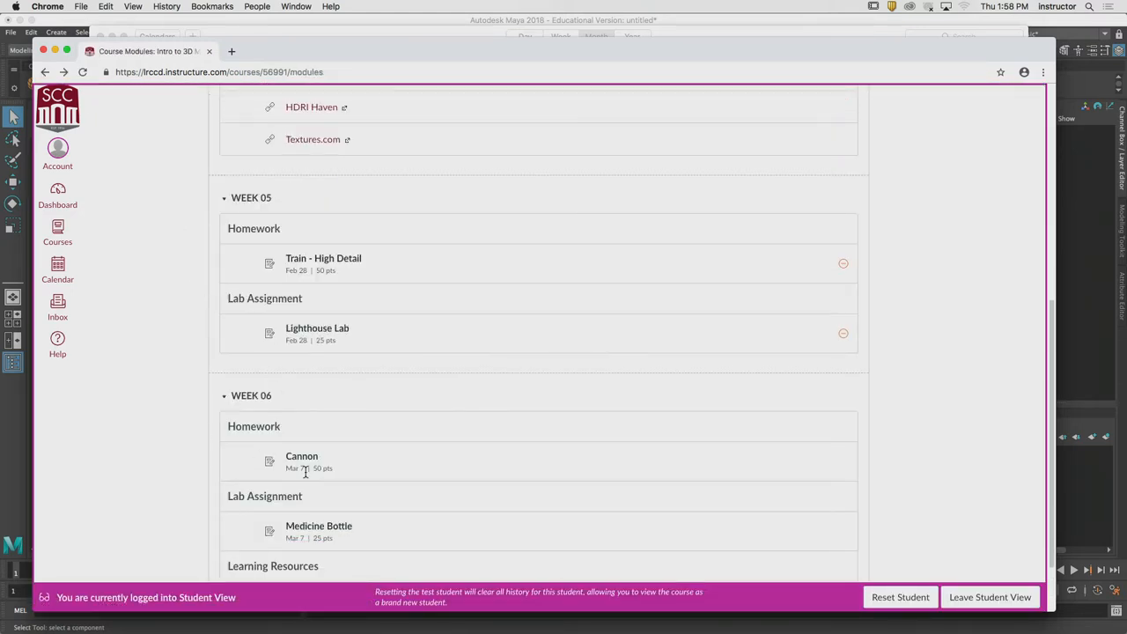
pyautogui.click(301, 457)
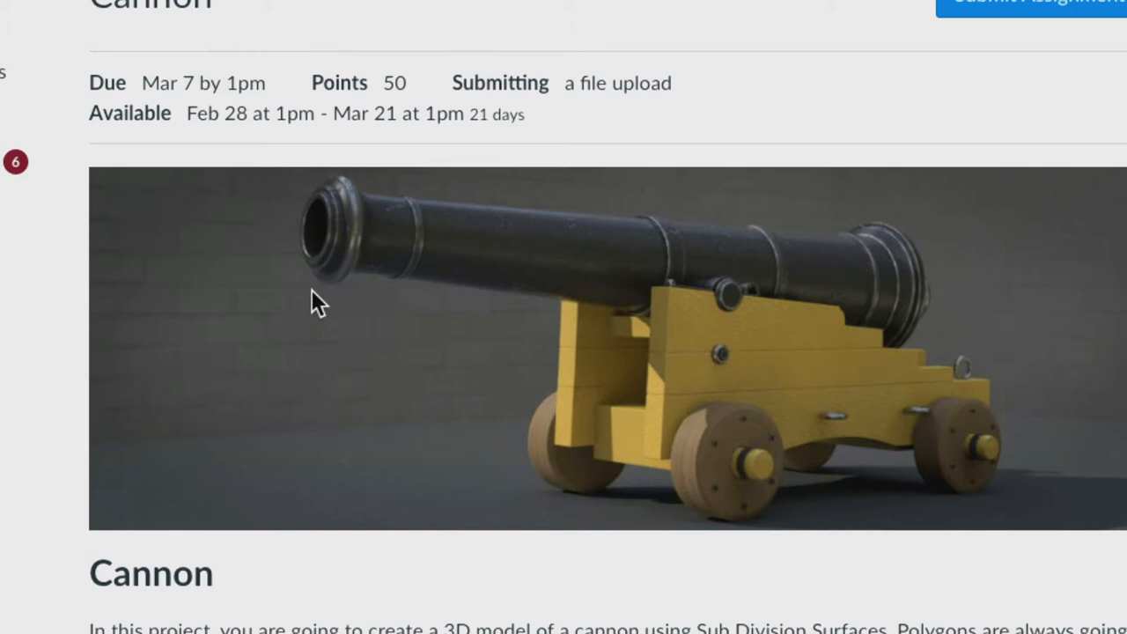
pyautogui.moveTo(343, 317)
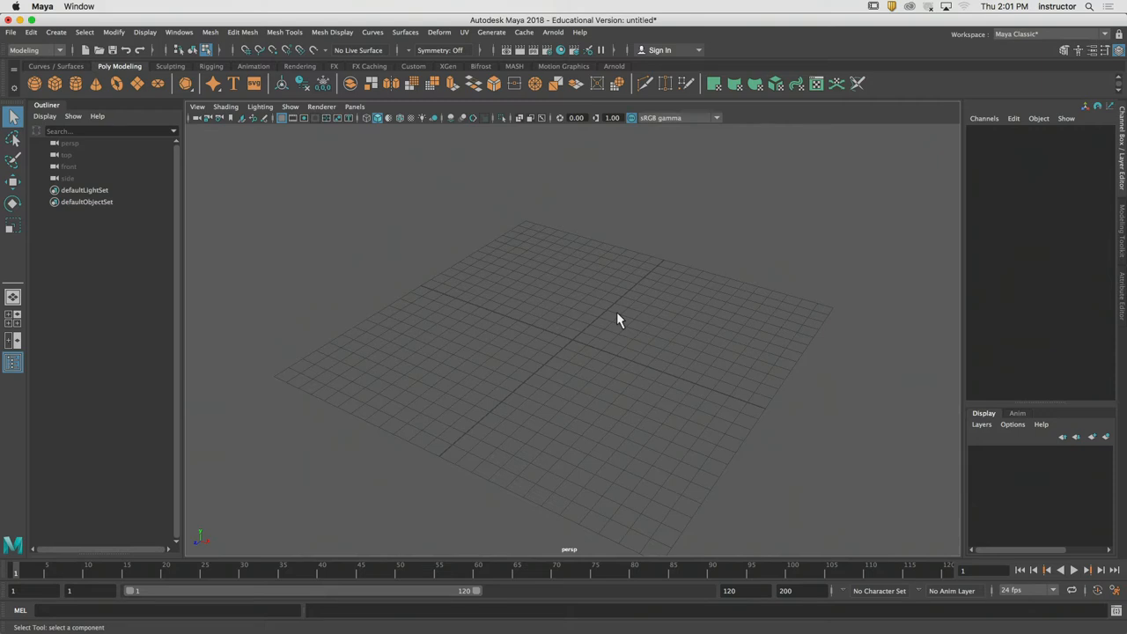
pyautogui.moveTo(76, 83)
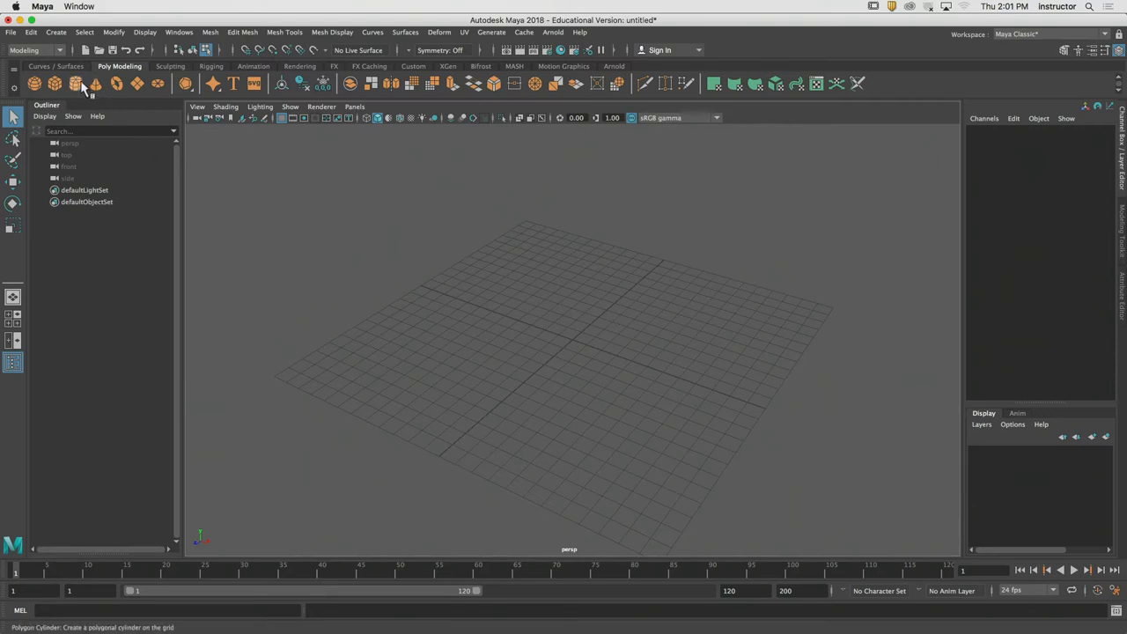
# - Create a polygon cylinder and set polyCylinder1 Subdivisions Axis to 8
pyautogui.click(75, 83)
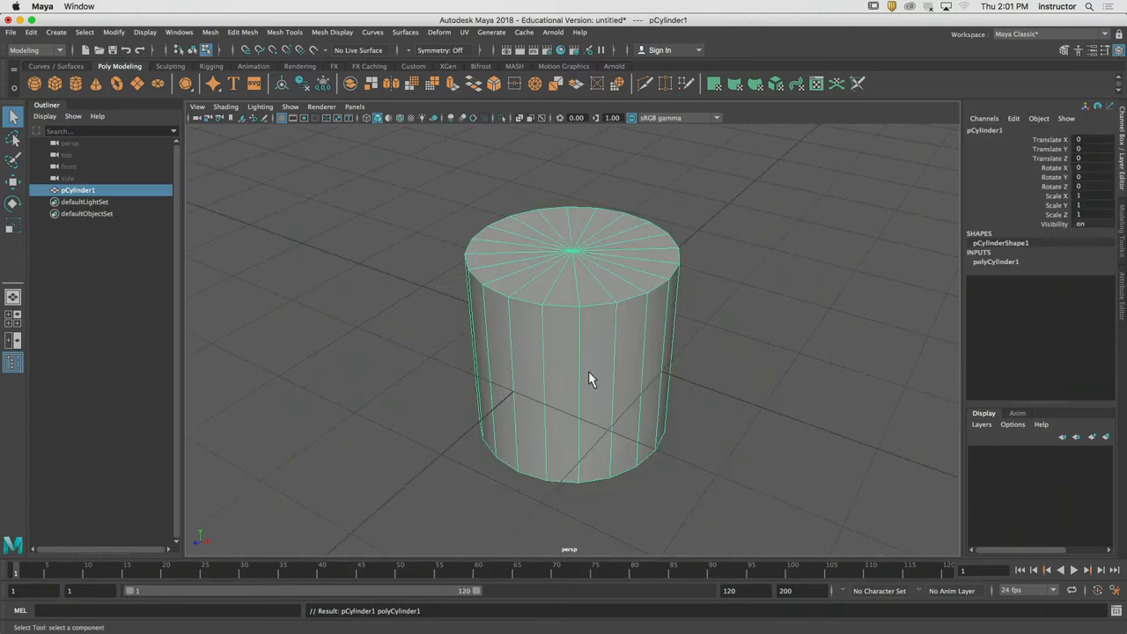
pyautogui.moveTo(590, 379); pyautogui.dragTo(647, 342)
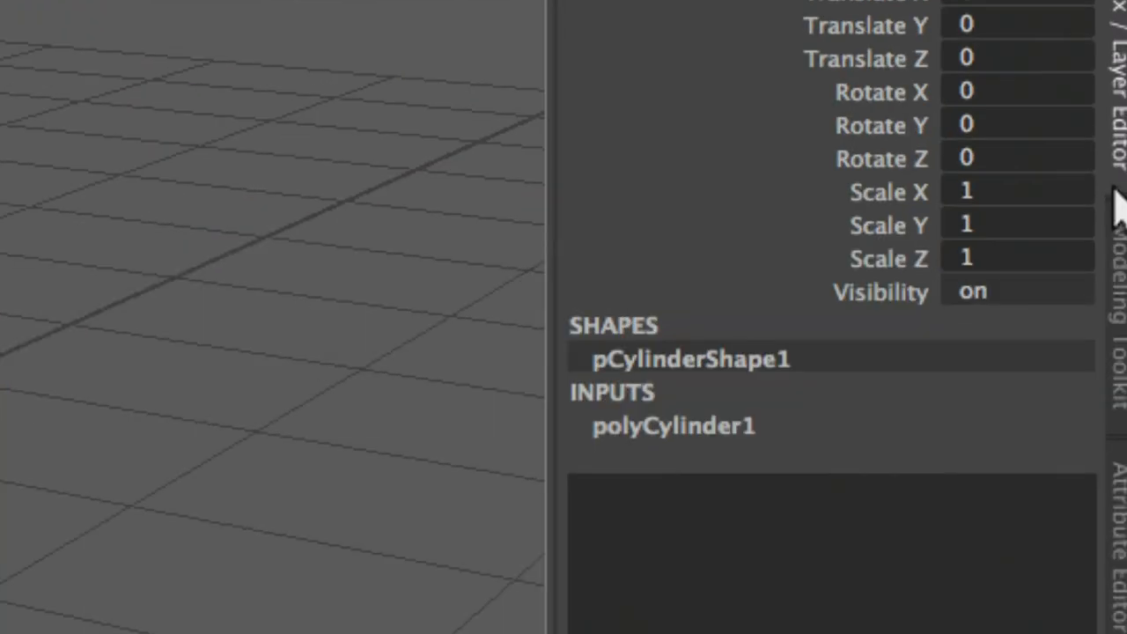
pyautogui.click(674, 425)
pyautogui.write('8')
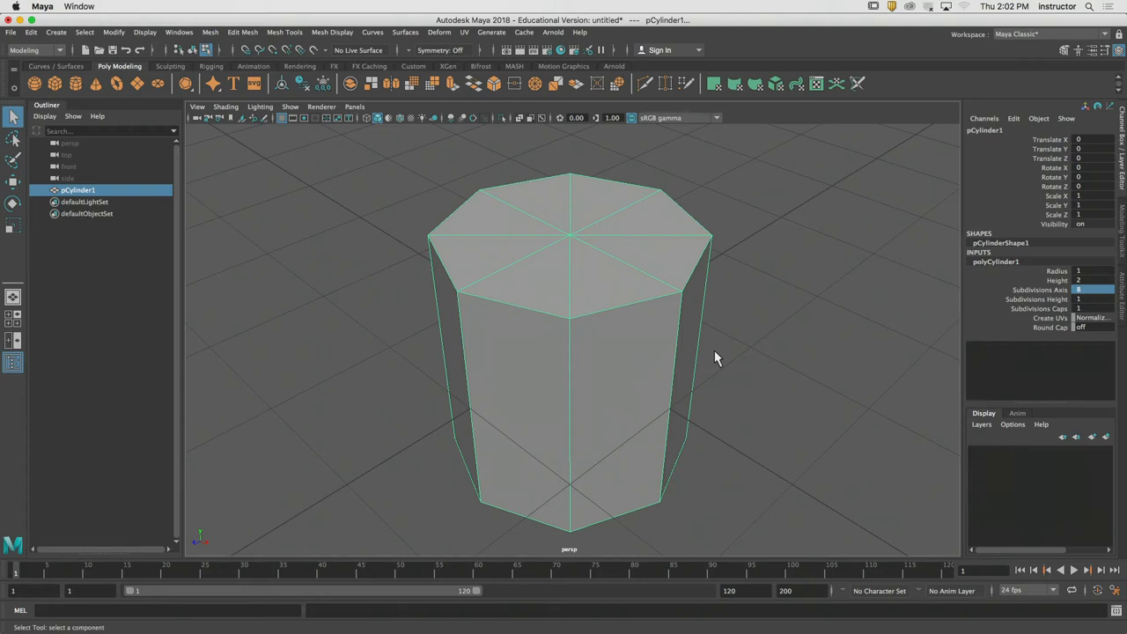
pyautogui.moveTo(711, 357)
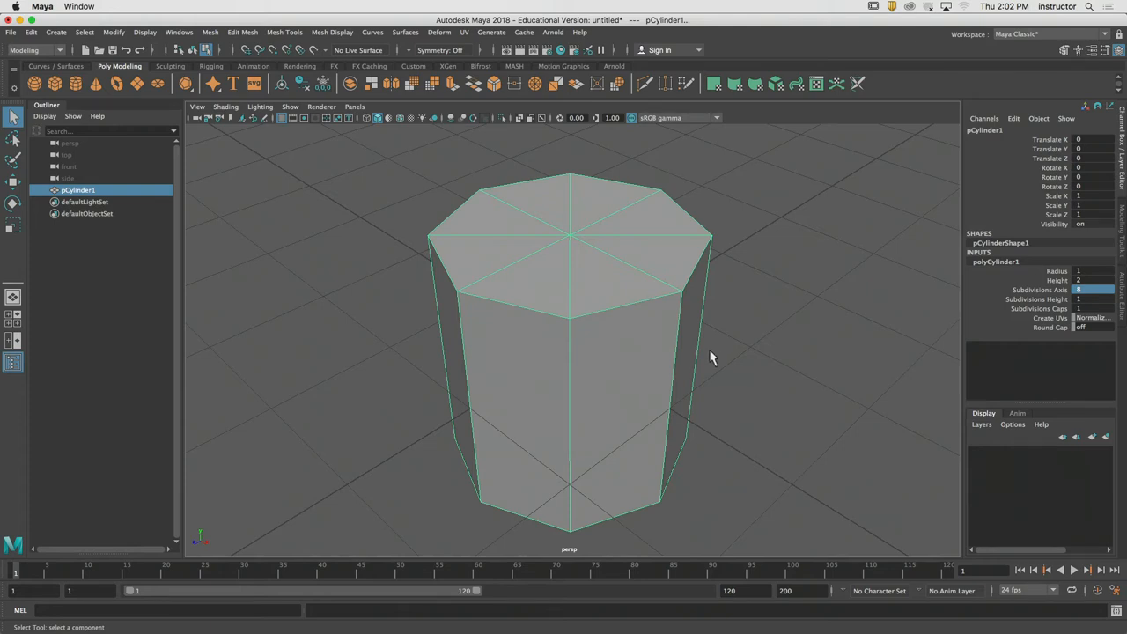
# - Delete the octagonal cylinder's top cap face to leave an open tube
pyautogui.moveTo(712, 358); pyautogui.dragTo(657, 332)
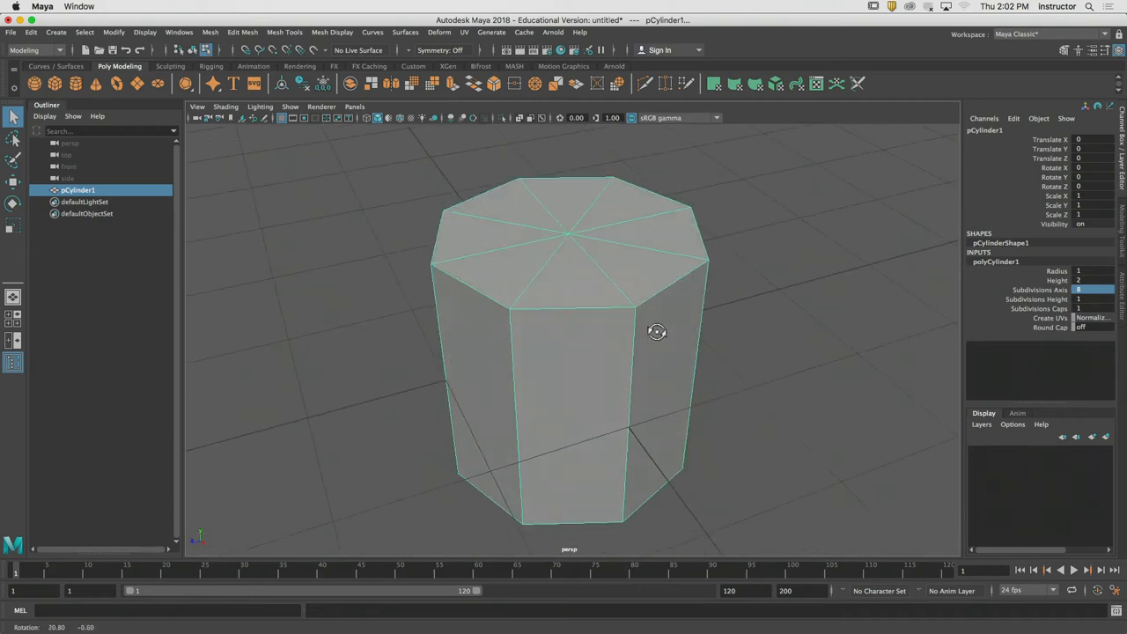
pyautogui.moveTo(657, 332); pyautogui.dragTo(586, 308)
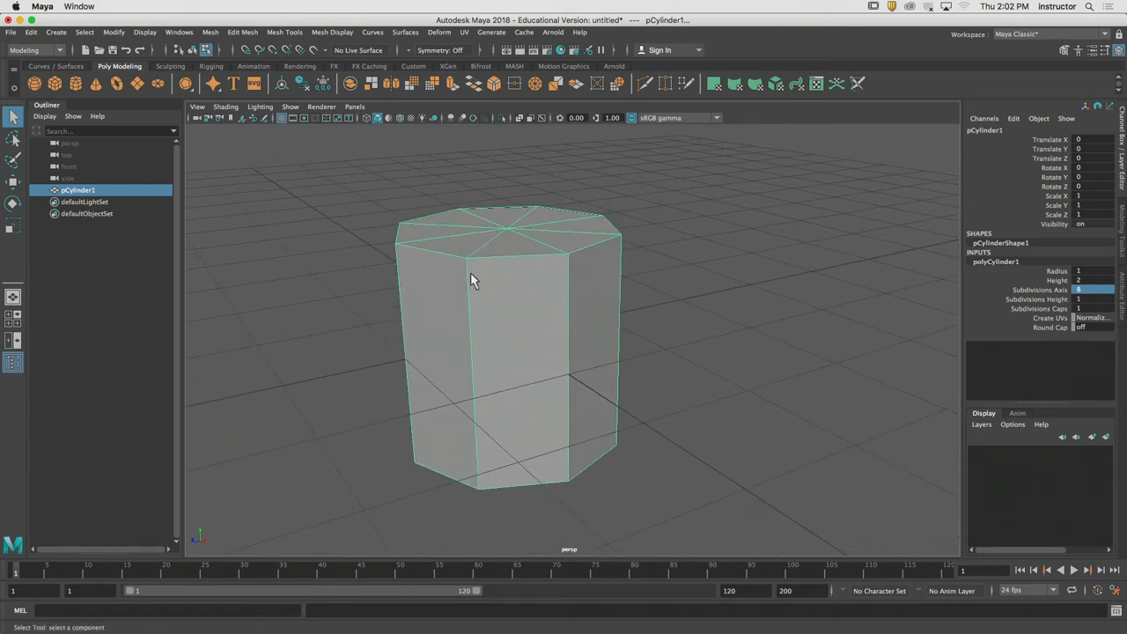
pyautogui.click(1067, 147)
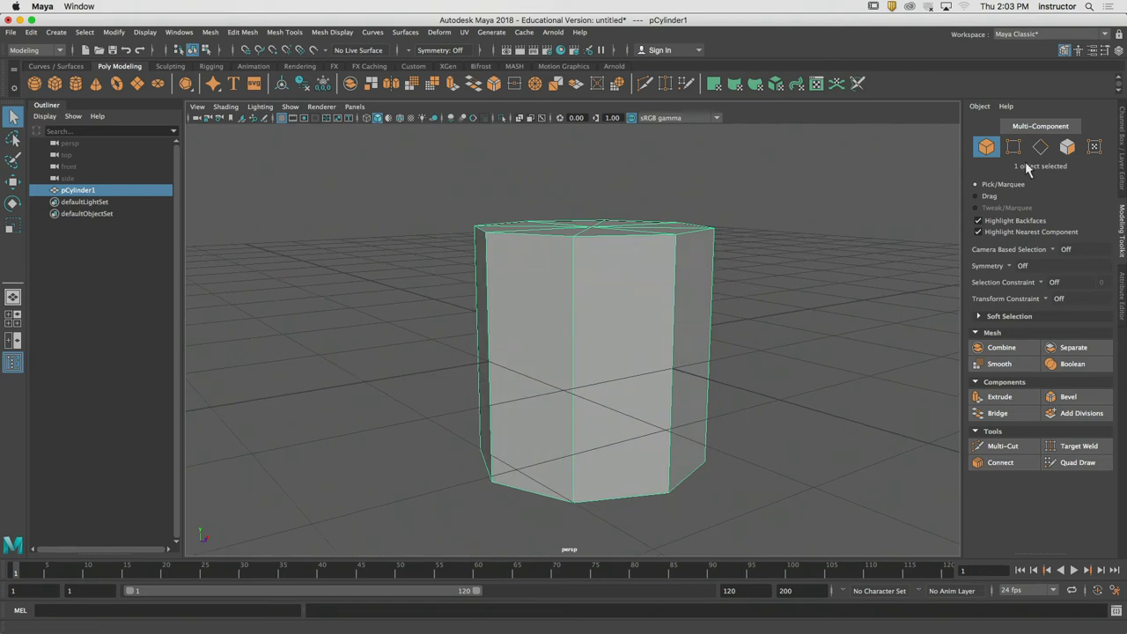
pyautogui.moveTo(414, 289); pyautogui.dragTo(753, 342)
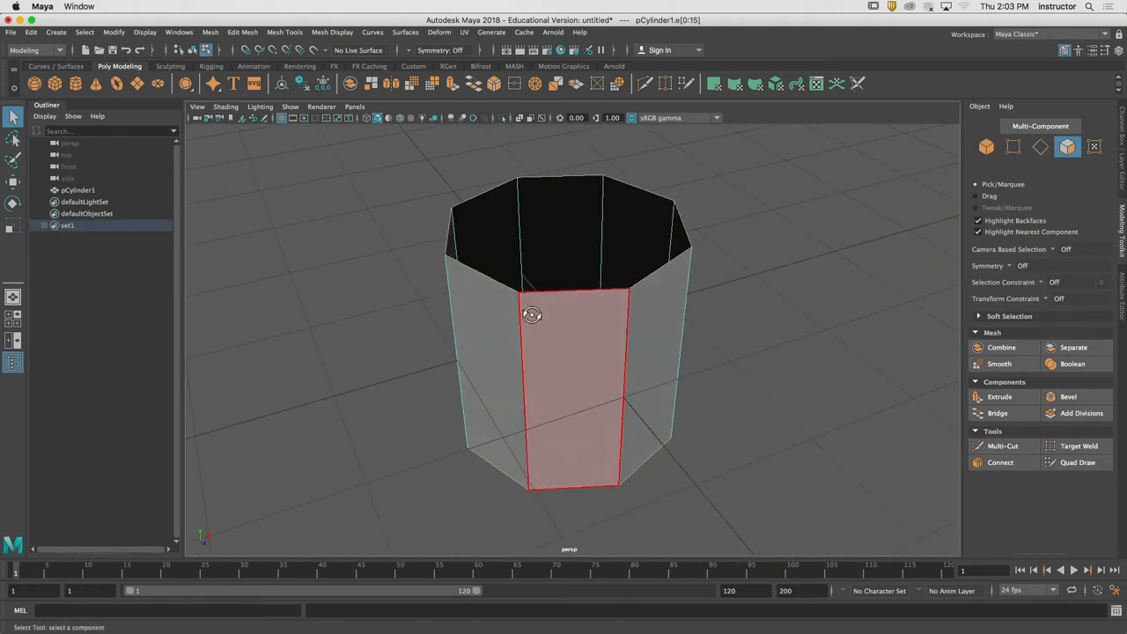
pyautogui.click(376, 304)
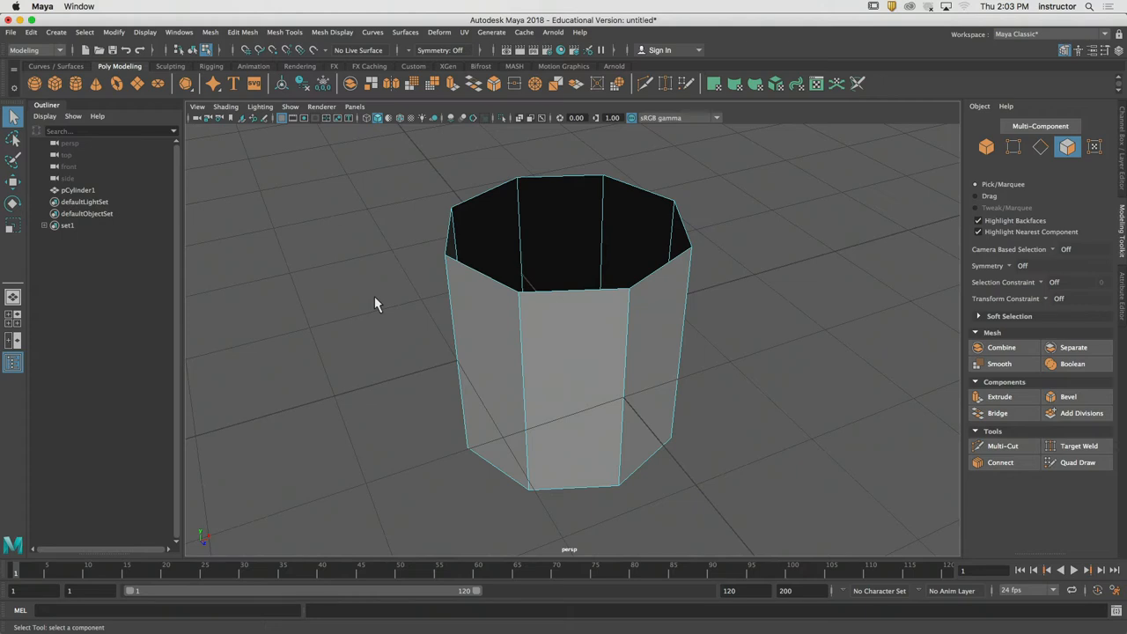
pyautogui.moveTo(307, 156)
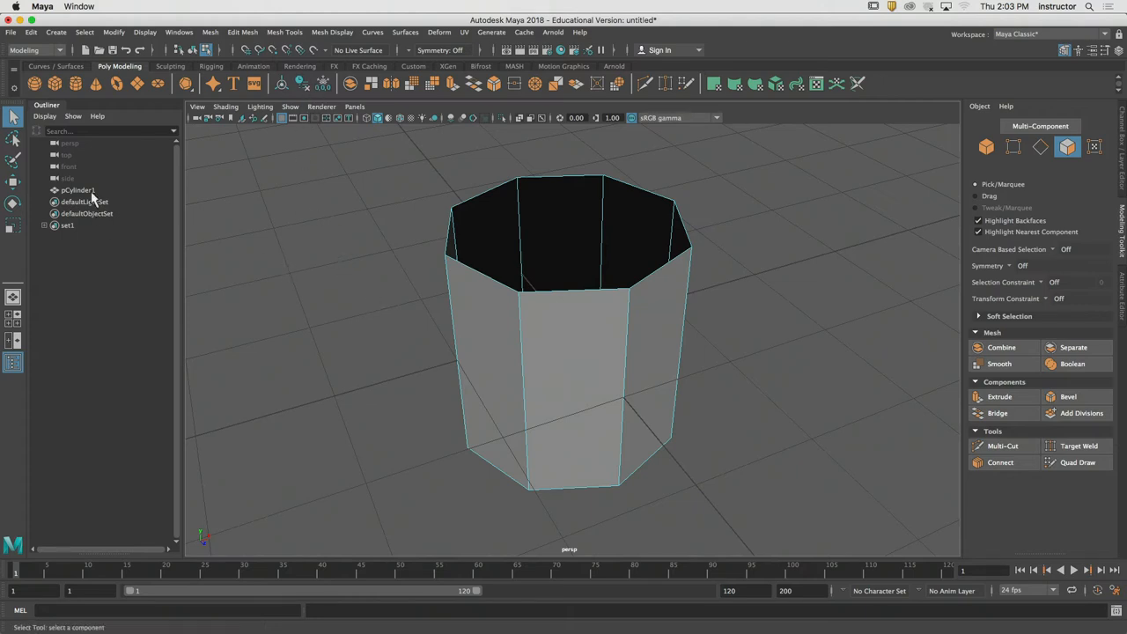
# - Duplicate the open cylinder as pCylinder2, offset it along X, and reselect the original
pyautogui.click(77, 191)
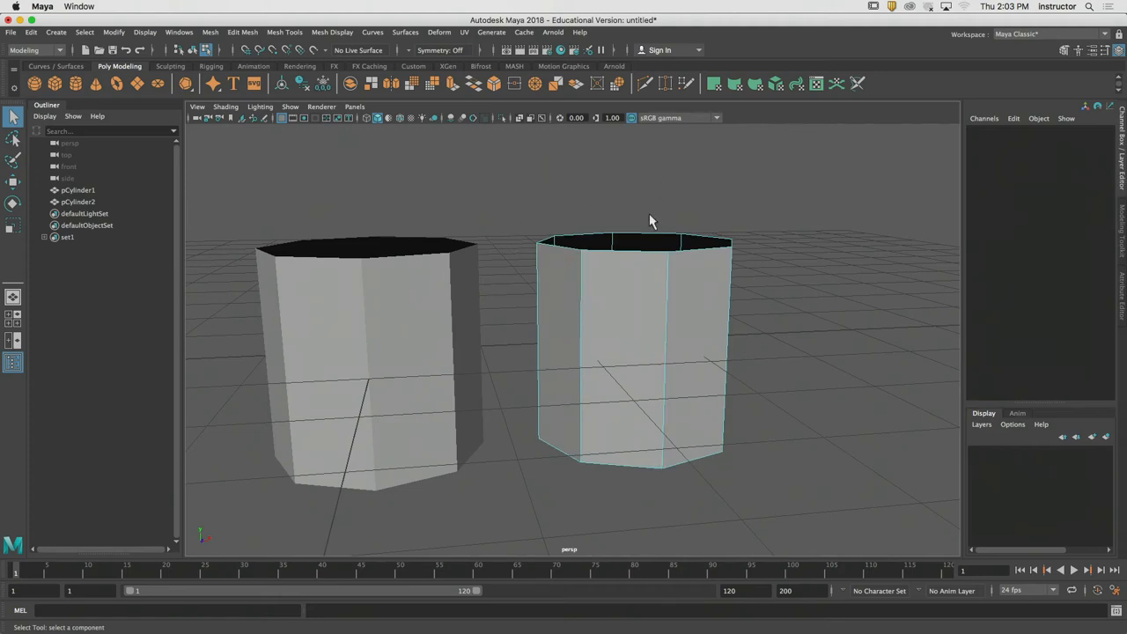
pyautogui.click(78, 201)
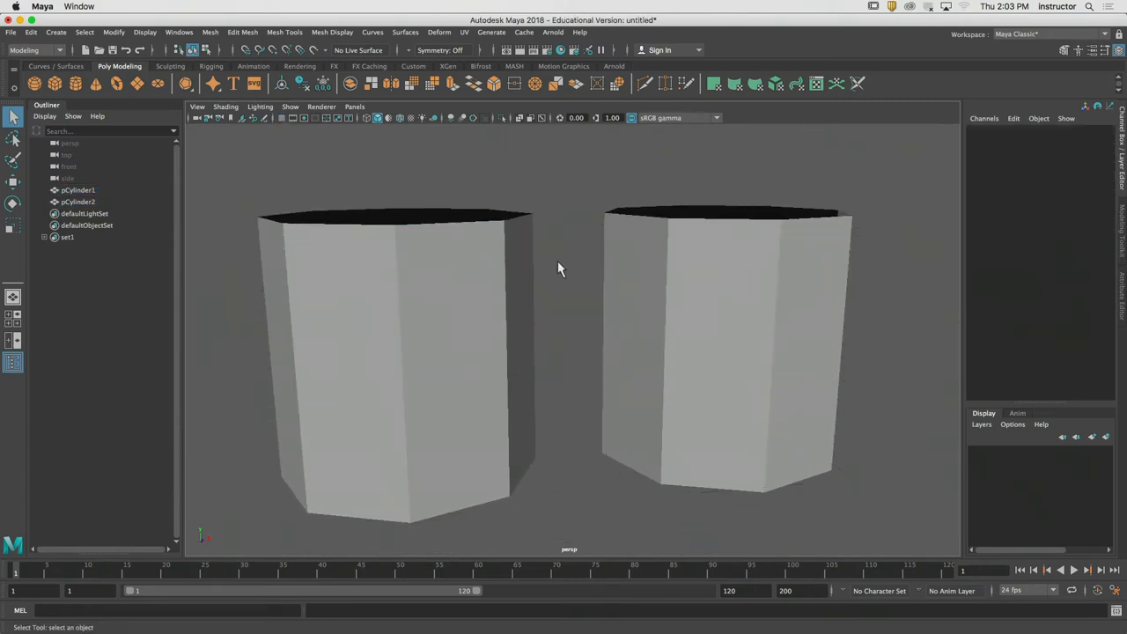
pyautogui.click(396, 352)
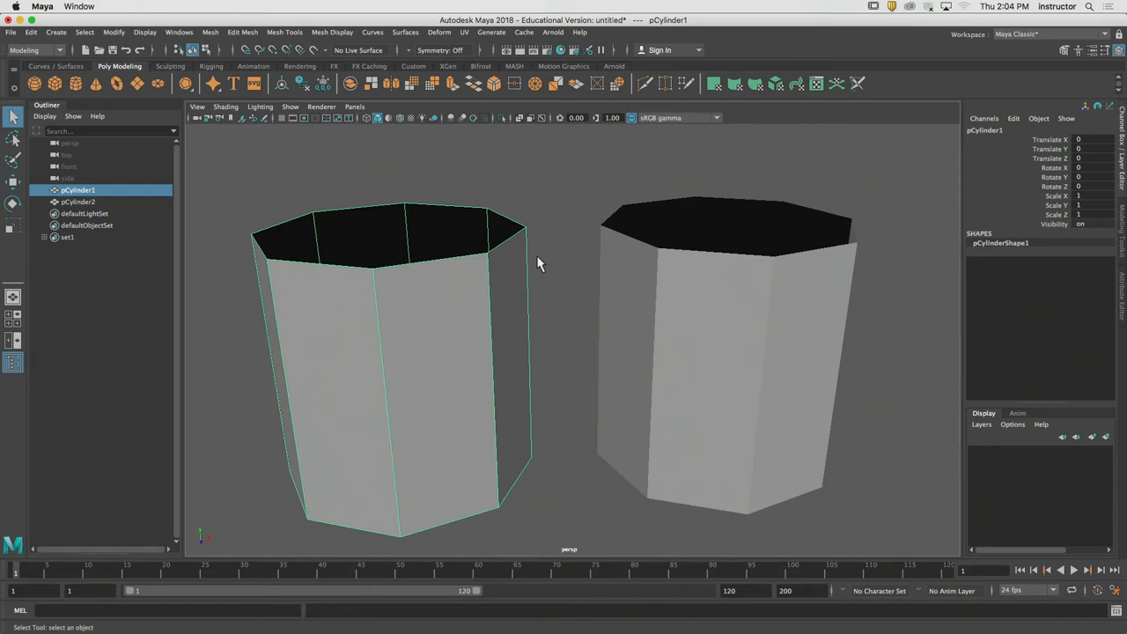
pyautogui.moveTo(641, 221)
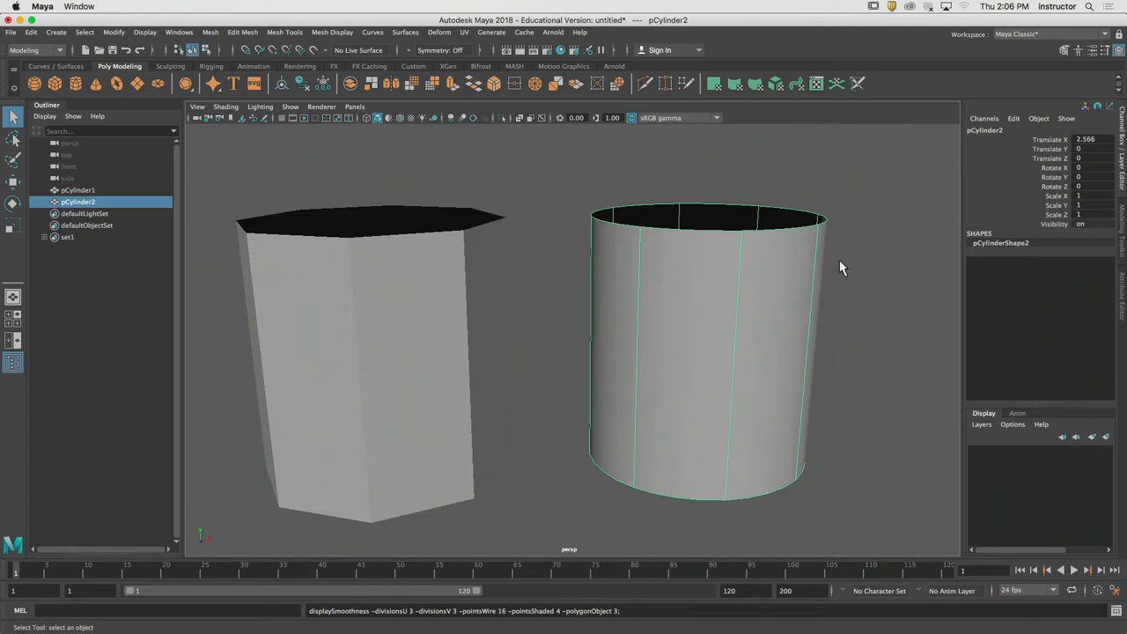
pyautogui.moveTo(852, 267)
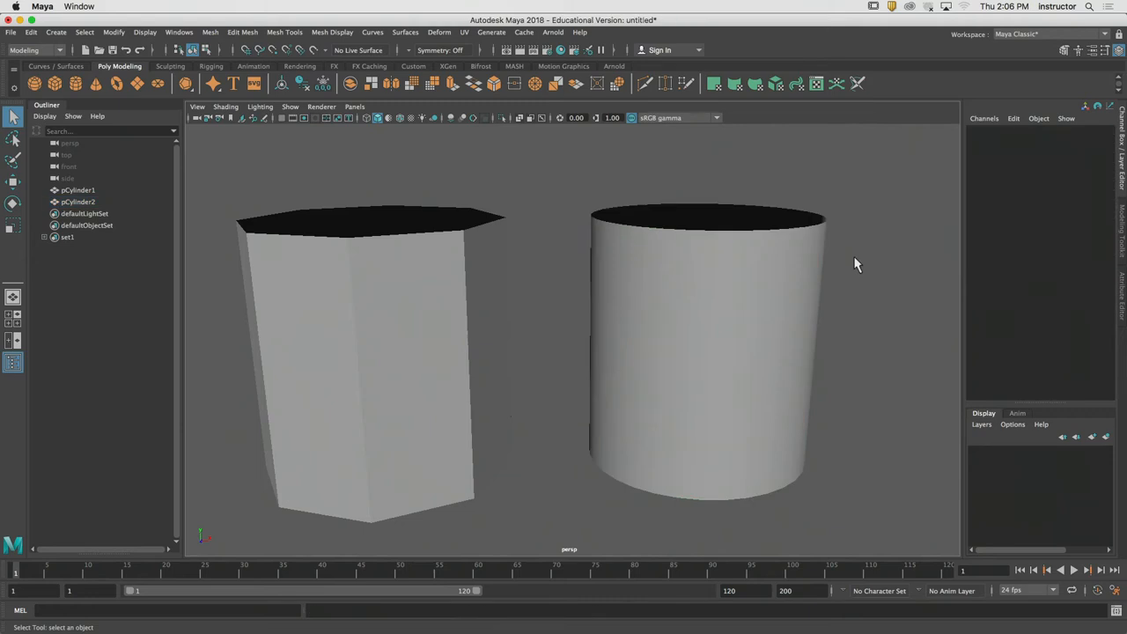
pyautogui.moveTo(865, 256)
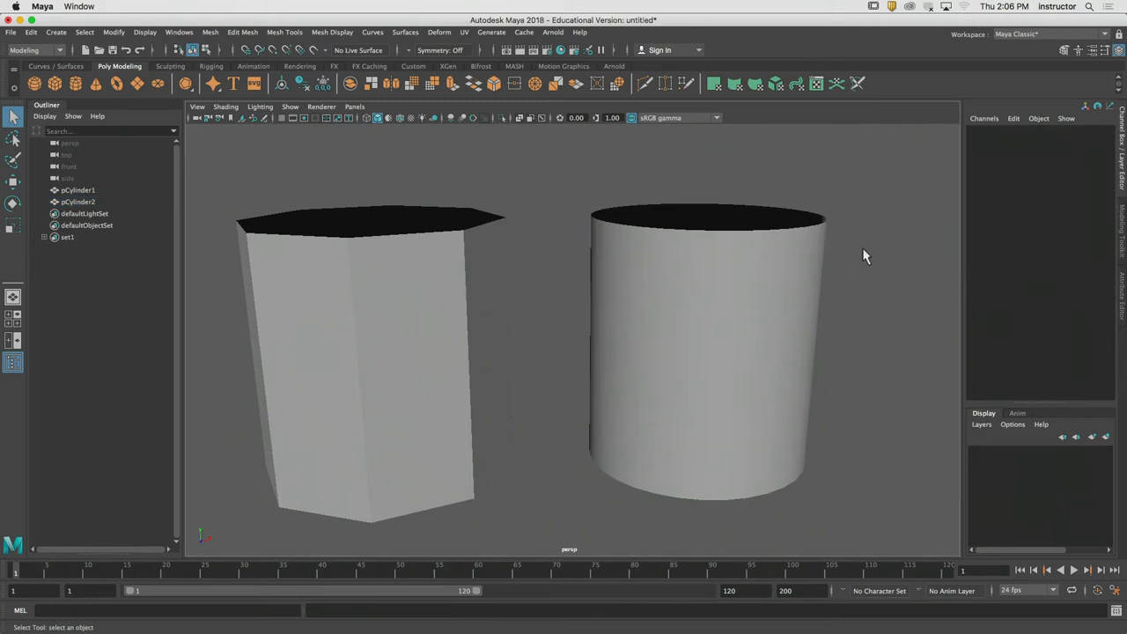
# - Orbit to a side view of both cylinders and select the smoothed pCylinder2
pyautogui.moveTo(863, 255); pyautogui.dragTo(820, 249)
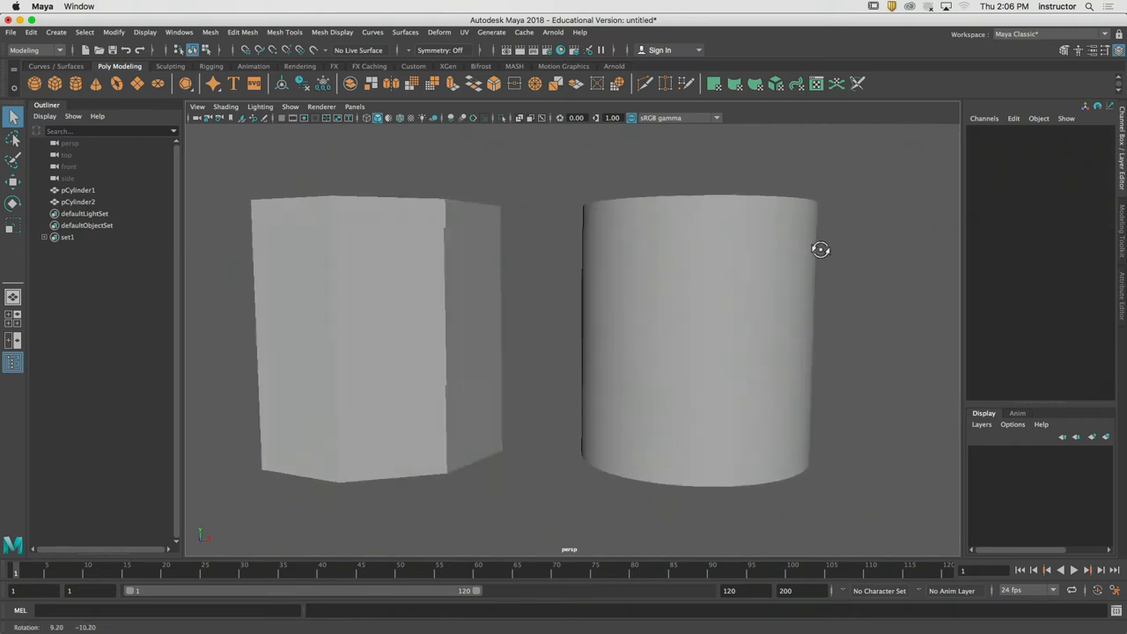
pyautogui.moveTo(821, 249); pyautogui.dragTo(543, 264)
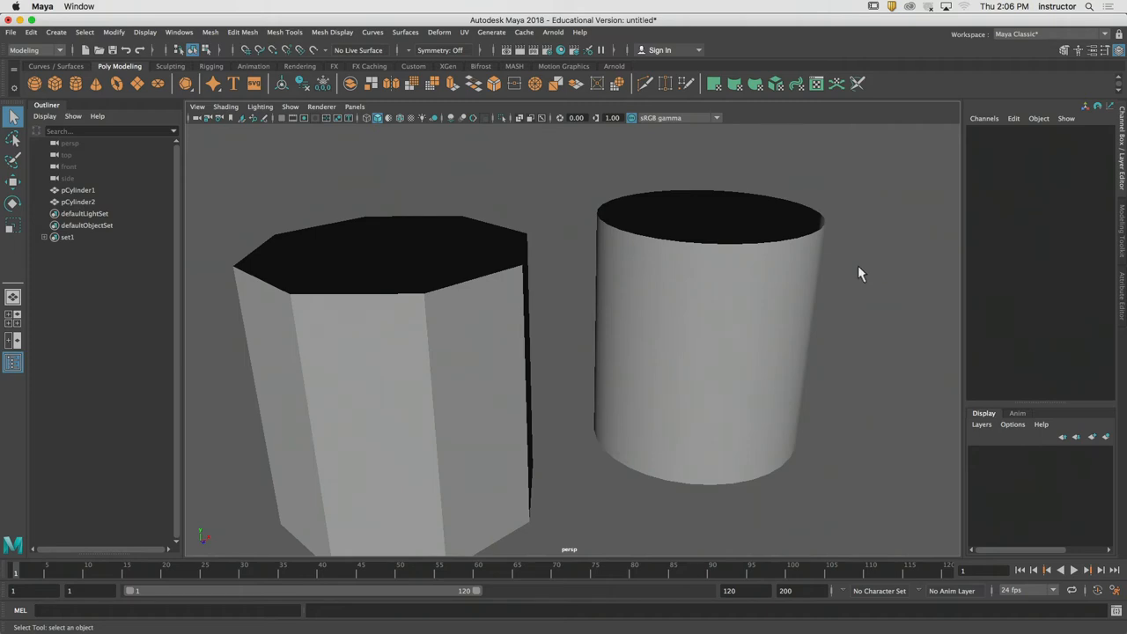
pyautogui.click(705, 352)
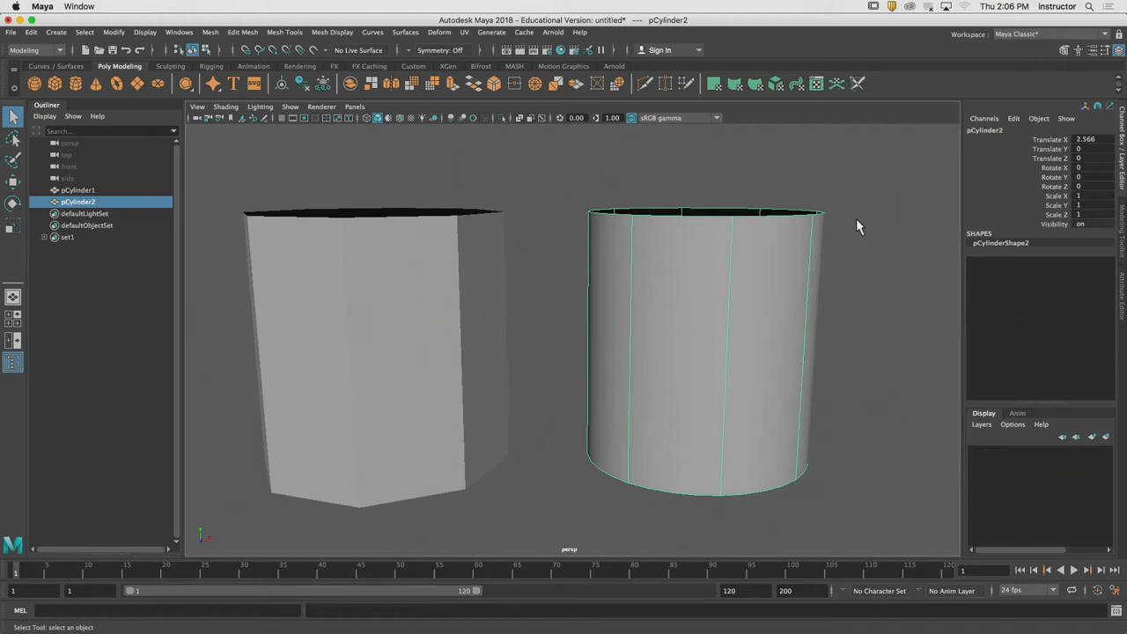
pyautogui.moveTo(858, 228); pyautogui.dragTo(828, 226)
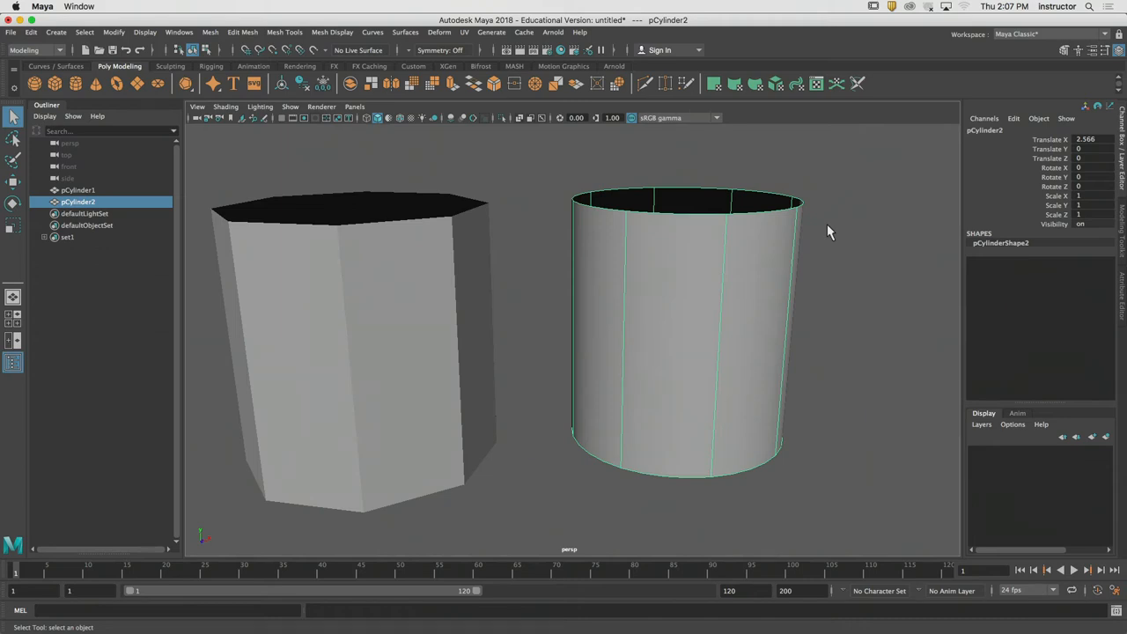
pyautogui.press('1')
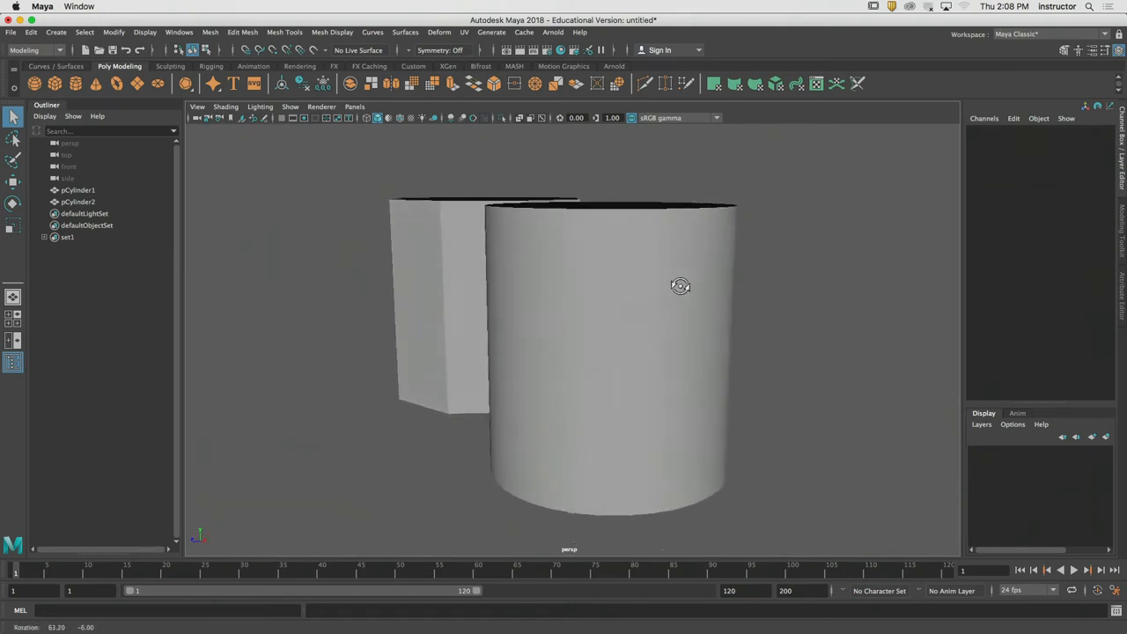
pyautogui.moveTo(681, 285); pyautogui.dragTo(804, 283)
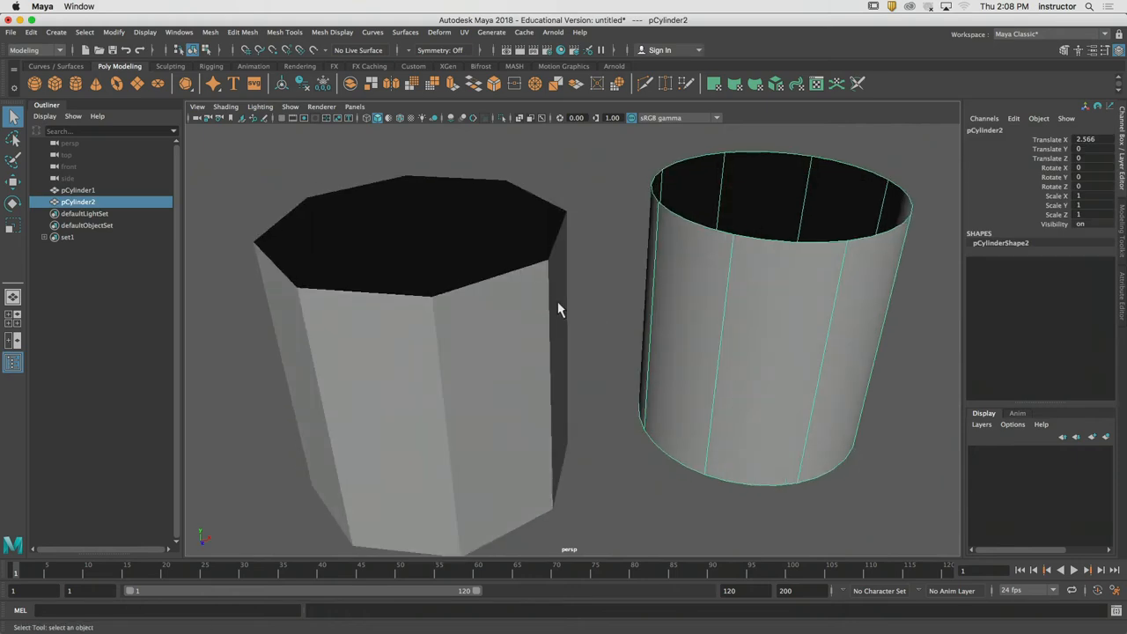
# - Delete all objects and create a new cylinder with Subdivisions Axis 8
pyautogui.click(77, 190)
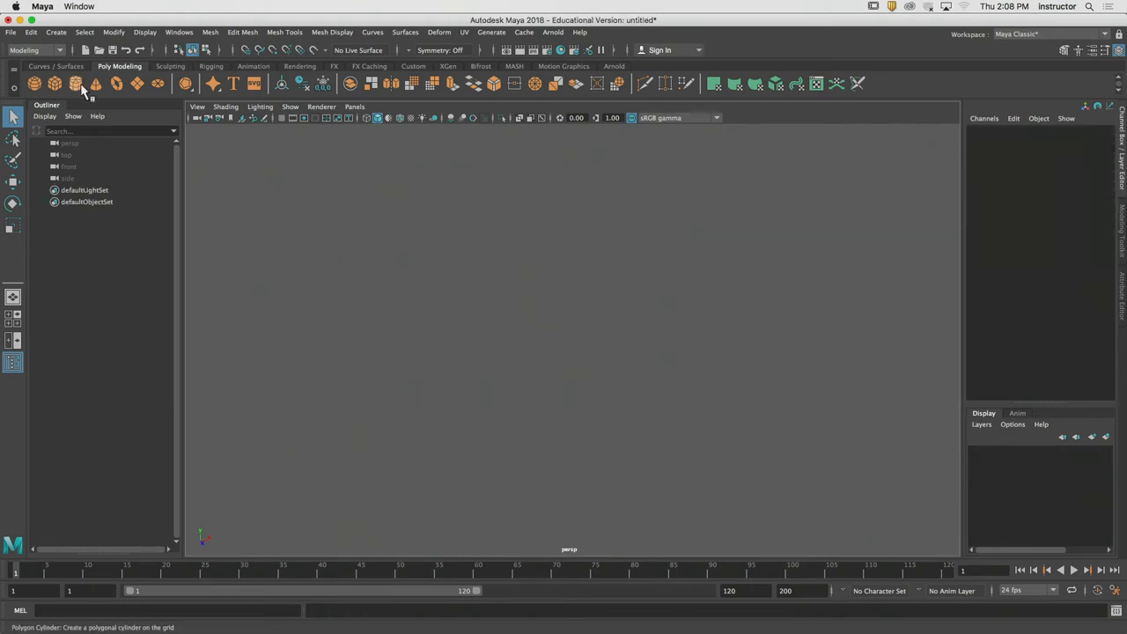
pyautogui.click(74, 83)
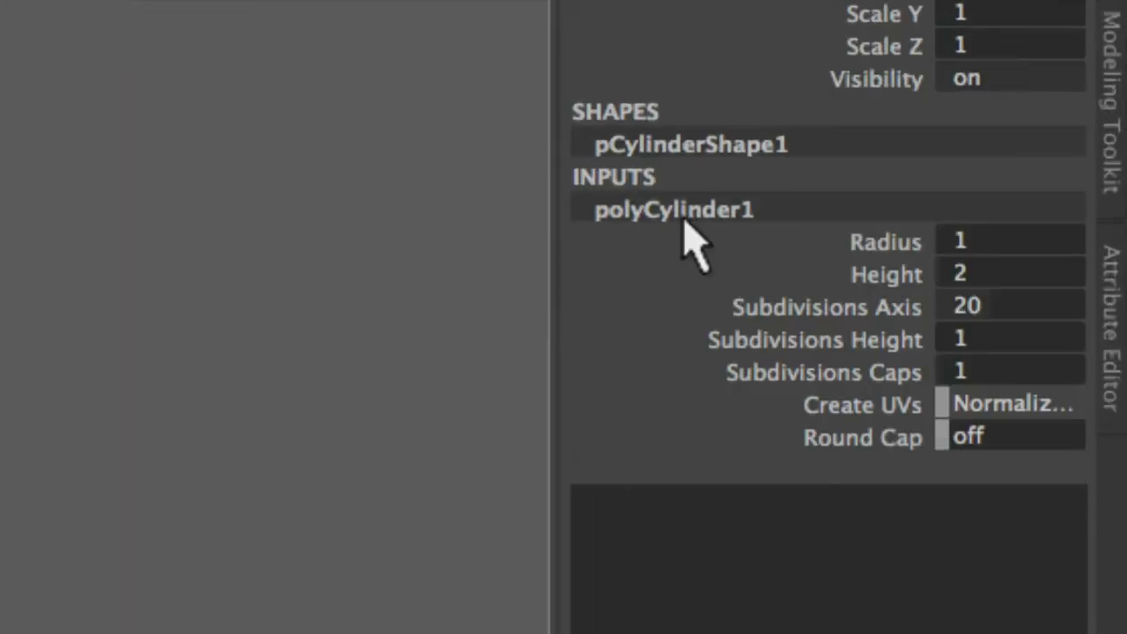
pyautogui.click(1010, 306)
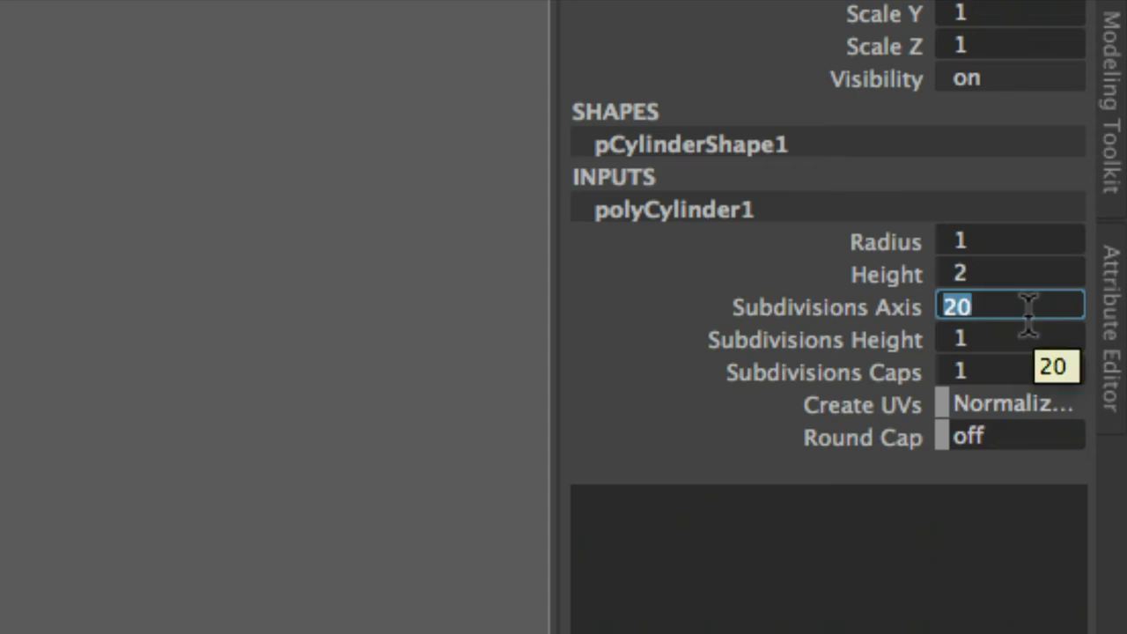
pyautogui.write('8')
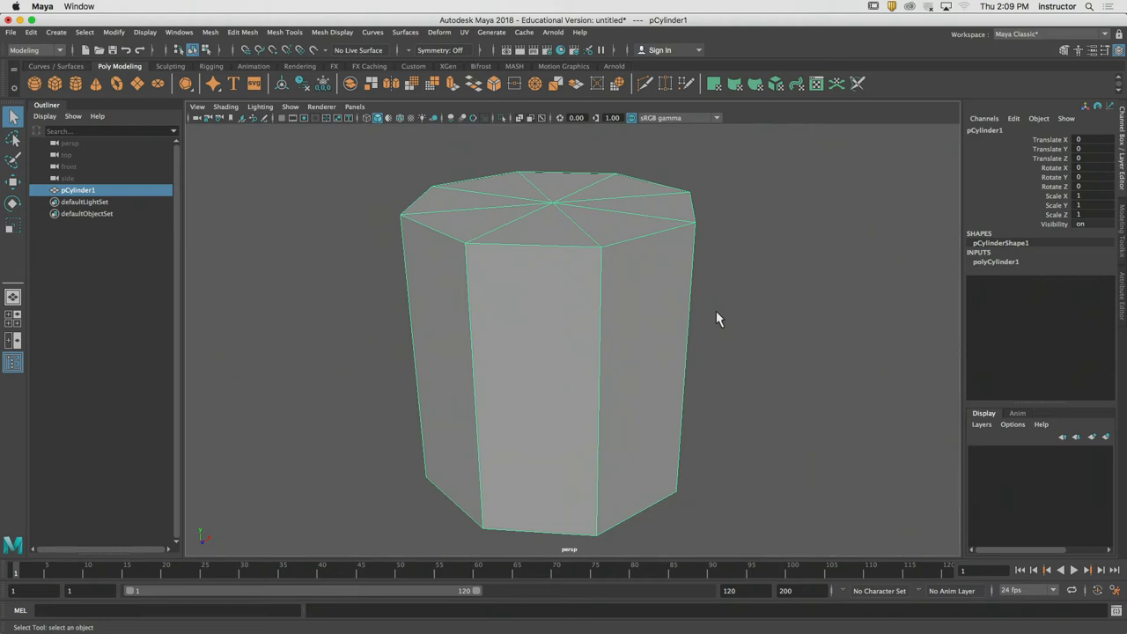
# - Confirm eight axis subdivisions on the capped pCylinder1
pyautogui.press('3')
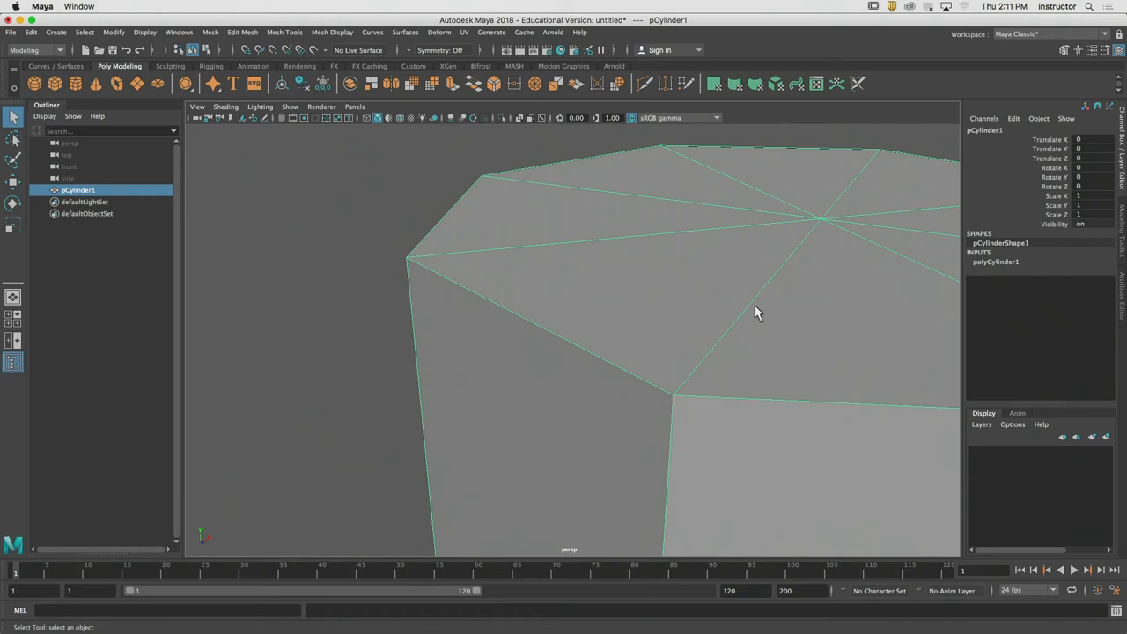
pyautogui.moveTo(984, 146)
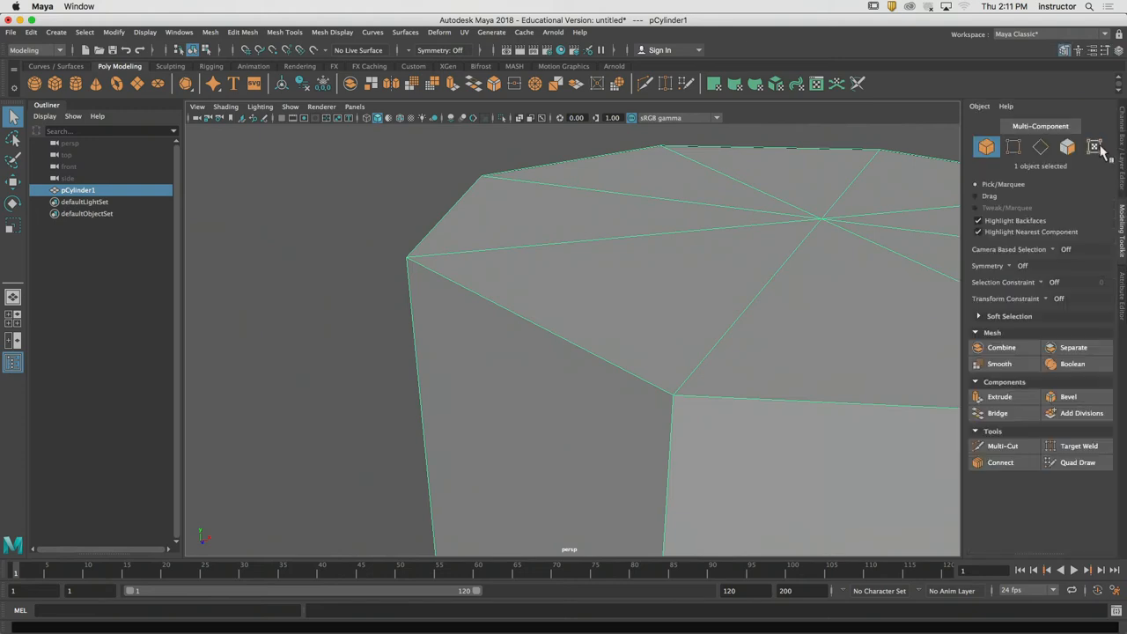
# - Switch pCylinder1 to Edge selection mode in the Modeling Toolkit
pyautogui.click(529, 326)
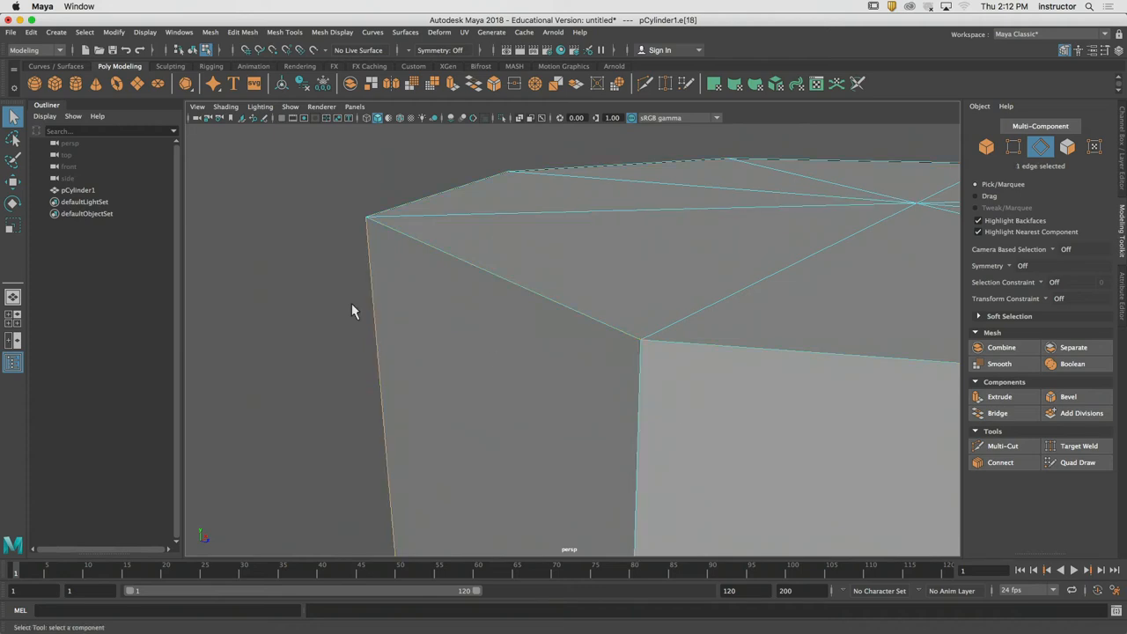
# - Slice a Multi-Cut edge loop just below pCylinder1's top rim
pyautogui.click(1002, 445)
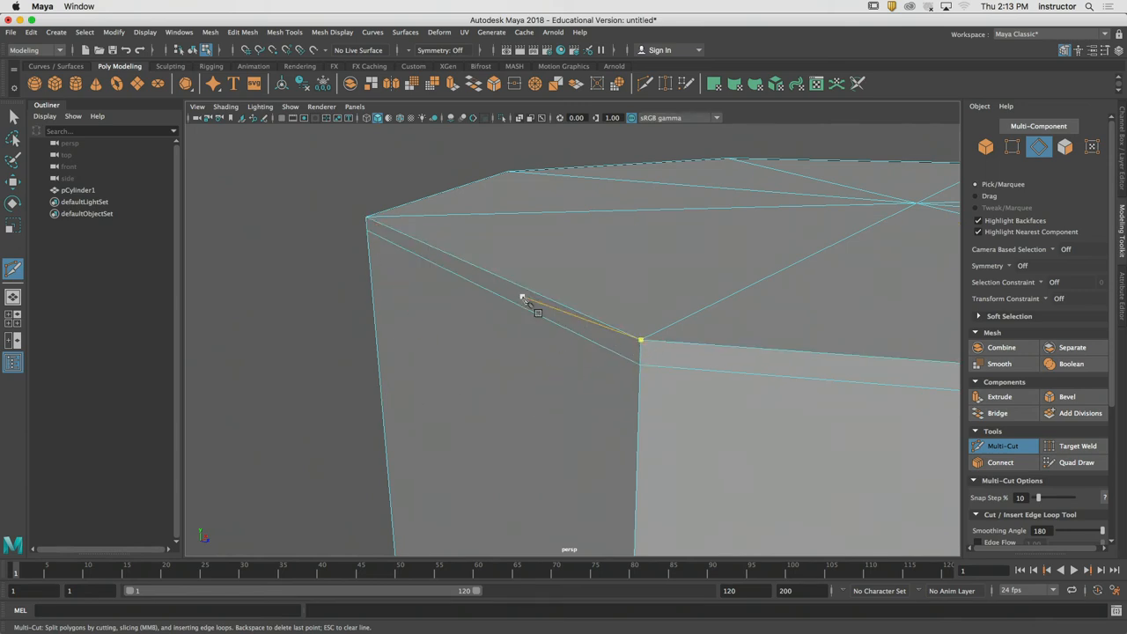
pyautogui.click(643, 340)
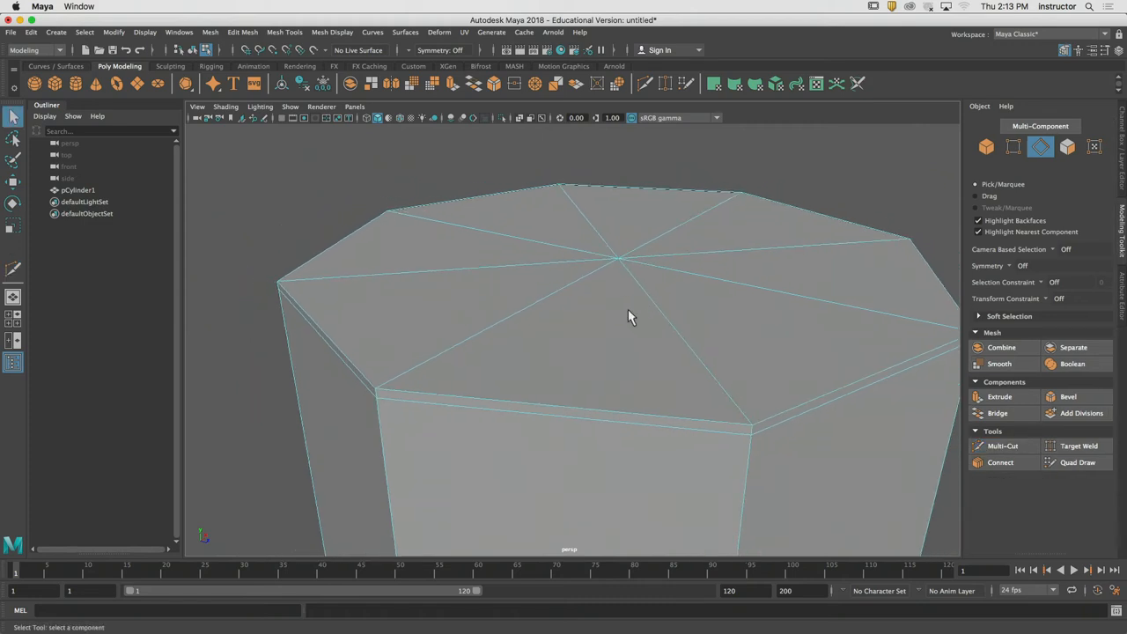
# - Tilt the view over pCylinder1 and select its eight top cap faces in Face mode
pyautogui.moveTo(629, 317); pyautogui.dragTo(583, 306)
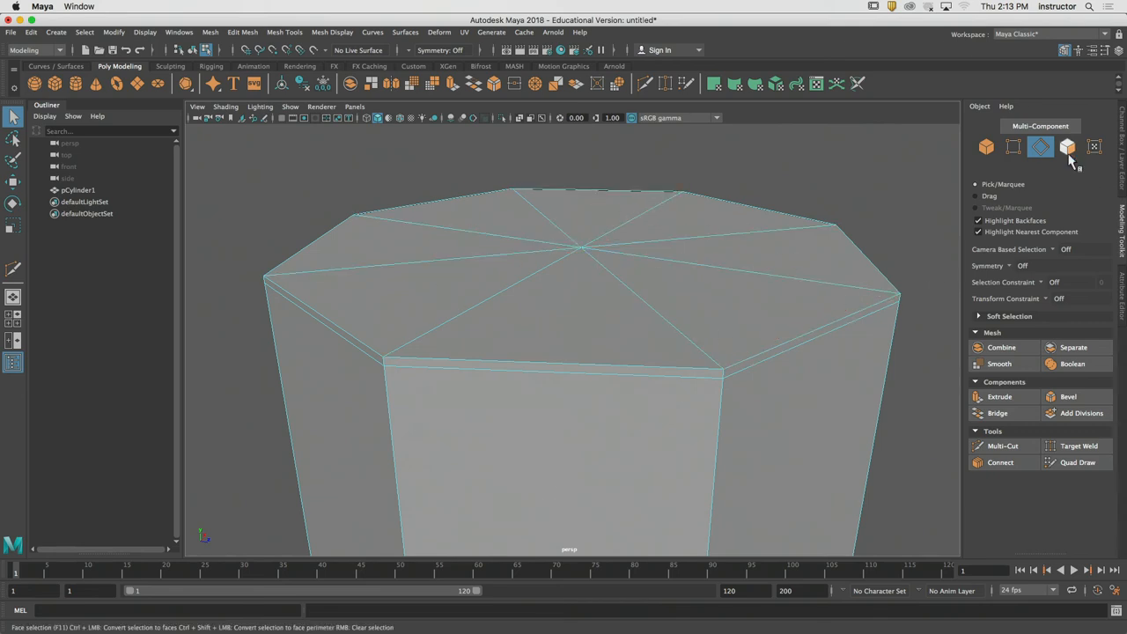
pyautogui.click(722, 317)
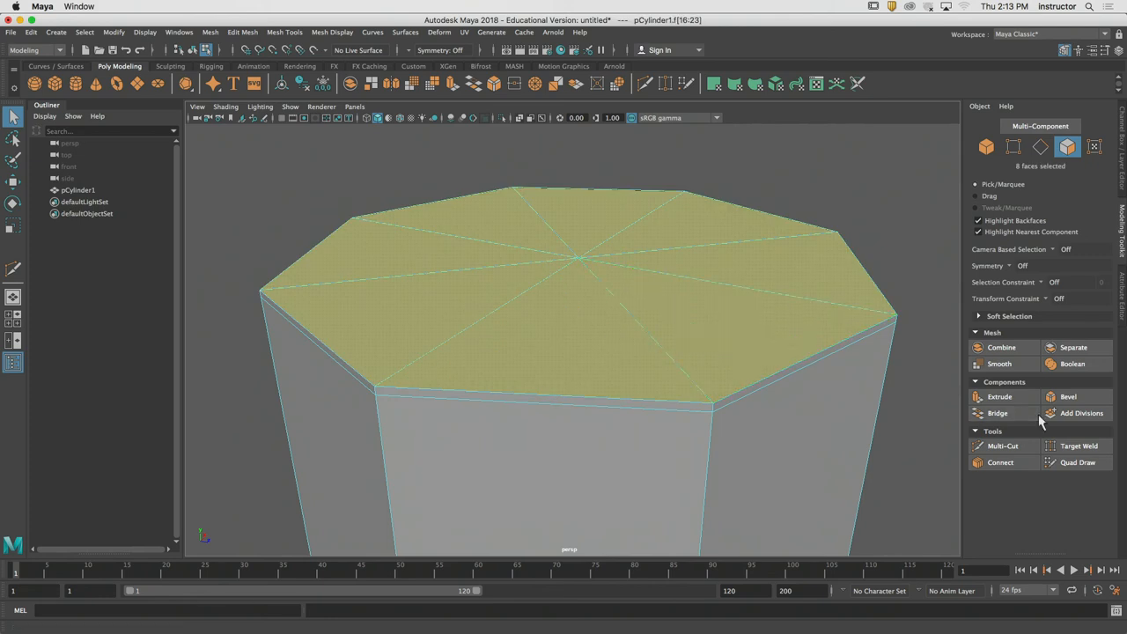
# - Extrude the top cap faces with a 0.03 offset, then preview the mesh smoothed
pyautogui.click(1001, 396)
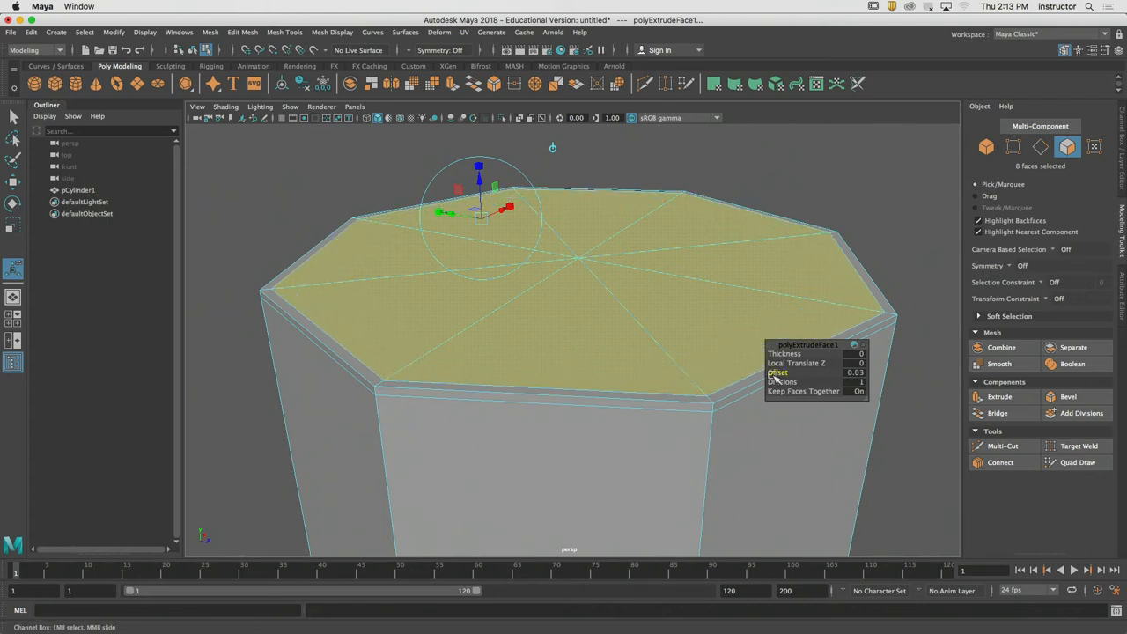
pyautogui.click(863, 295)
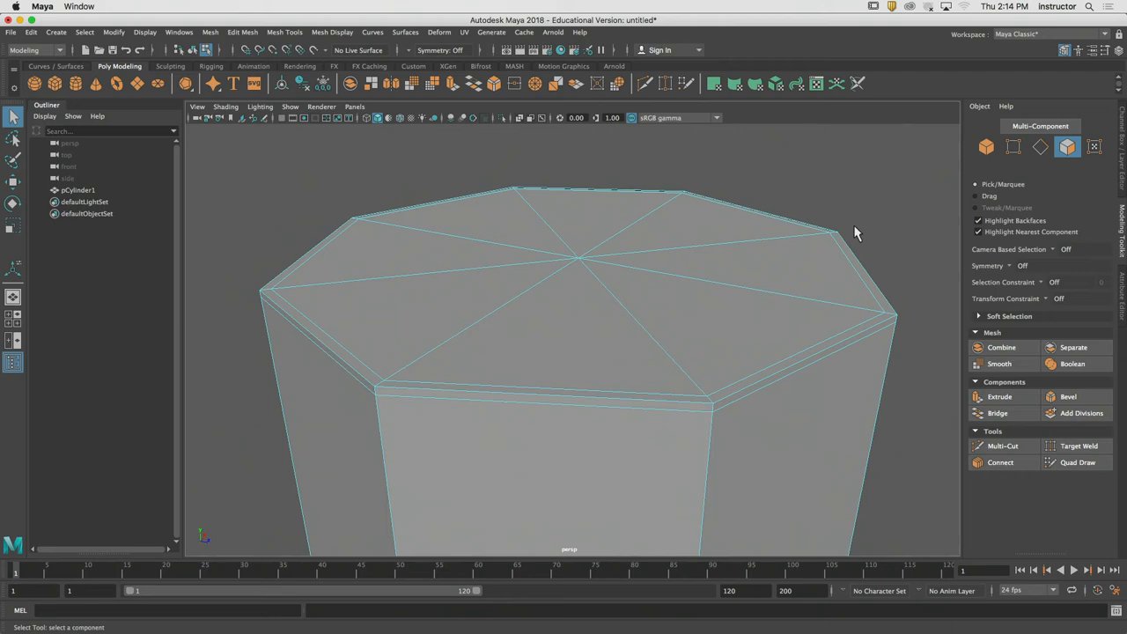
pyautogui.press('3')
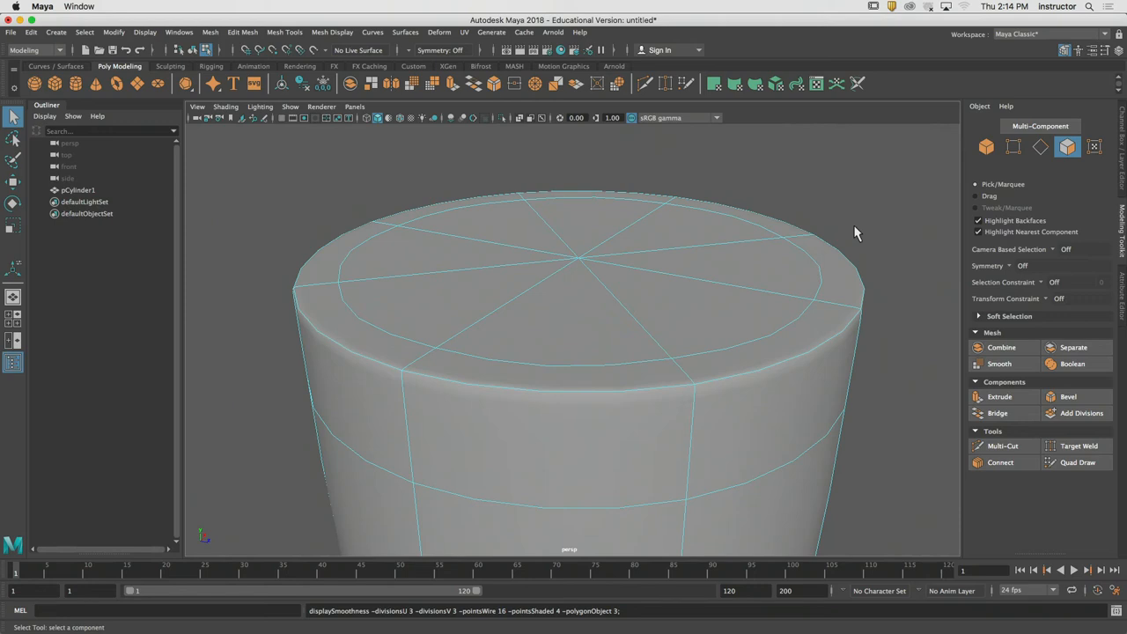
pyautogui.moveTo(826, 166)
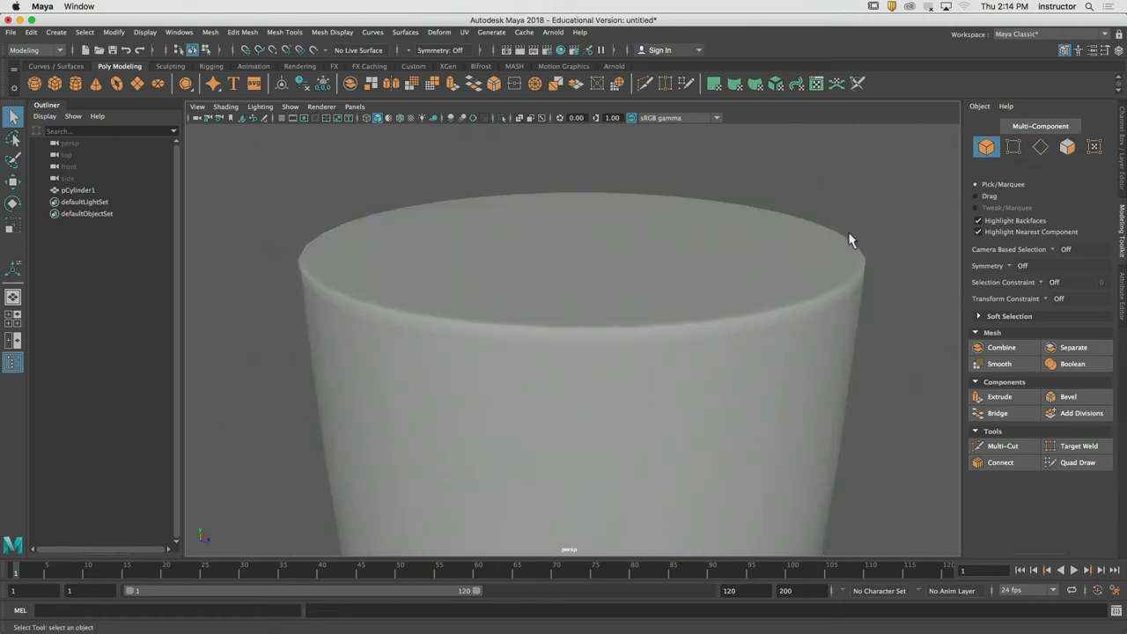
# - Select pCylinder1 as an object and orbit its smoothed preview, including the rounded underside
pyautogui.click(581, 352)
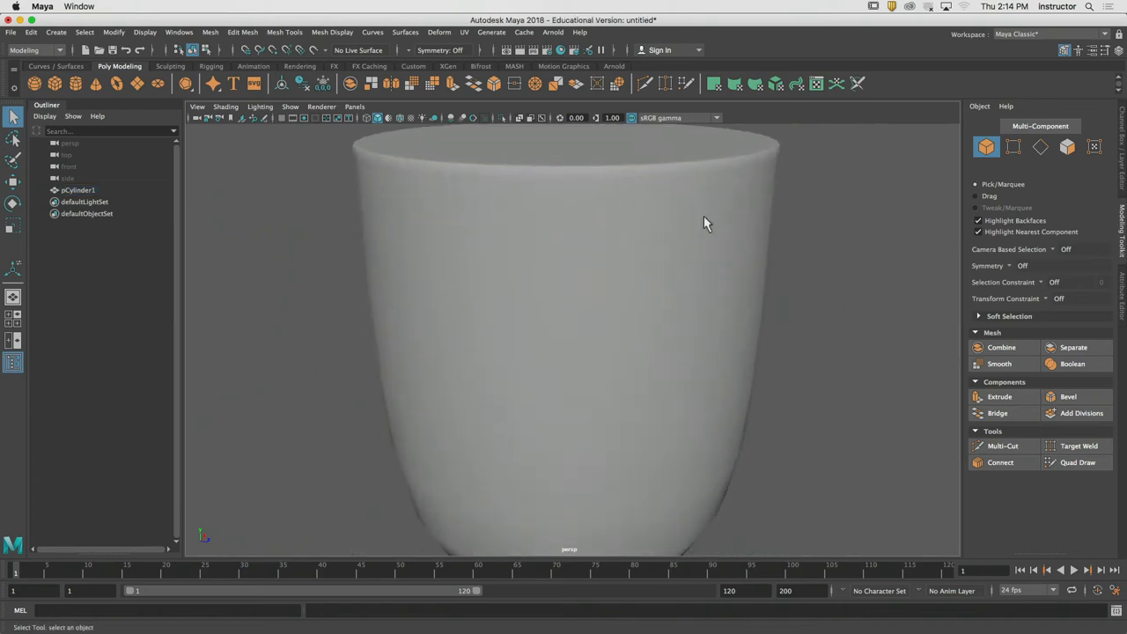
pyautogui.moveTo(704, 223); pyautogui.dragTo(663, 193)
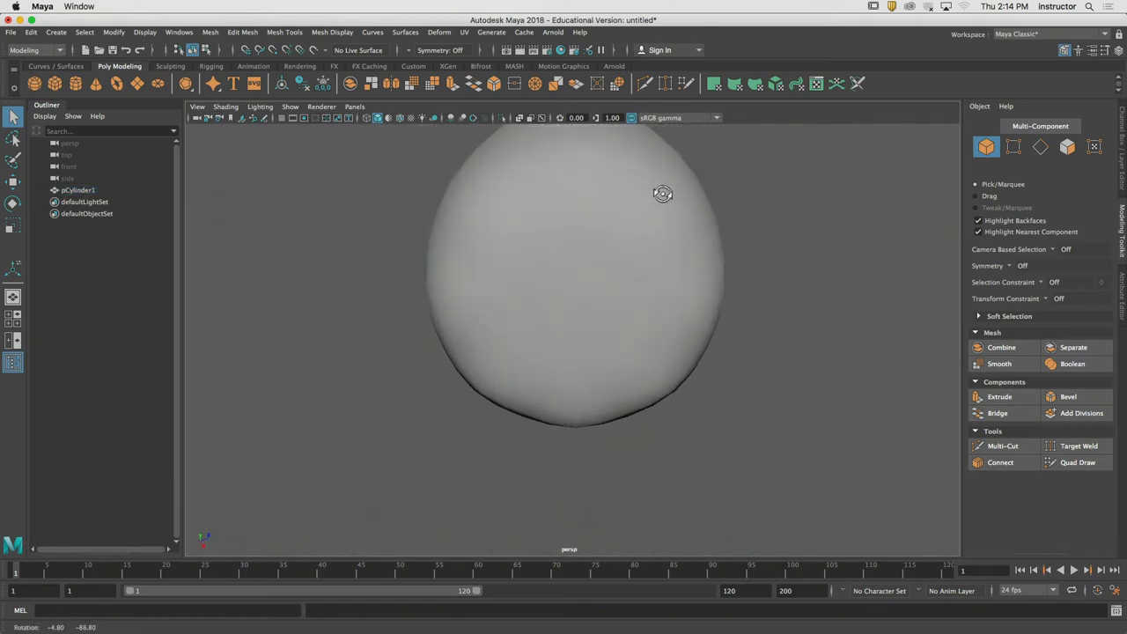
pyautogui.moveTo(663, 194); pyautogui.dragTo(581, 267)
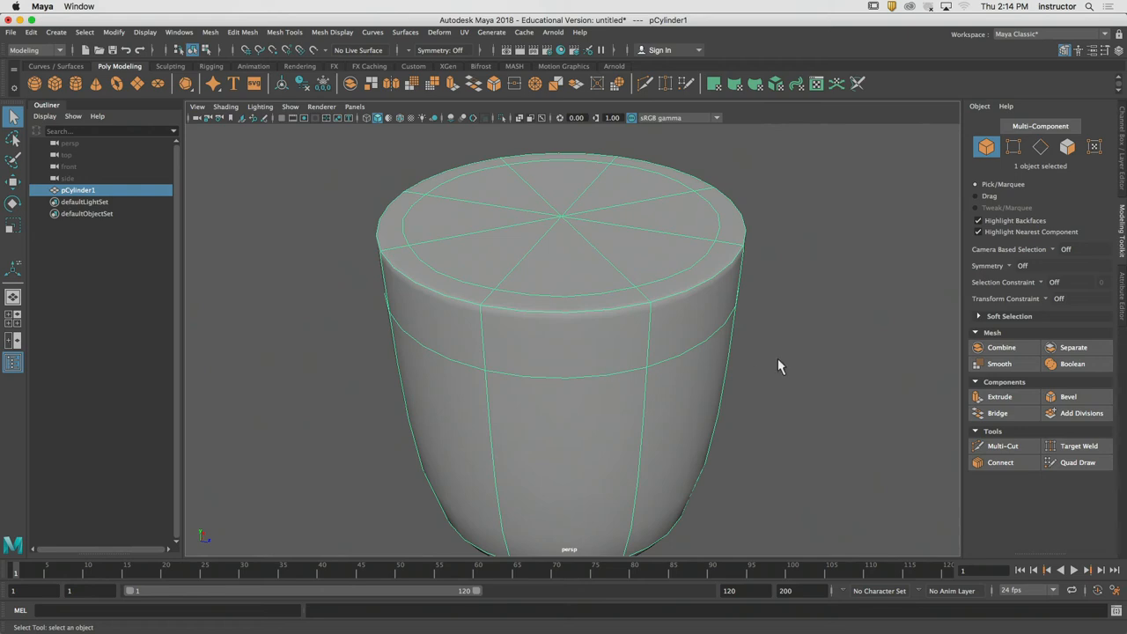
pyautogui.moveTo(772, 359)
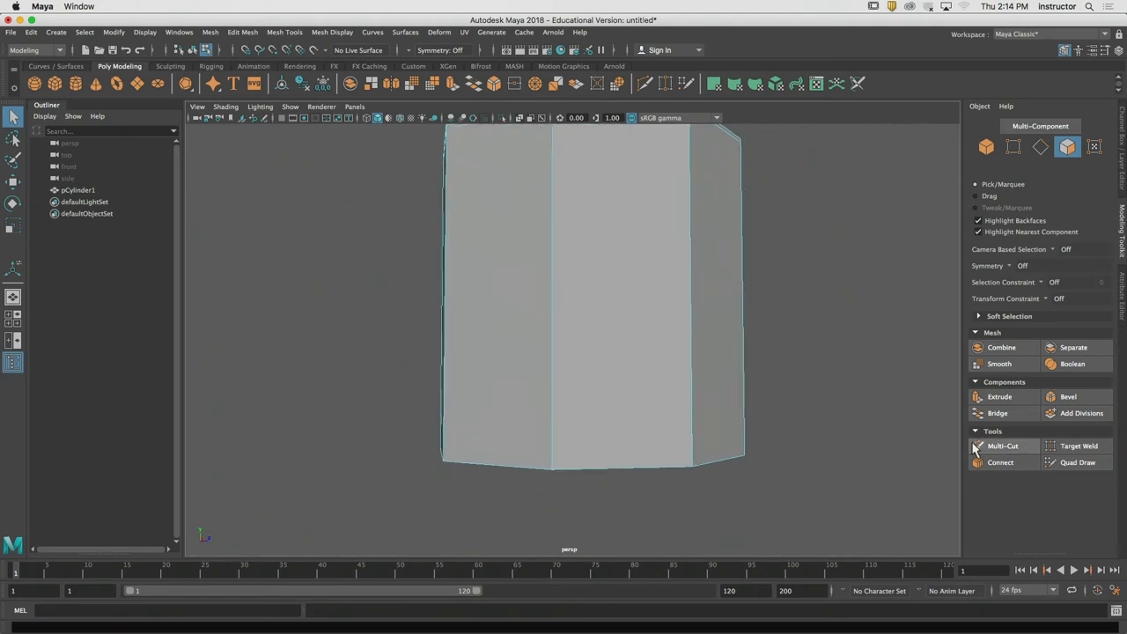
# - Turn off smooth preview to show the faceted bottom cap's triangles meeting at center
pyautogui.click(1003, 445)
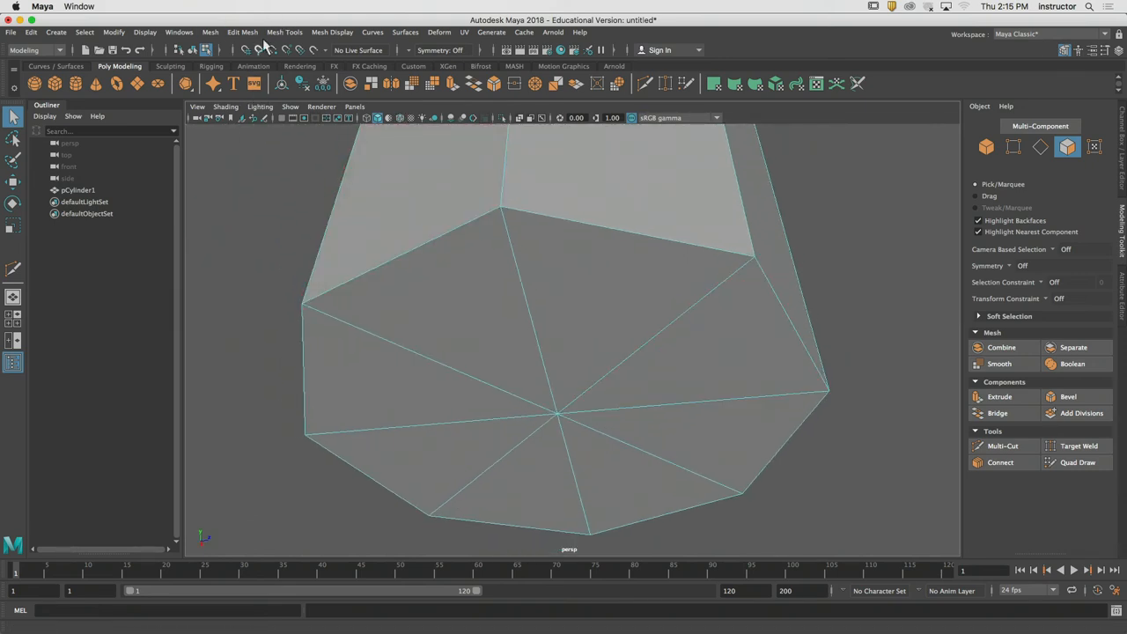
# - Start Mesh Tools > Insert Edge Loop over pCylinder1's bottom edges
pyautogui.click(284, 31)
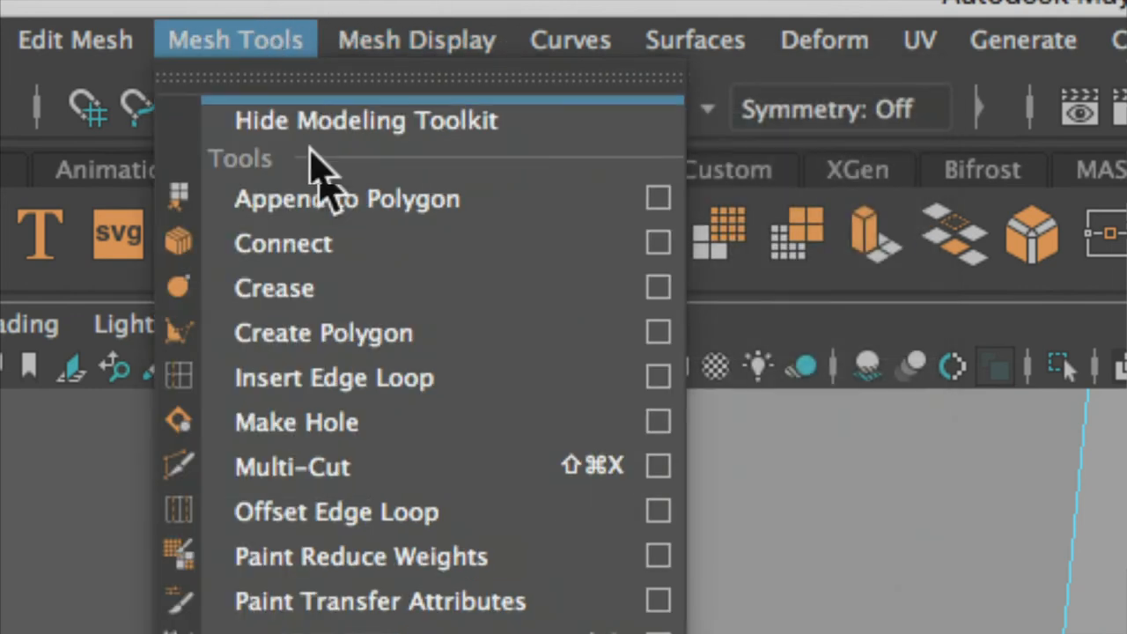
pyautogui.moveTo(537, 378)
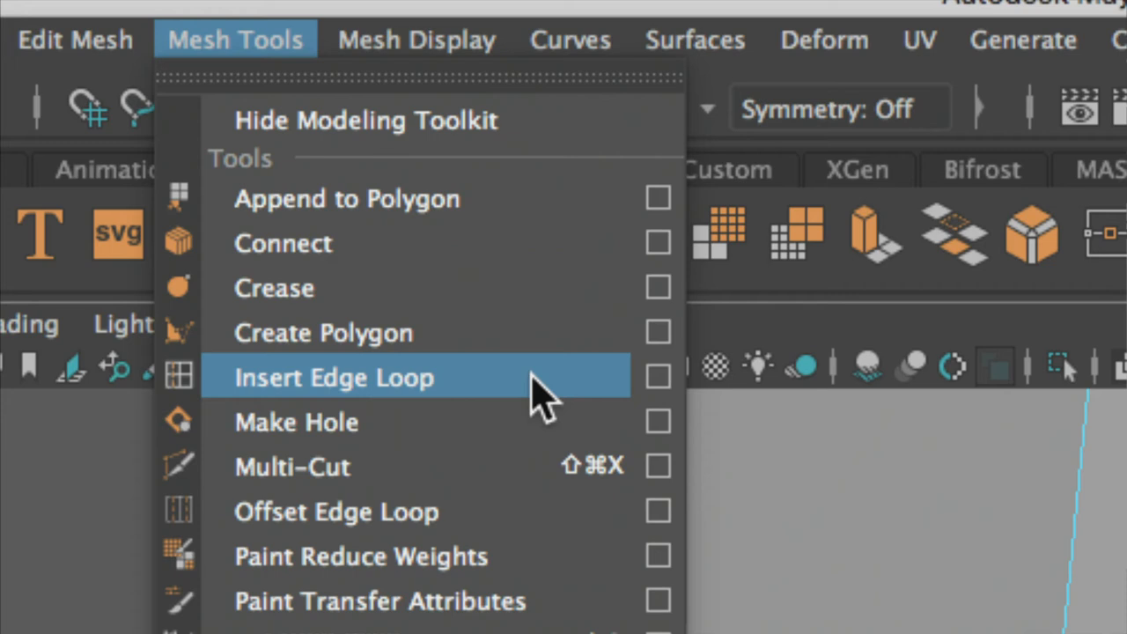
pyautogui.click(334, 377)
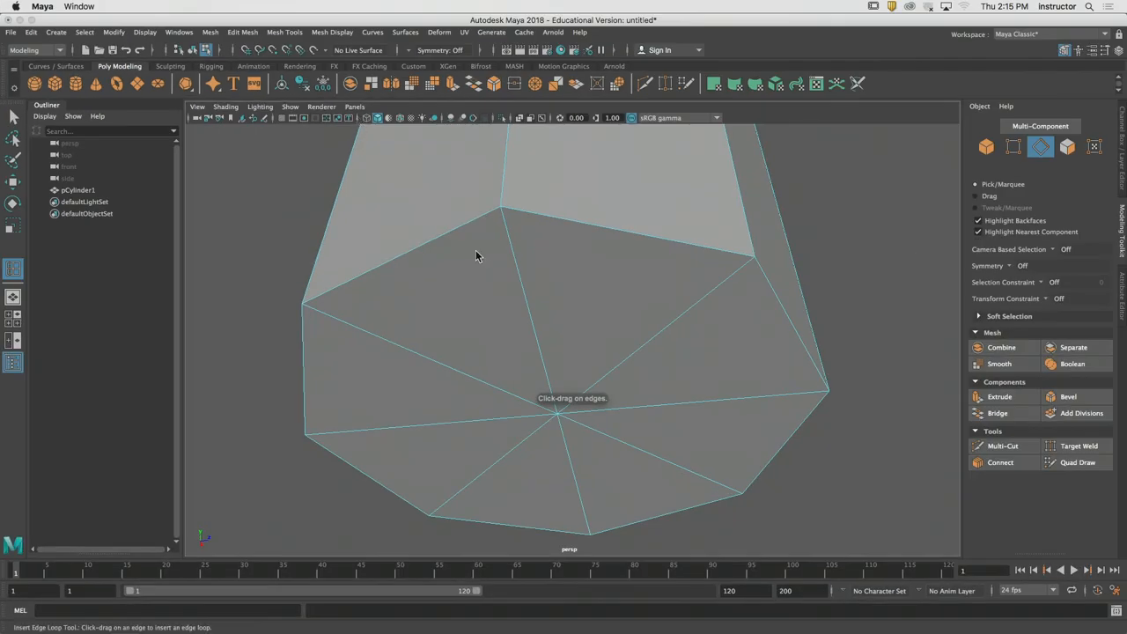
pyautogui.click(528, 317)
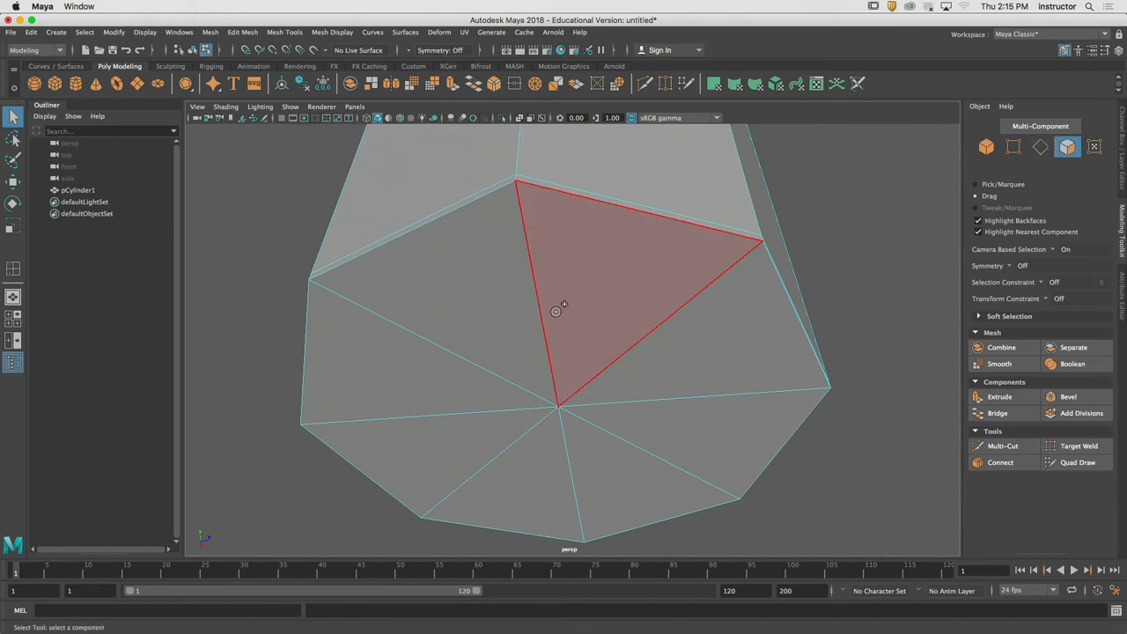
# - Select a bottom cap face and add supporting loops near the base for a flat end
pyautogui.click(1000, 396)
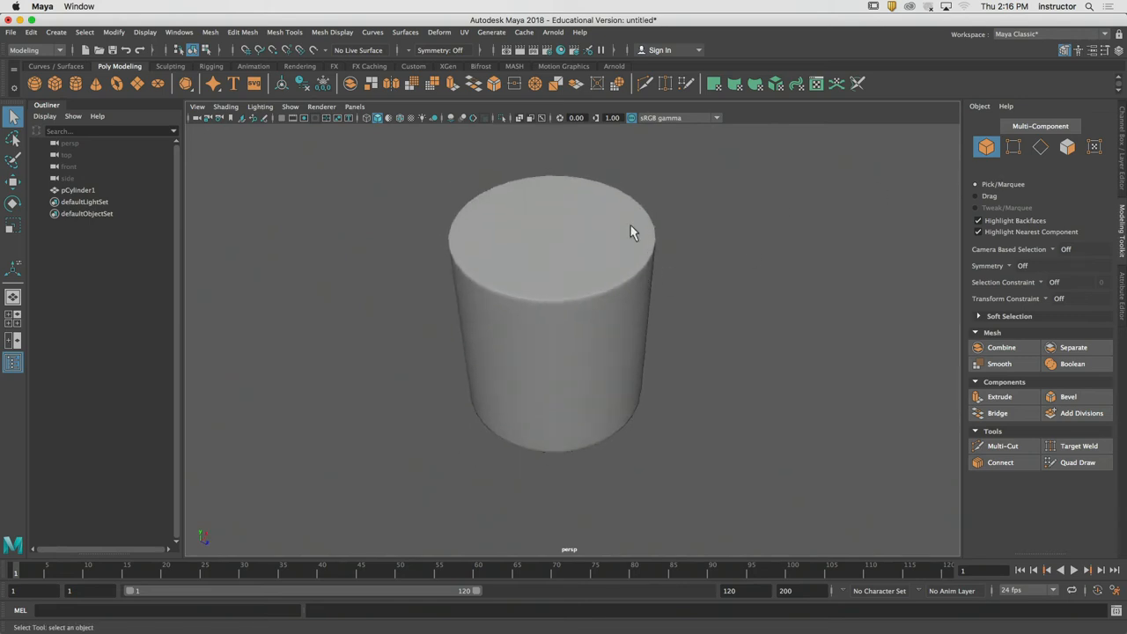
# - Create pCylinder2 beside the first and bevel its top rim edges
pyautogui.click(631, 232)
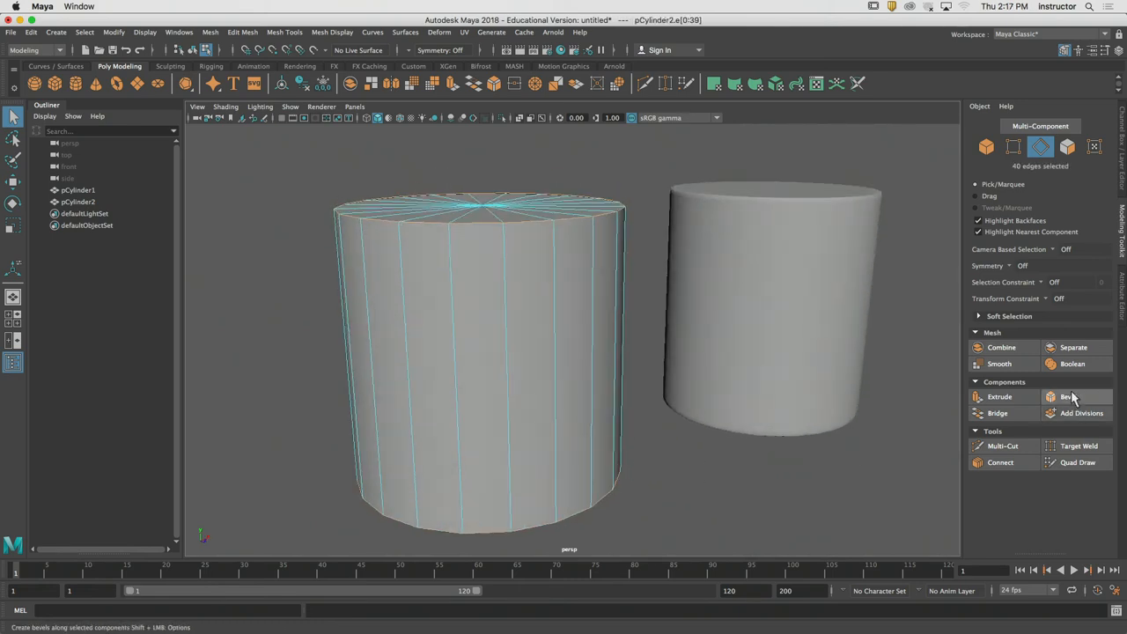
pyautogui.click(1069, 397)
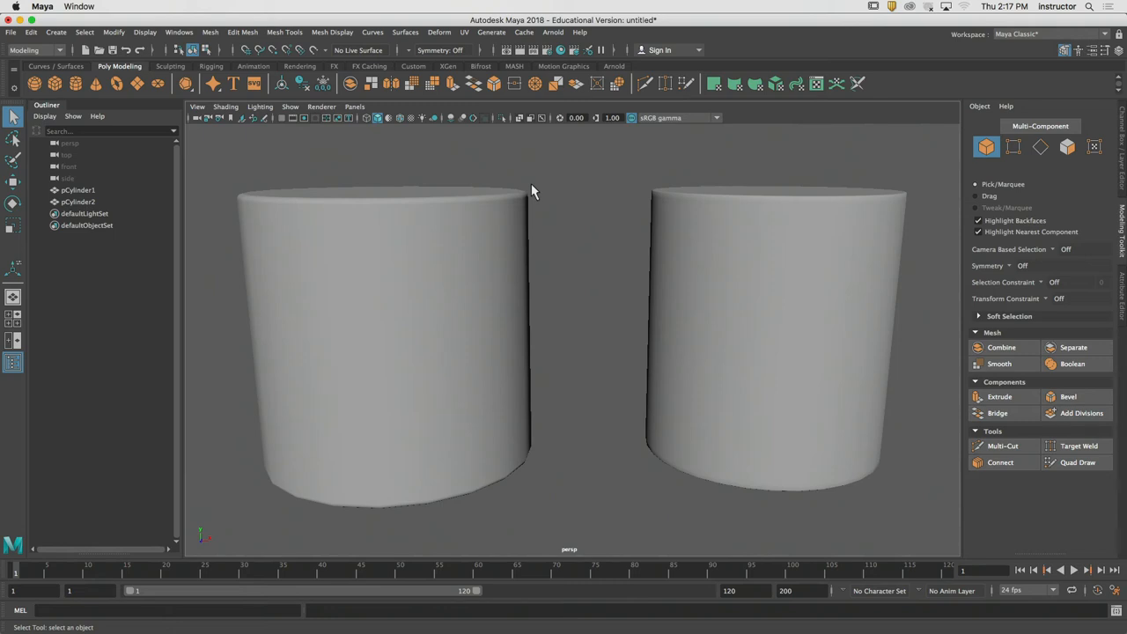
pyautogui.moveTo(529, 185)
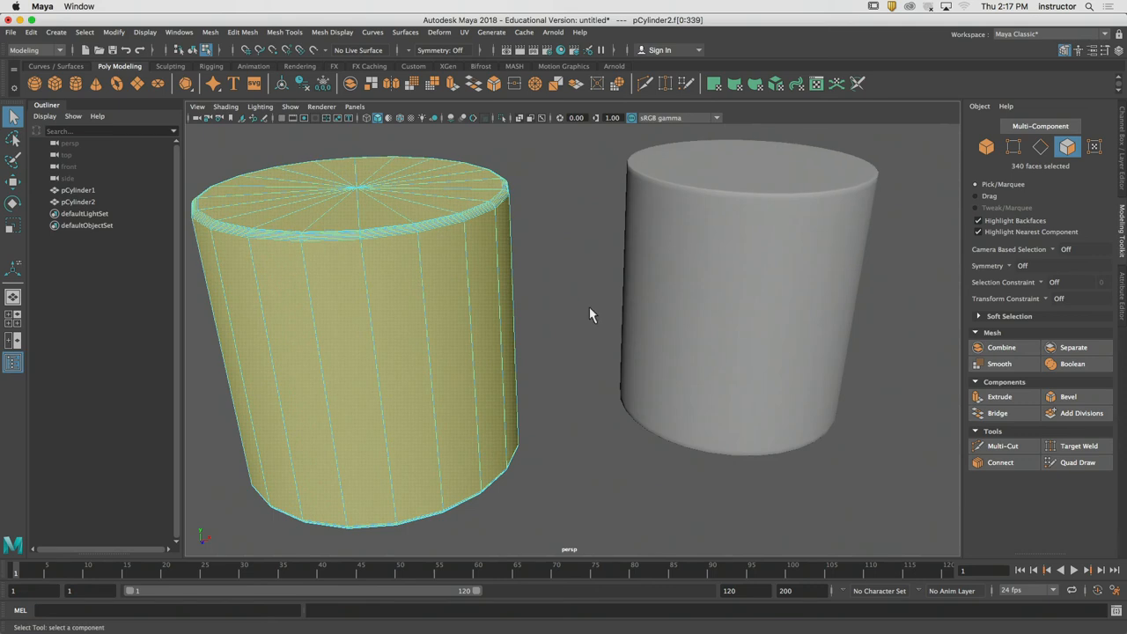
# - Set the left cylinder smoothed and the right faceted, then select the right cylinder whole
pyautogui.click(713, 280)
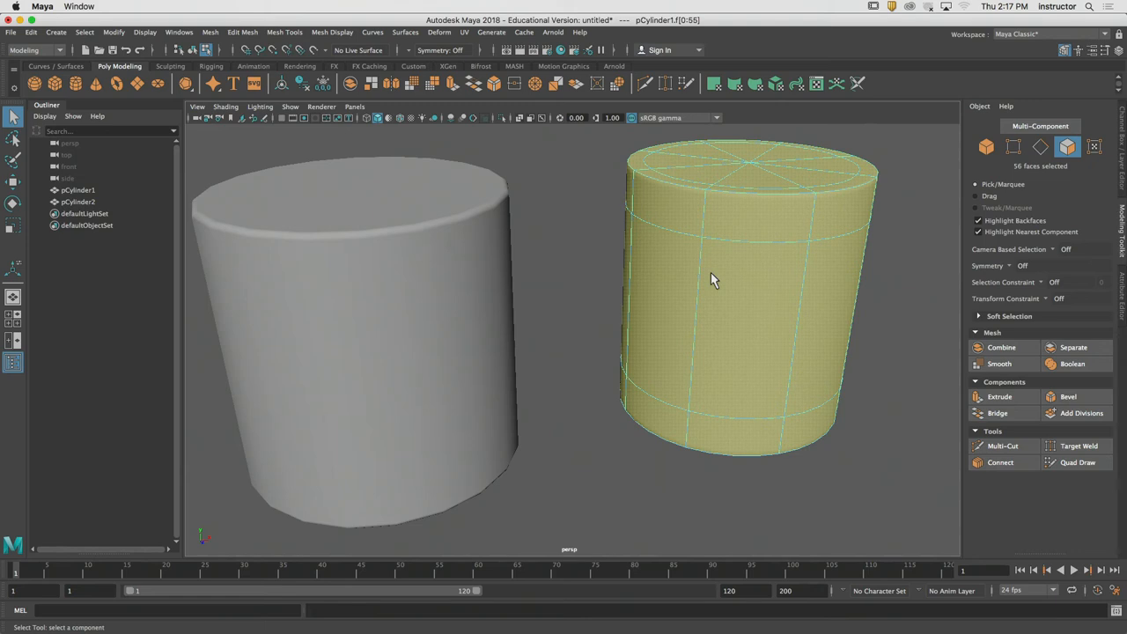
pyautogui.click(812, 209)
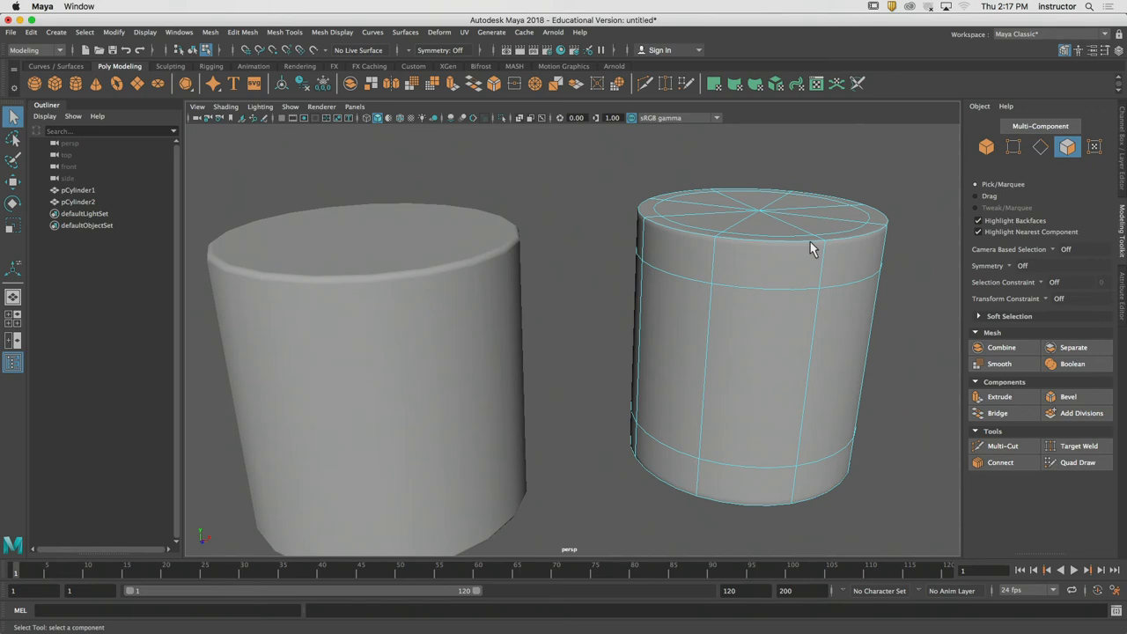
pyautogui.click(850, 255)
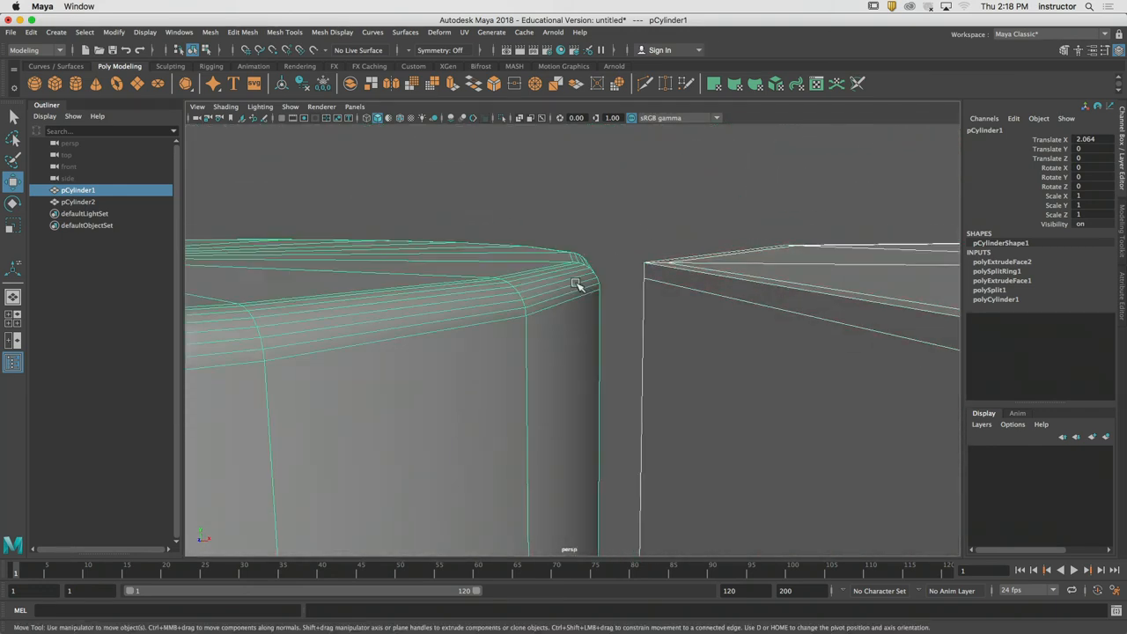
# - Shift-select pCylinder2 in the Outliner and dolly in on the right cylinder's top corner
pyautogui.click(77, 201)
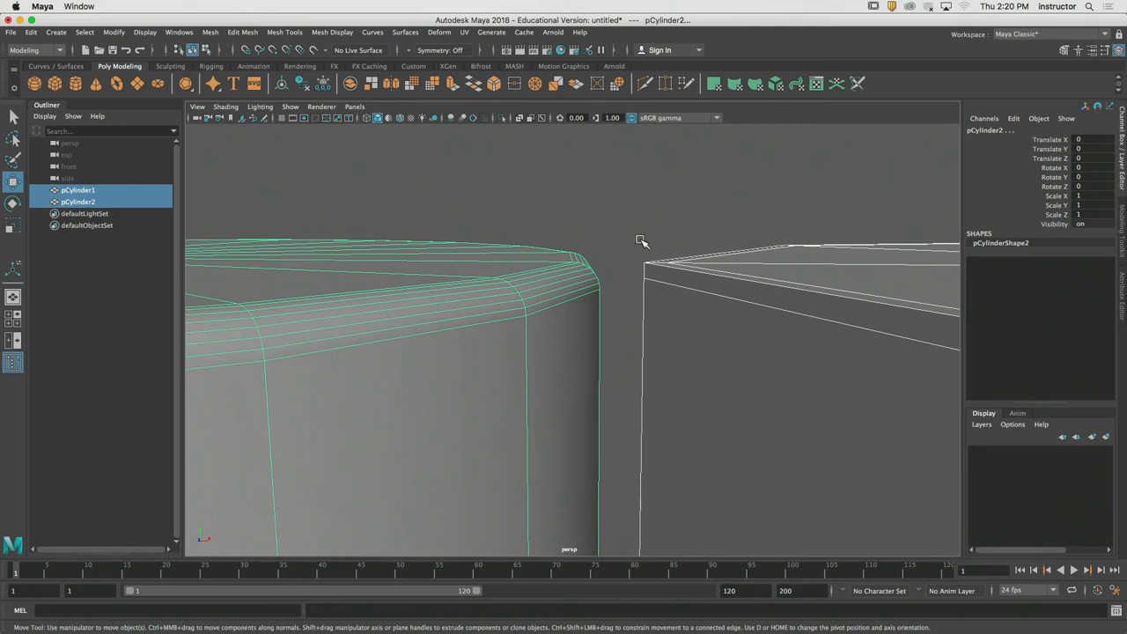
pyautogui.moveTo(643, 242); pyautogui.dragTo(572, 248)
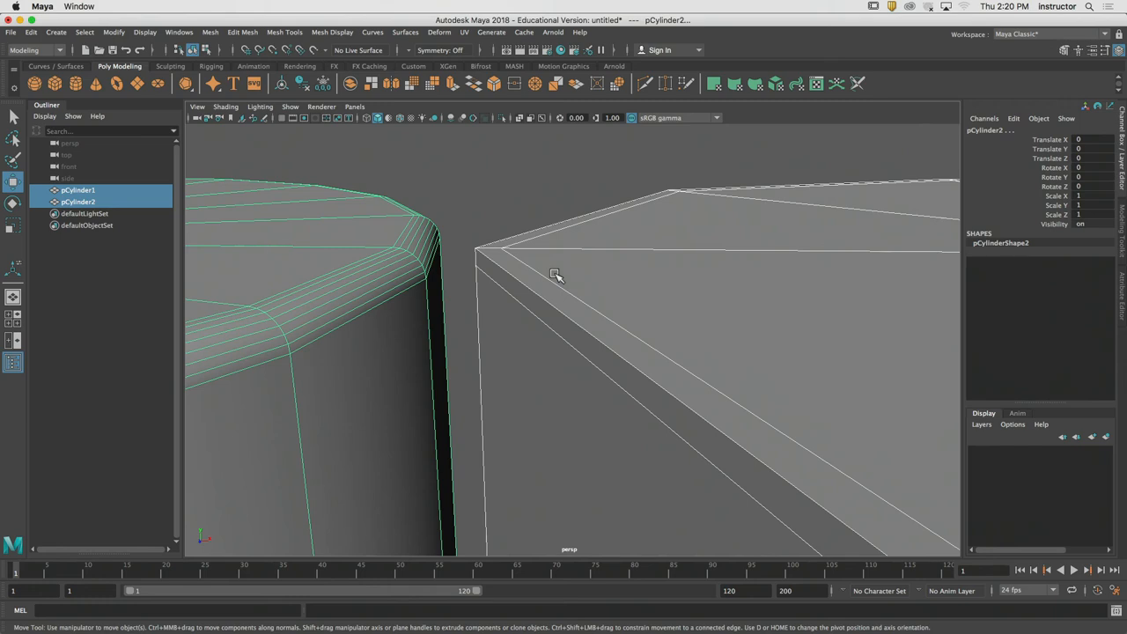
pyautogui.moveTo(616, 319)
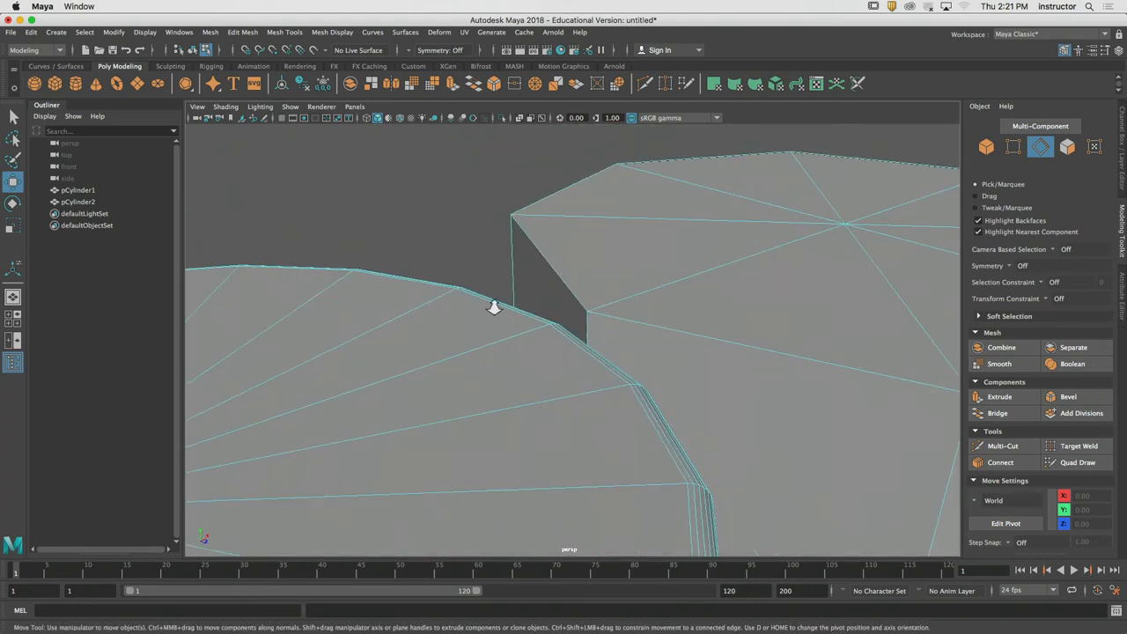
# - Orbit toward pCylinder2 and pick the sixteen edges around its top rim
pyautogui.moveTo(493, 308); pyautogui.dragTo(533, 315)
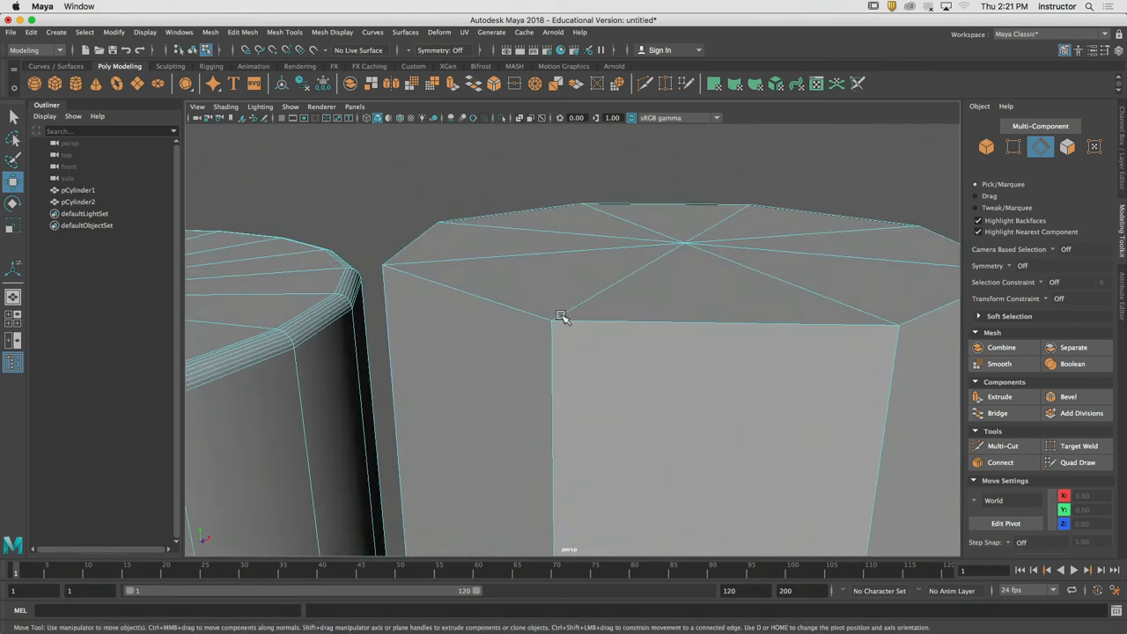
pyautogui.click(564, 323)
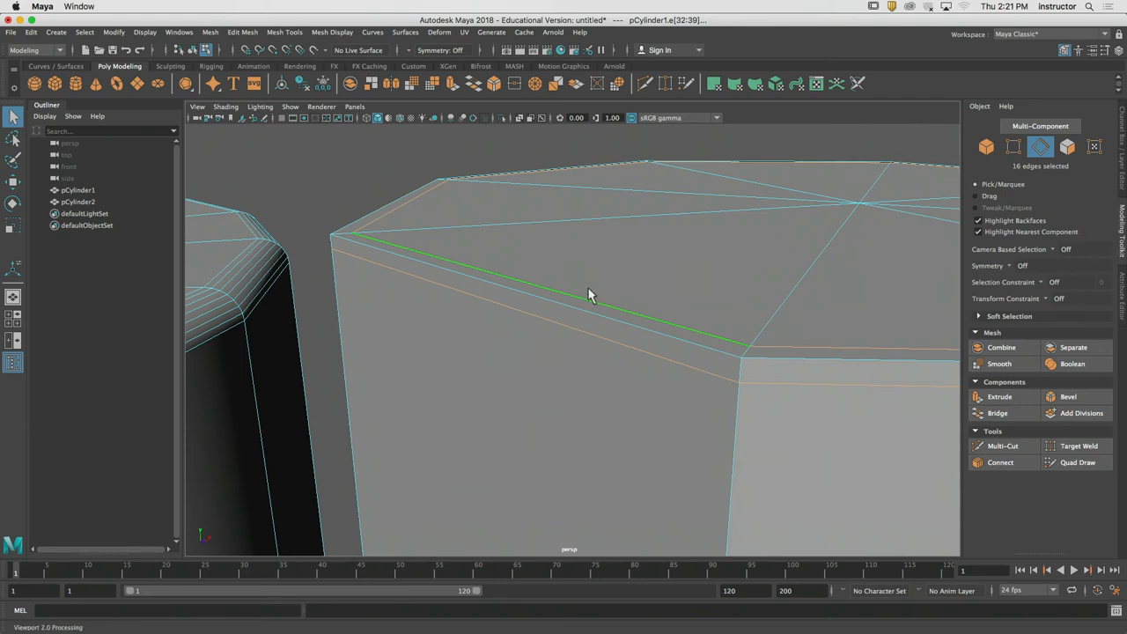
# - Drag to place a new edge loop on pCylinder2 just below its top rim
pyautogui.moveTo(590, 295); pyautogui.dragTo(412, 258)
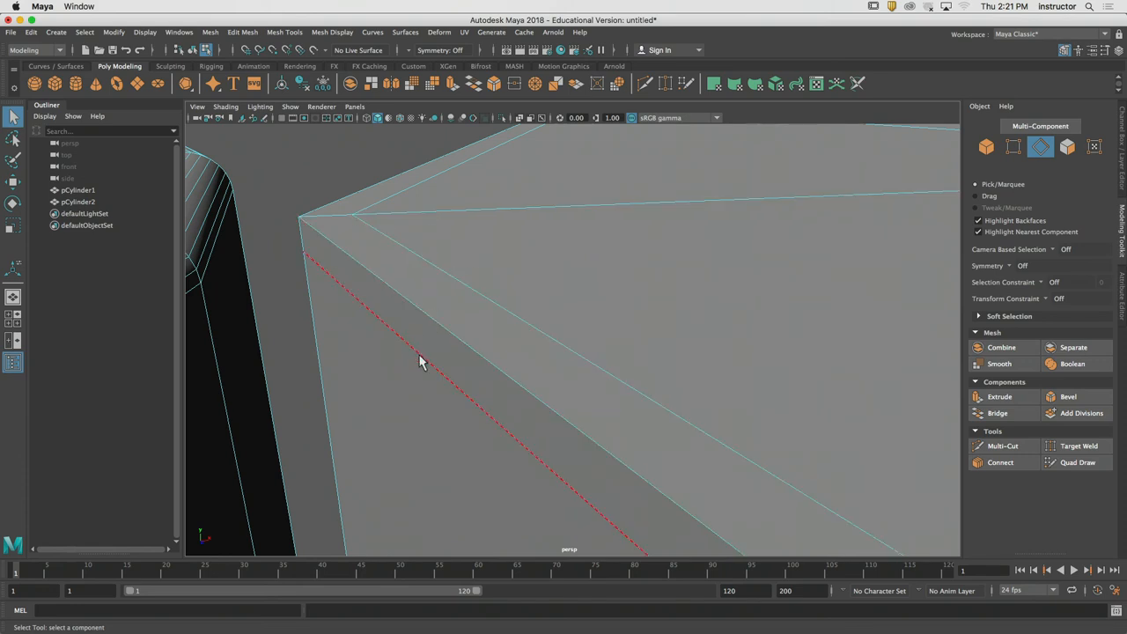
pyautogui.moveTo(446, 359)
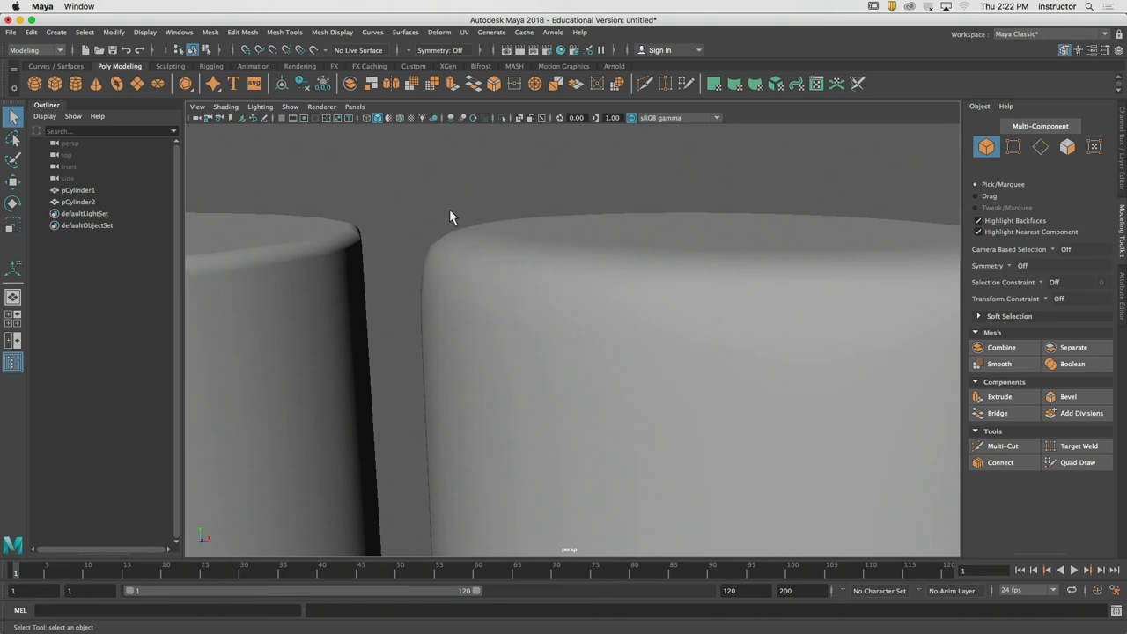
pyautogui.moveTo(468, 226)
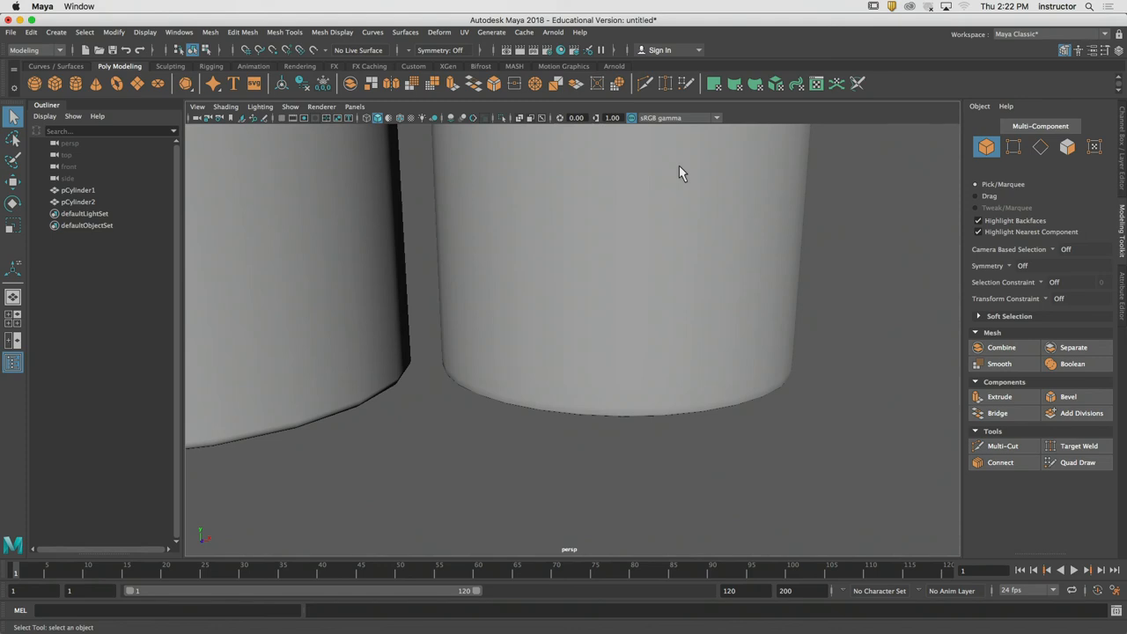
pyautogui.moveTo(509, 209)
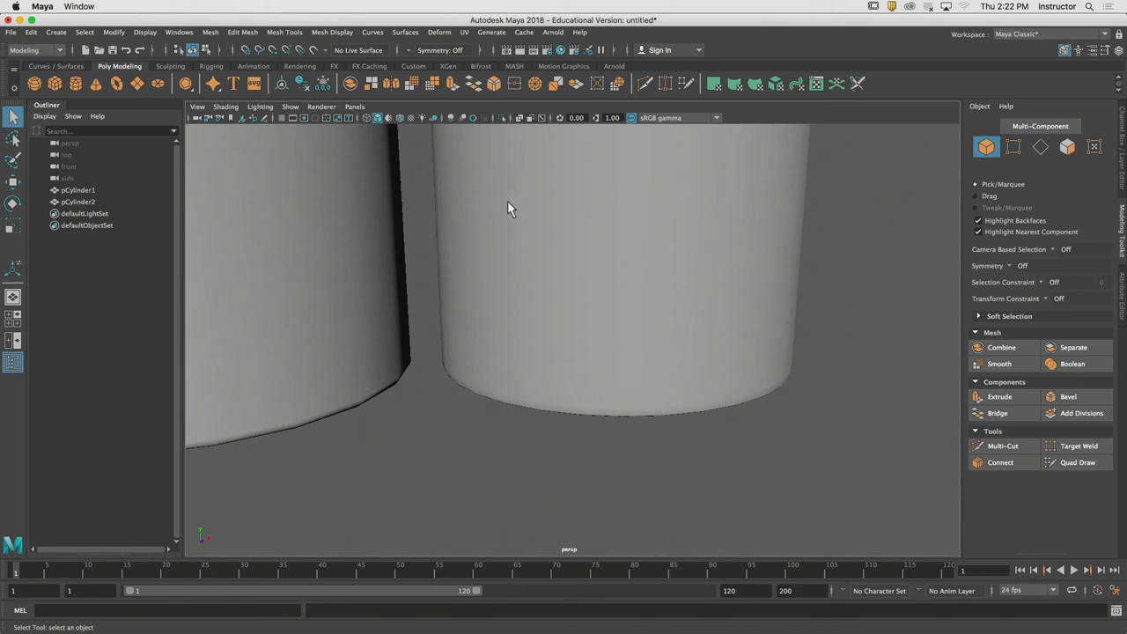
# - Orbit out to view both cylinders whole, side by side
pyautogui.moveTo(507, 208); pyautogui.dragTo(555, 294)
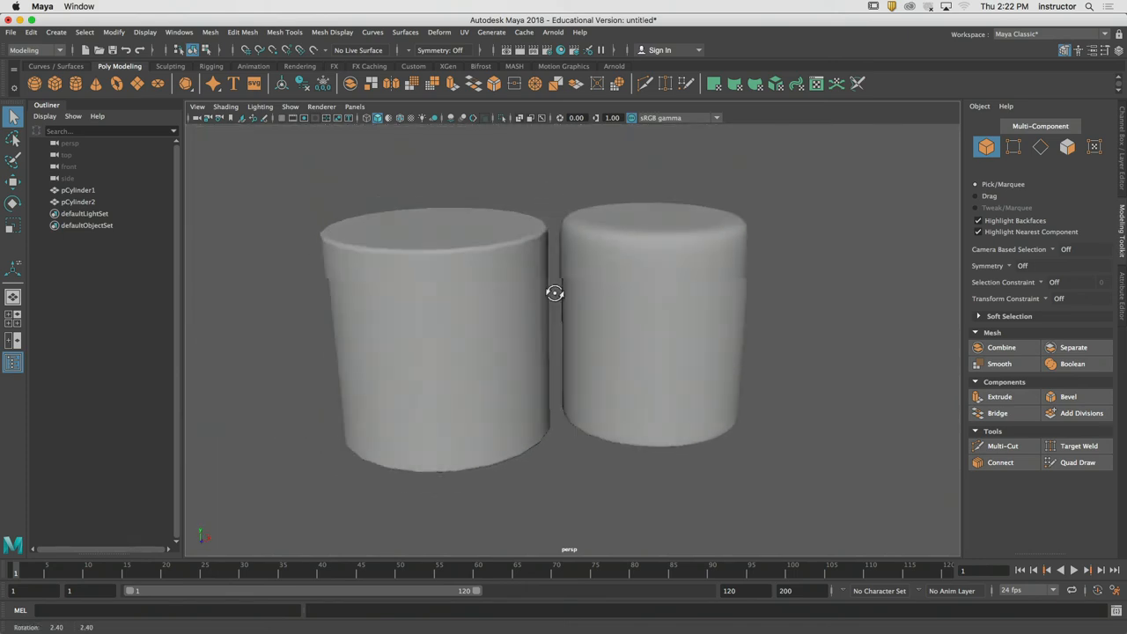
pyautogui.moveTo(554, 293); pyautogui.dragTo(577, 287)
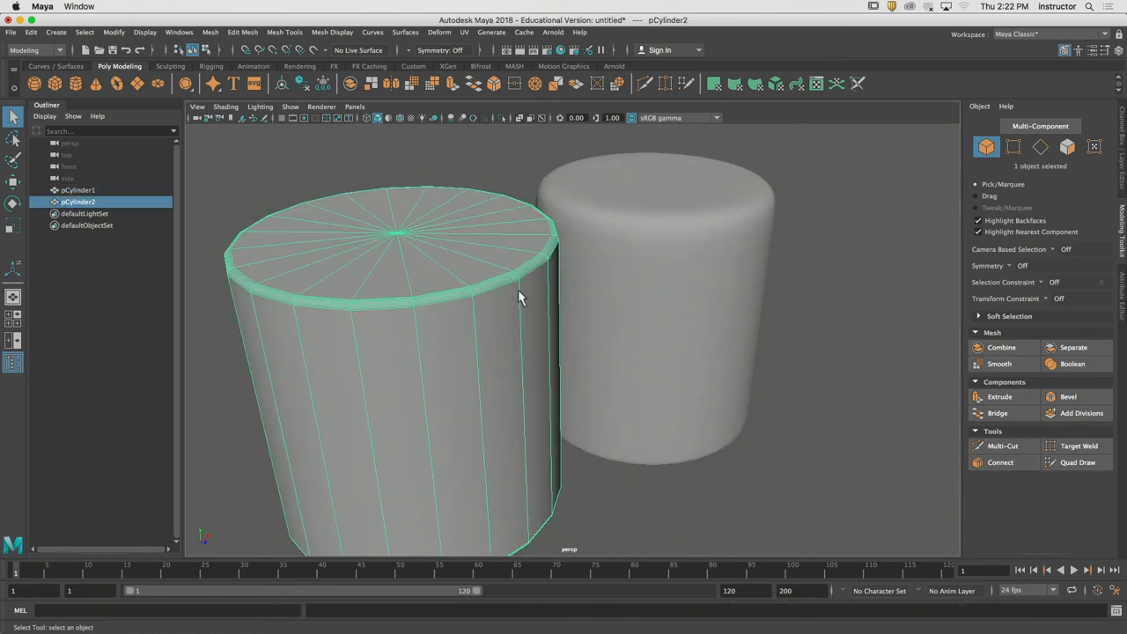
pyautogui.moveTo(663, 299)
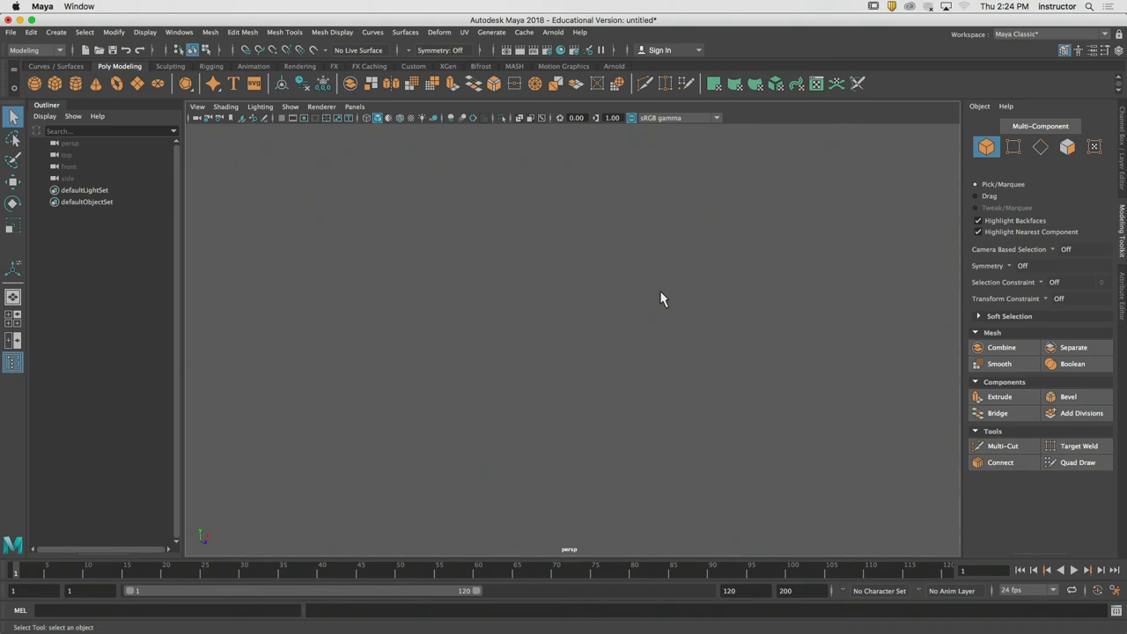
pyautogui.moveTo(581, 317)
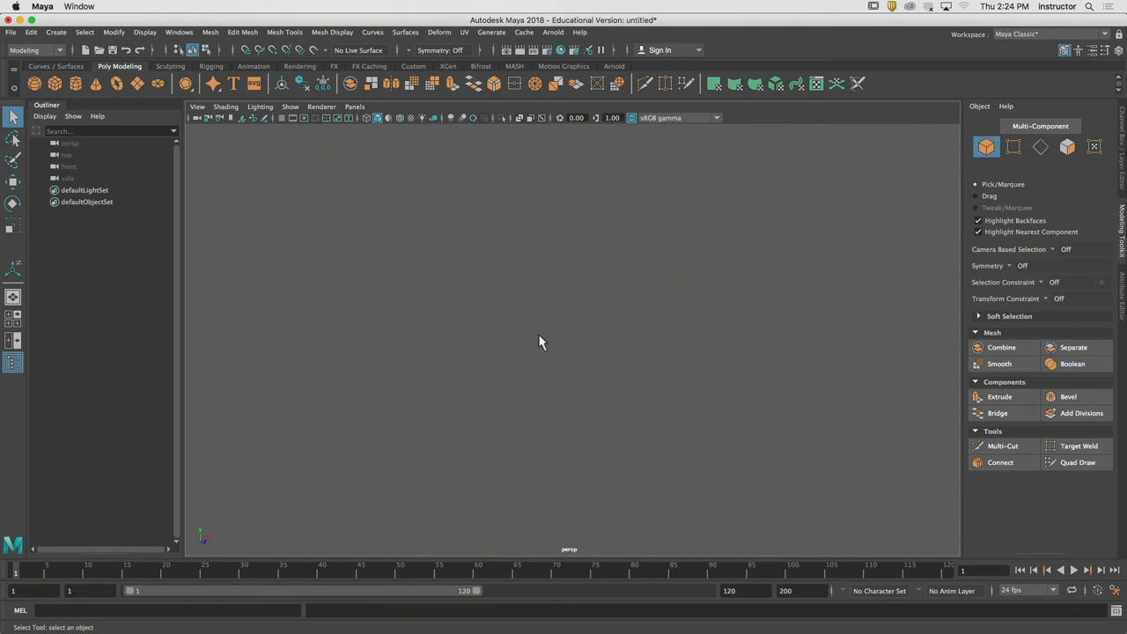
# - Switch to the side view and browse the image-plane file chooser to PATS_STUFF
pyautogui.click(197, 106)
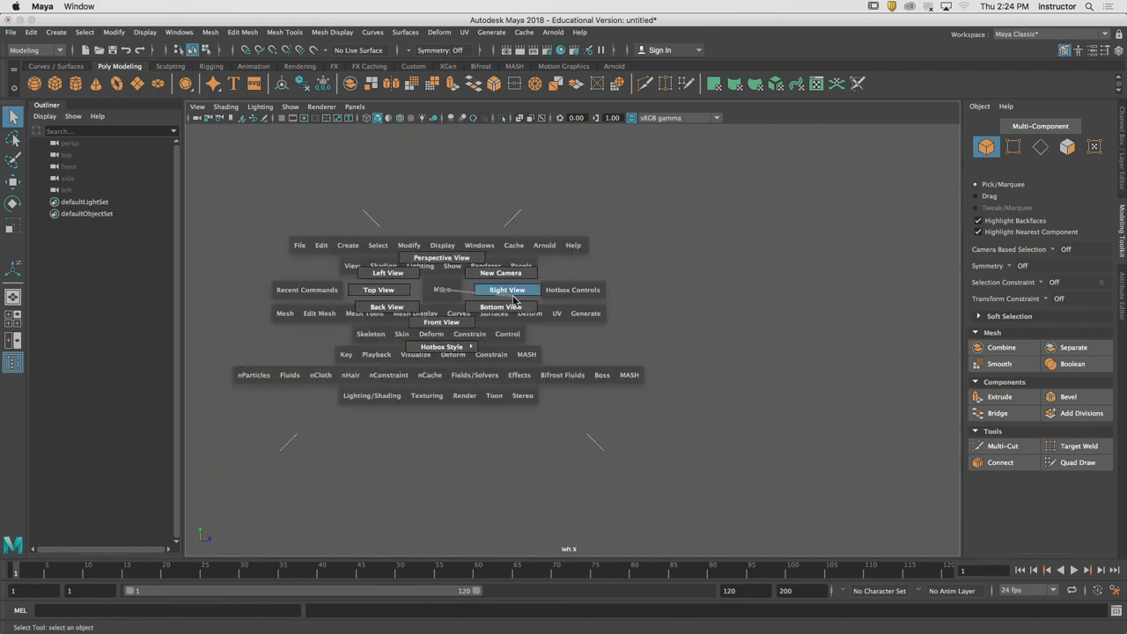
pyautogui.moveTo(500, 307)
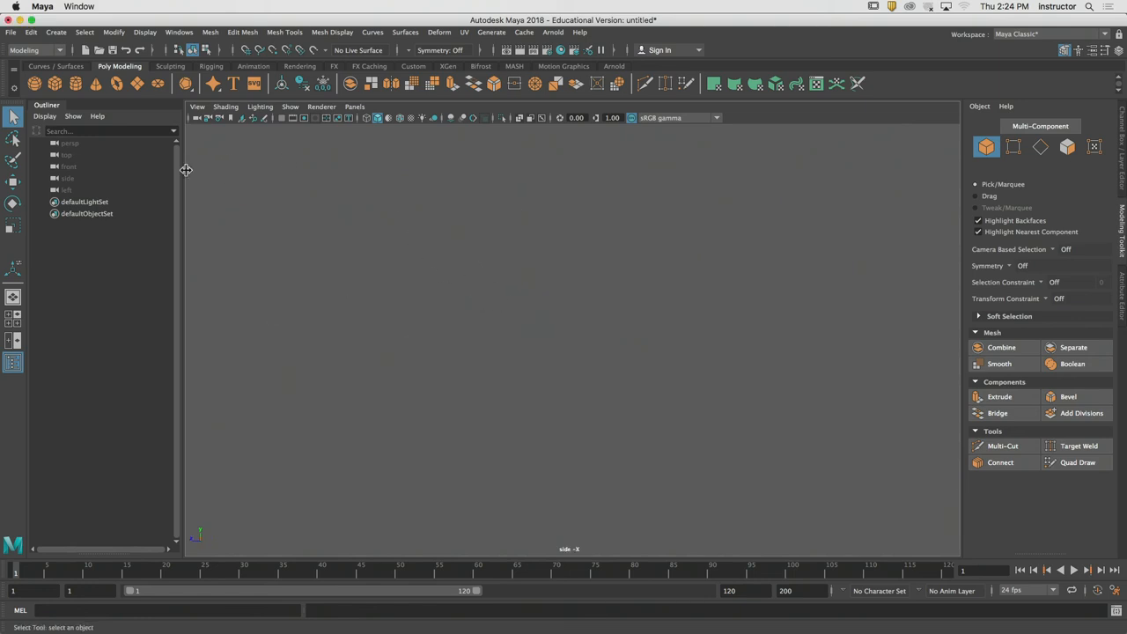
pyautogui.click(197, 107)
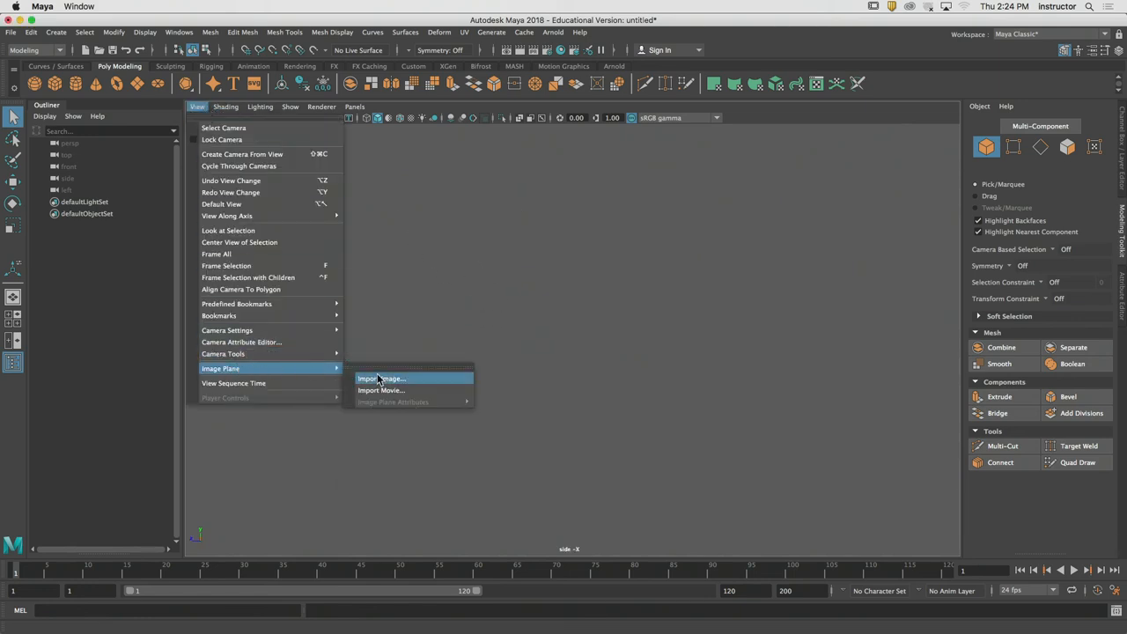
pyautogui.click(382, 379)
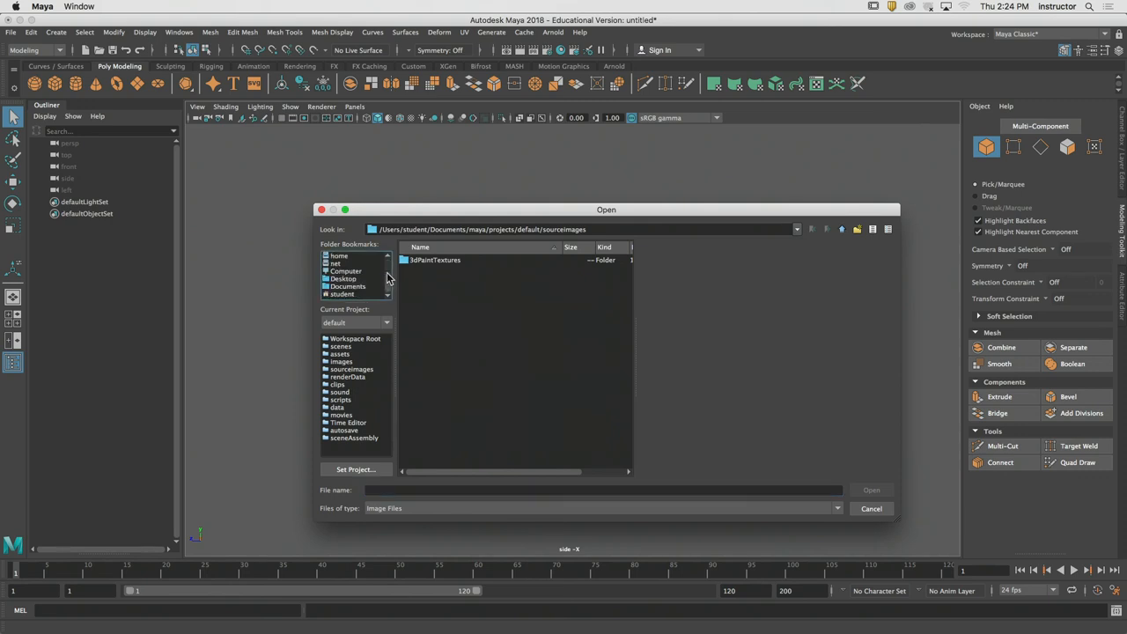
pyautogui.click(345, 271)
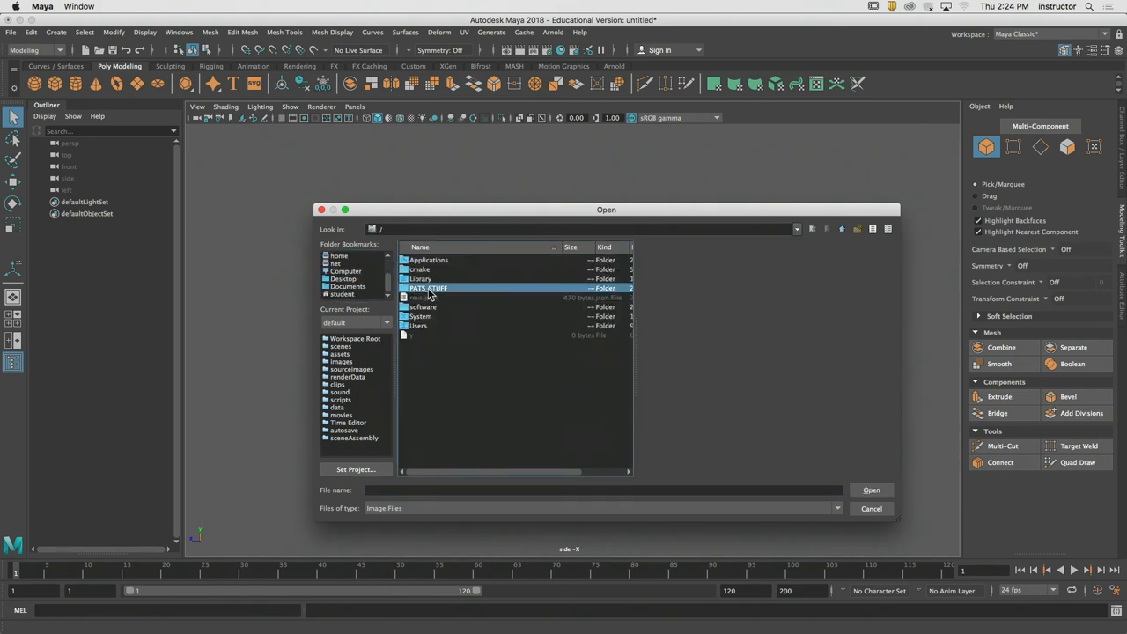
pyautogui.doubleClick(428, 288)
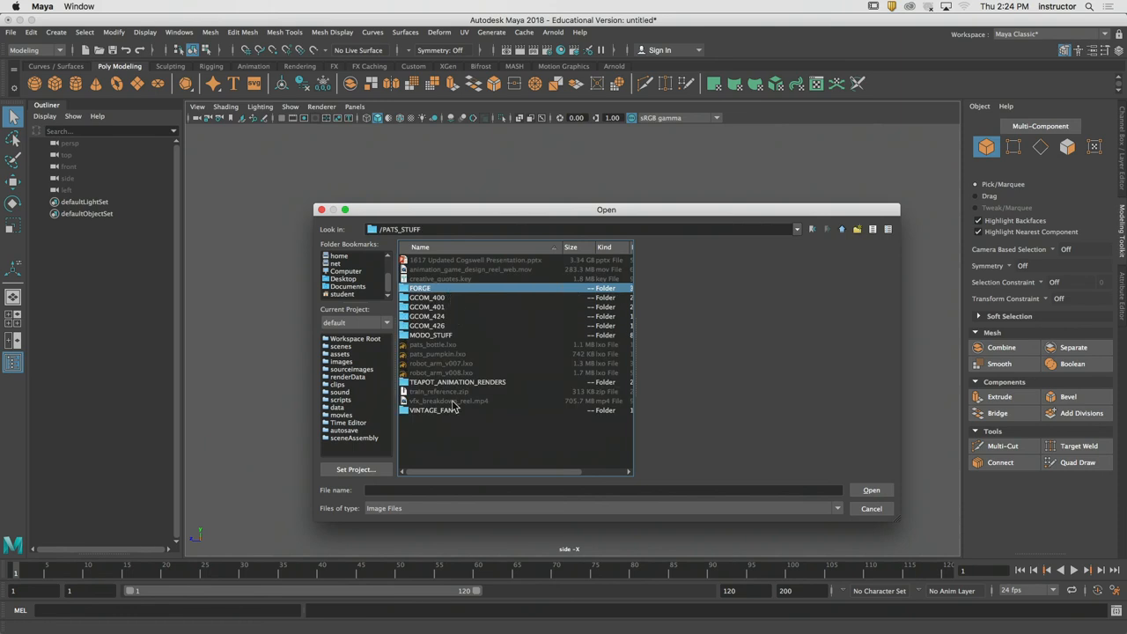
pyautogui.moveTo(425, 437)
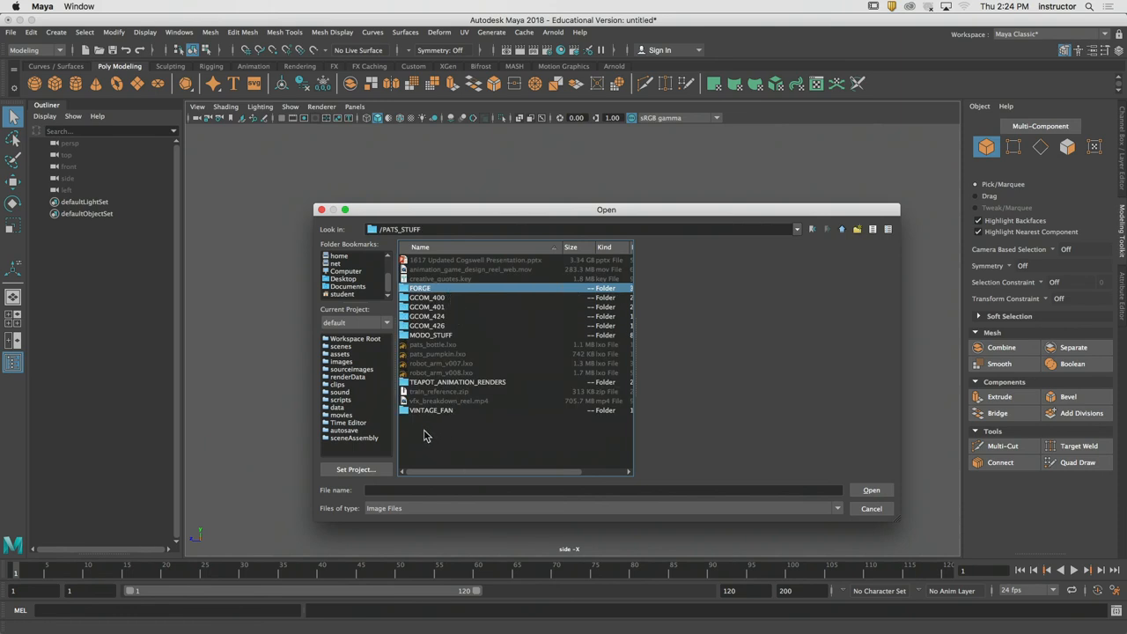
pyautogui.moveTo(432, 439)
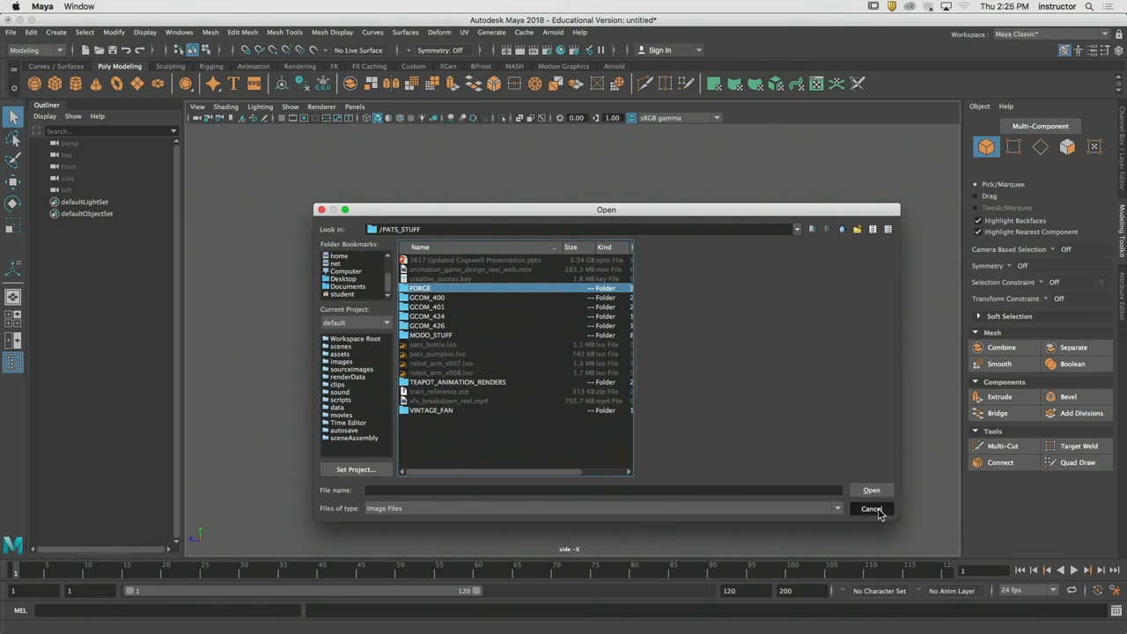
# - Cancel the image chooser without importing and deselect the cylinder
pyautogui.click(872, 509)
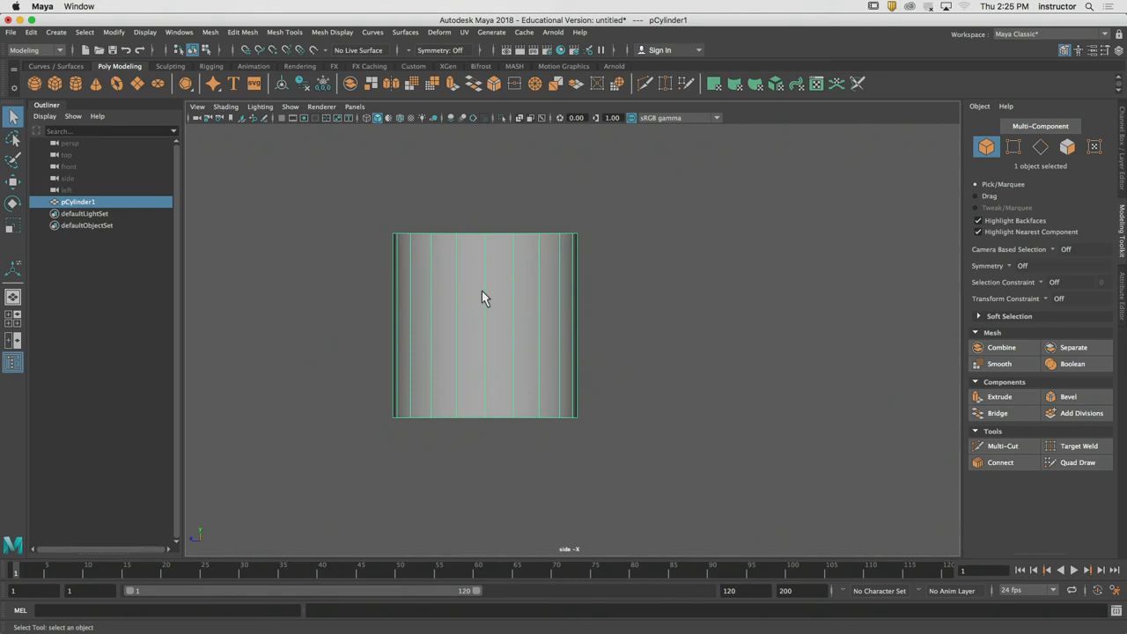
pyautogui.click(42, 7)
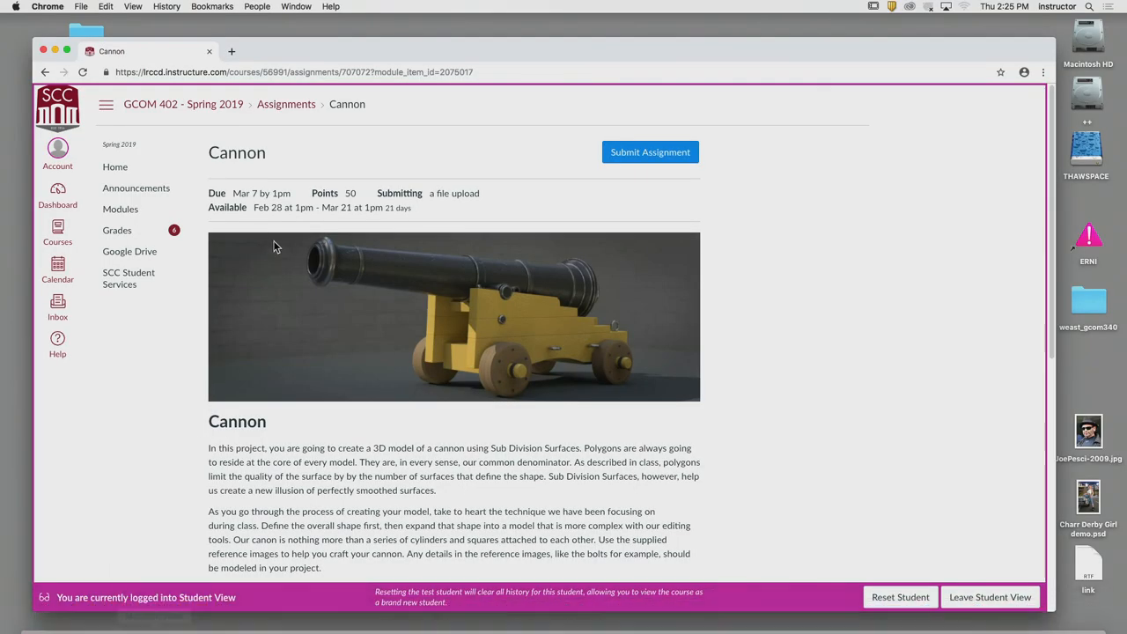
# - Download train_reference.zip from the Train - High Detail module and open the archive
pyautogui.click(120, 209)
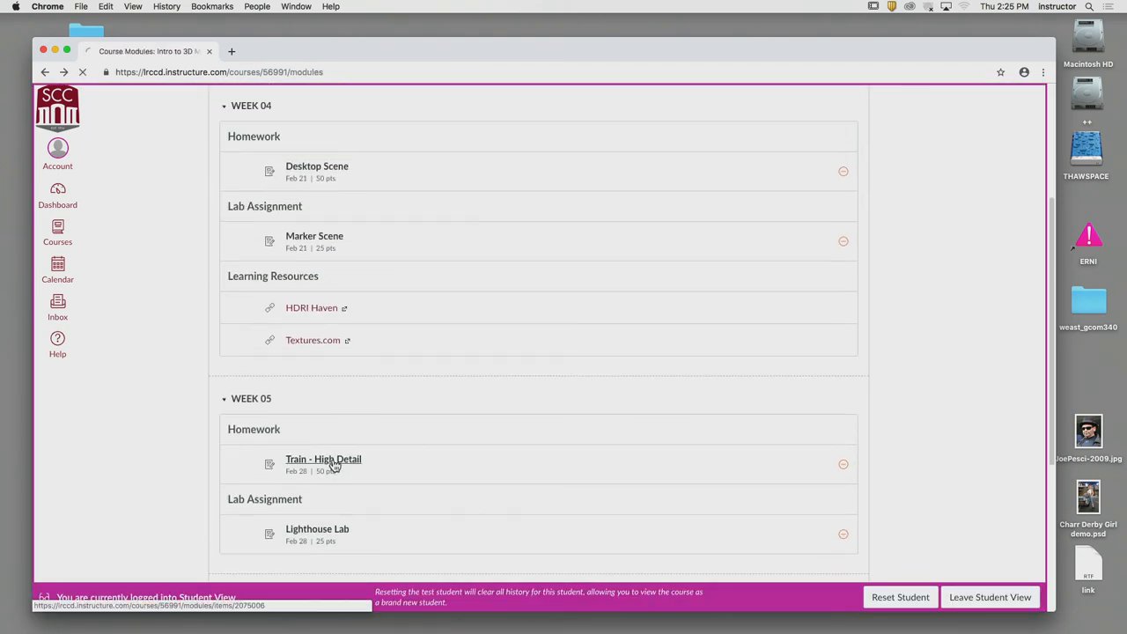
pyautogui.click(323, 459)
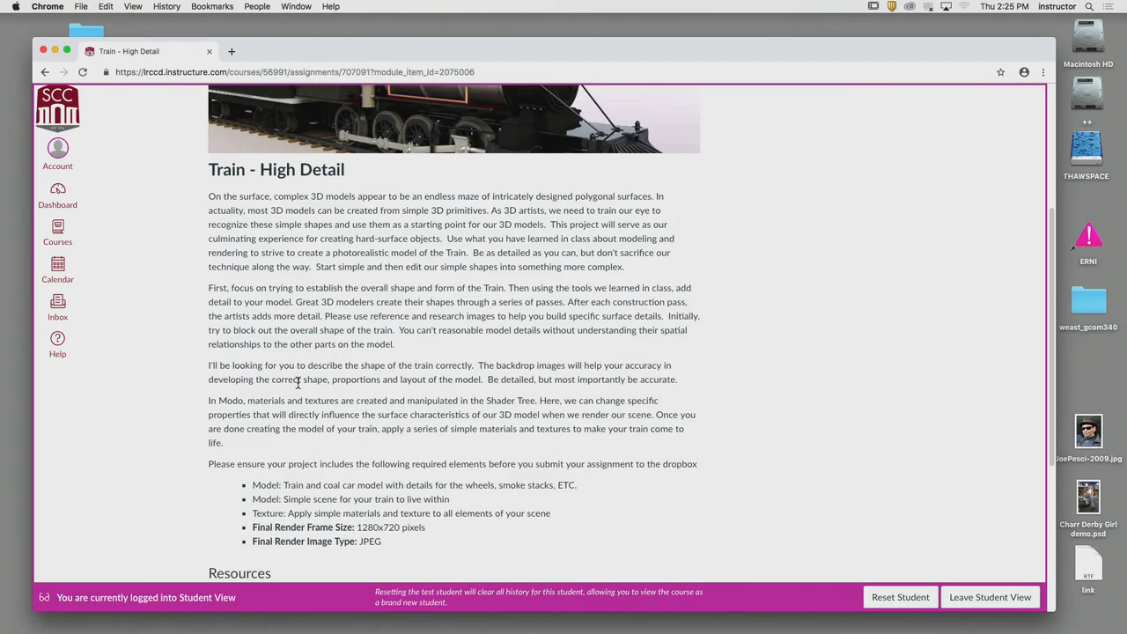
pyautogui.scroll(-3)
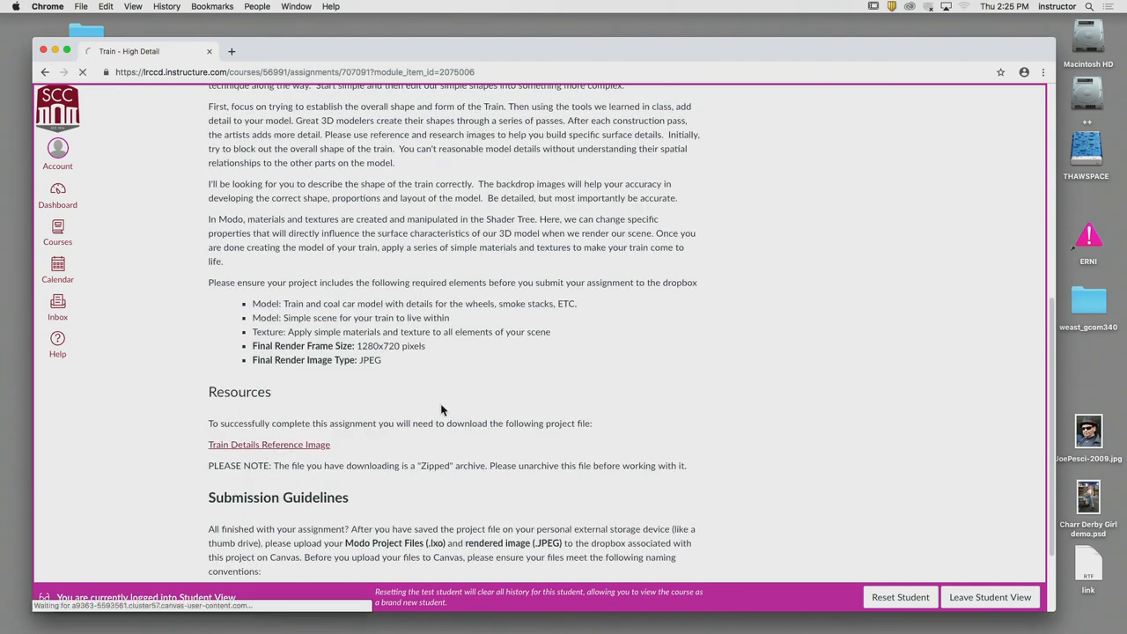
pyautogui.click(269, 443)
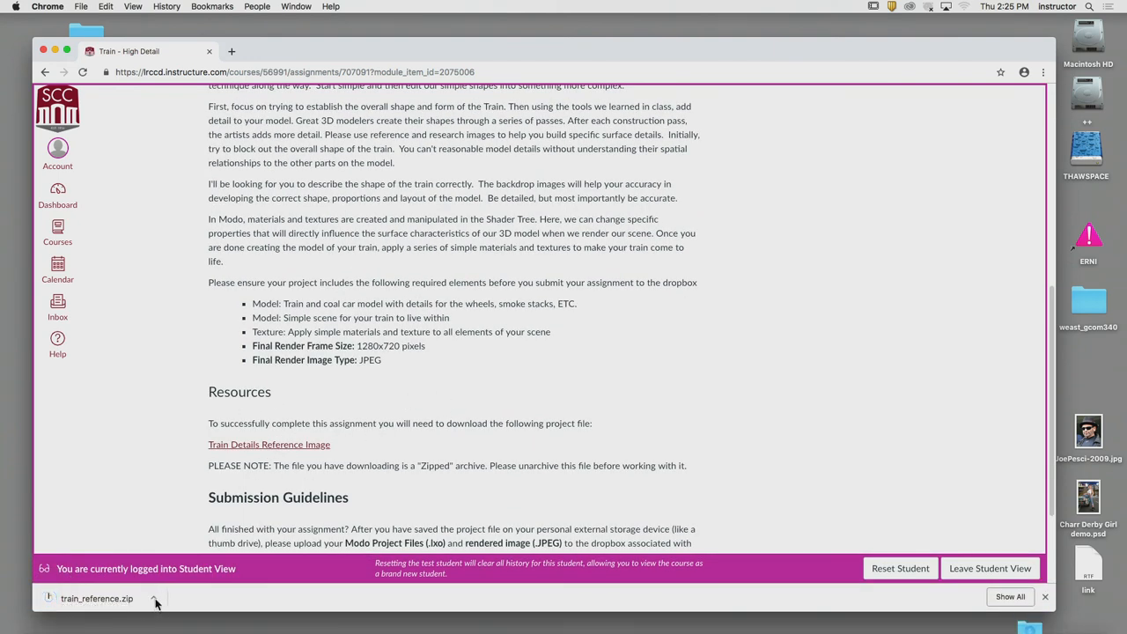
pyautogui.click(156, 599)
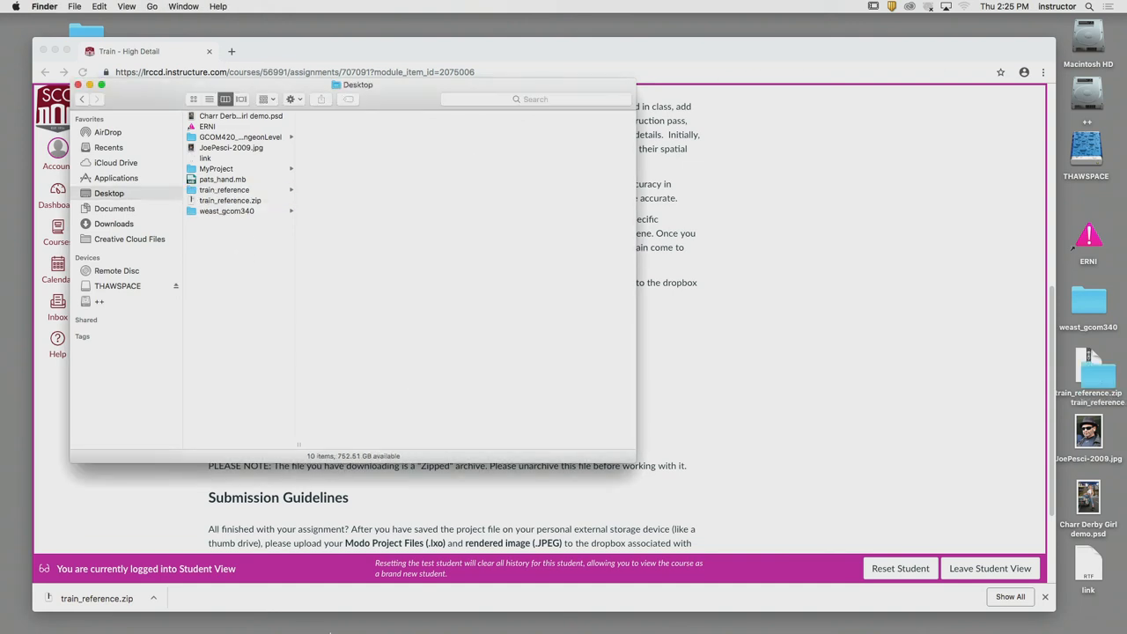
# - Import the train reference drawing from Desktop/train_reference as a side-view image plane
pyautogui.click(556, 614)
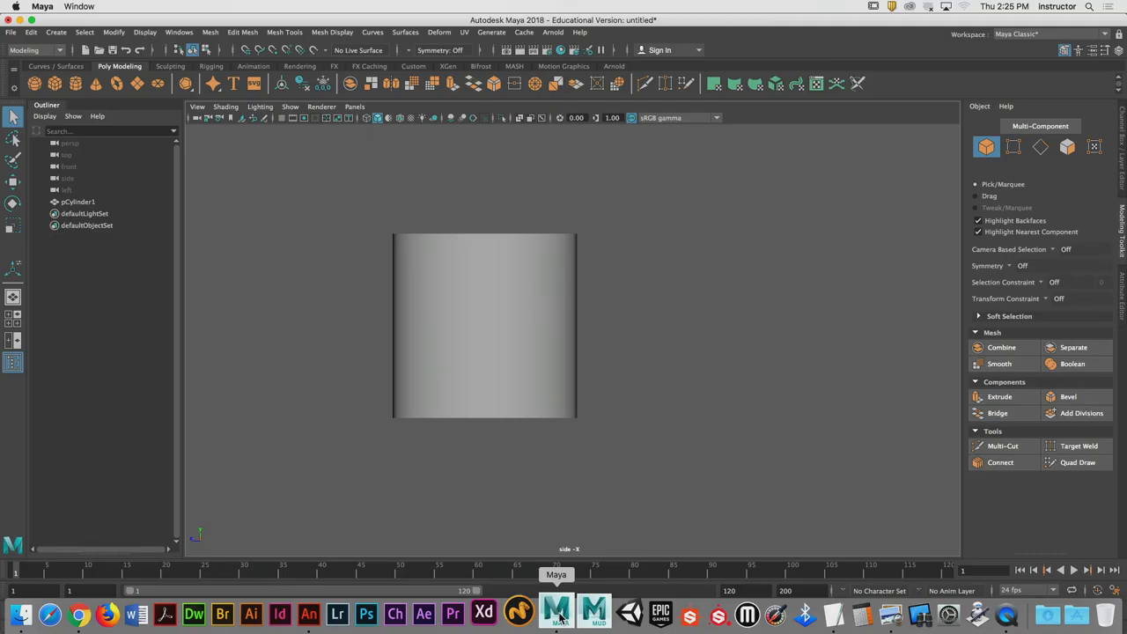
pyautogui.click(197, 107)
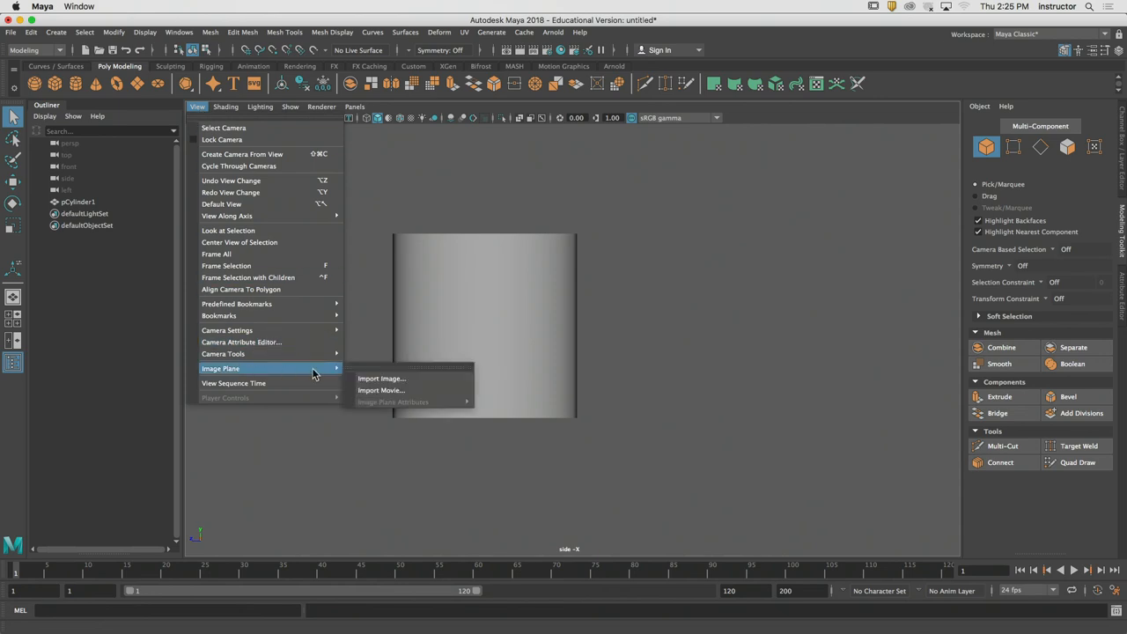
pyautogui.click(381, 379)
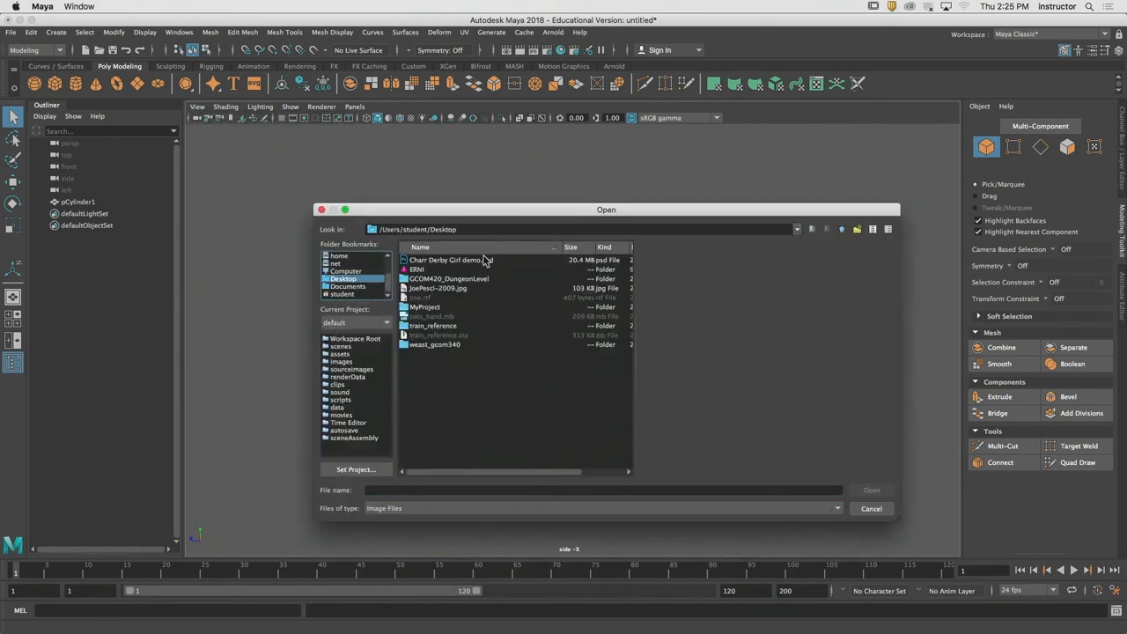
pyautogui.click(432, 325)
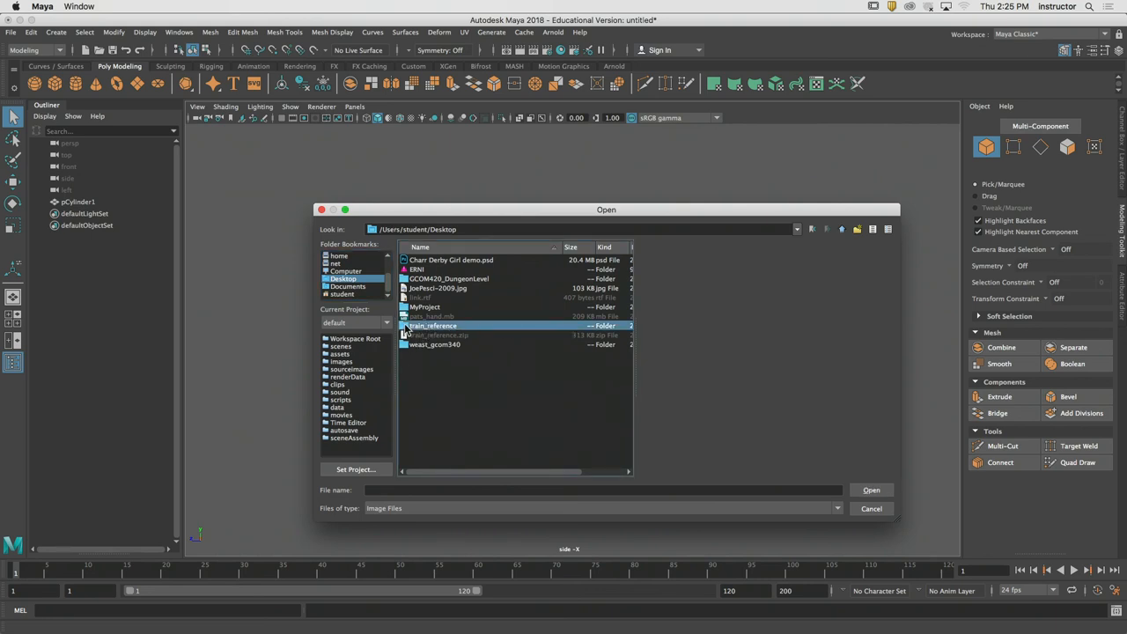
pyautogui.click(871, 508)
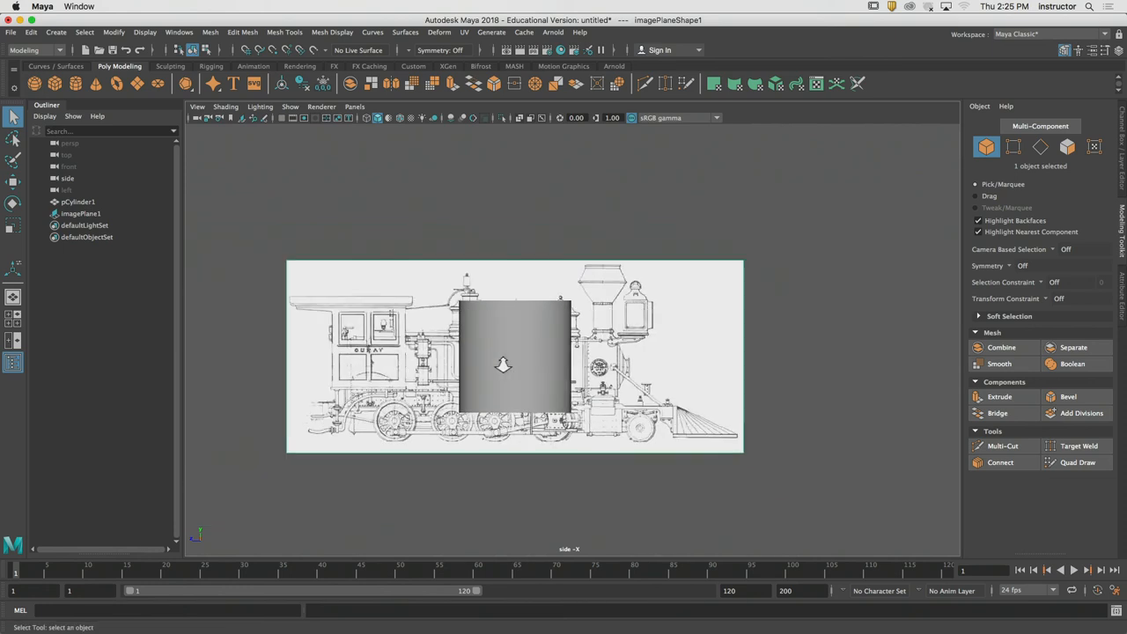
# - Select imagePlane1 in the Outliner and open the display Layers options
pyautogui.click(80, 213)
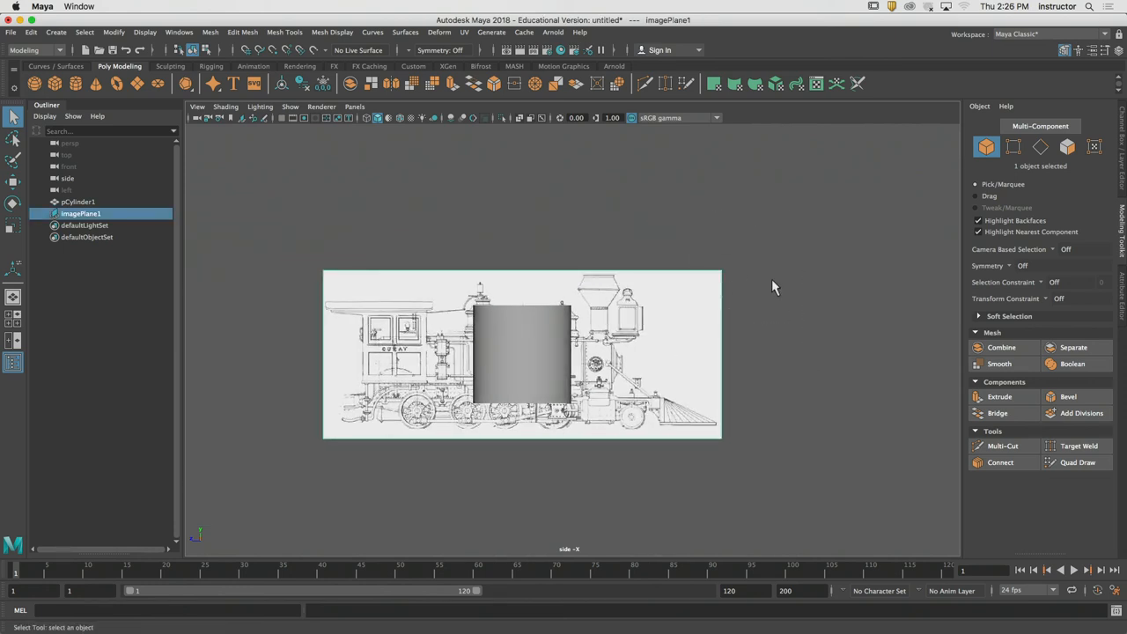
pyautogui.moveTo(775, 347)
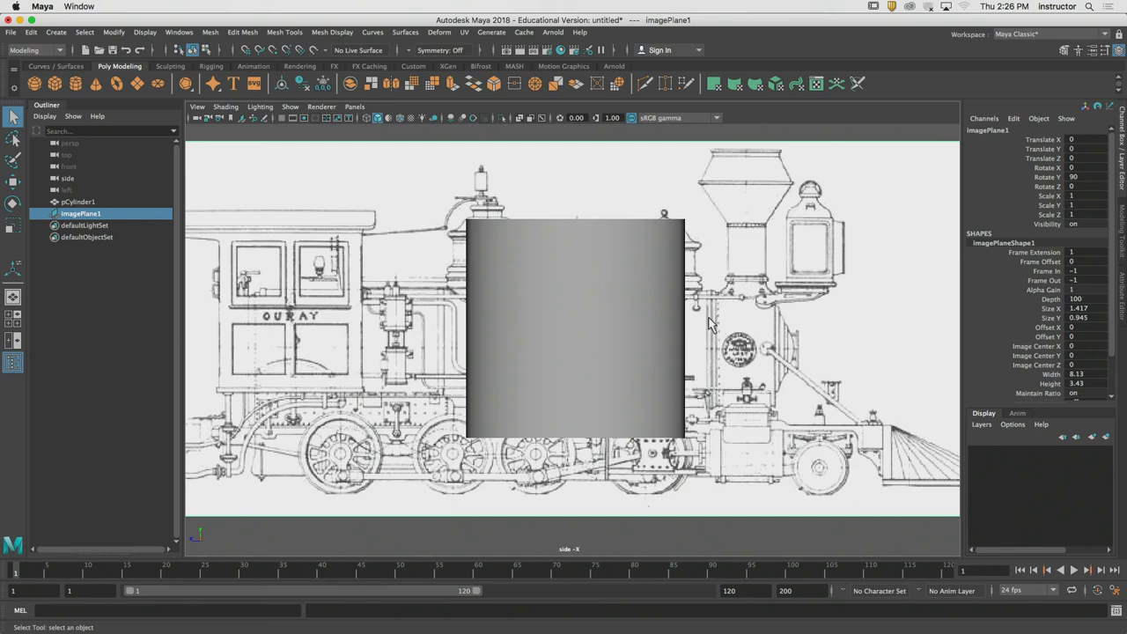
pyautogui.click(1072, 196)
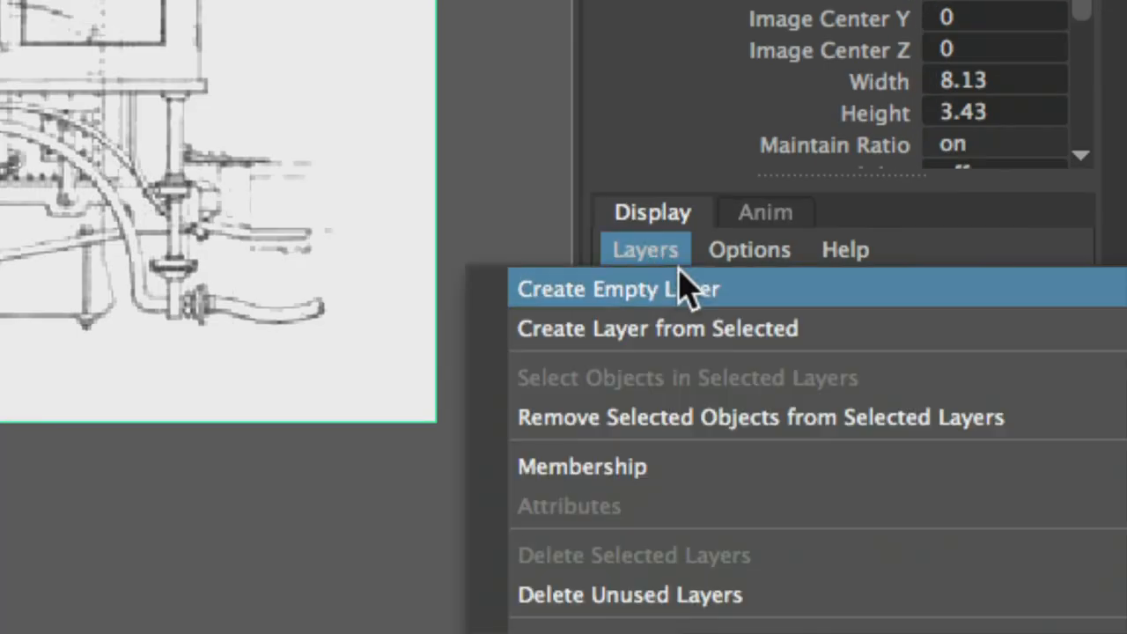
# - Name the display layer 'Ref' in the Edit Layer dialog and save
pyautogui.click(620, 289)
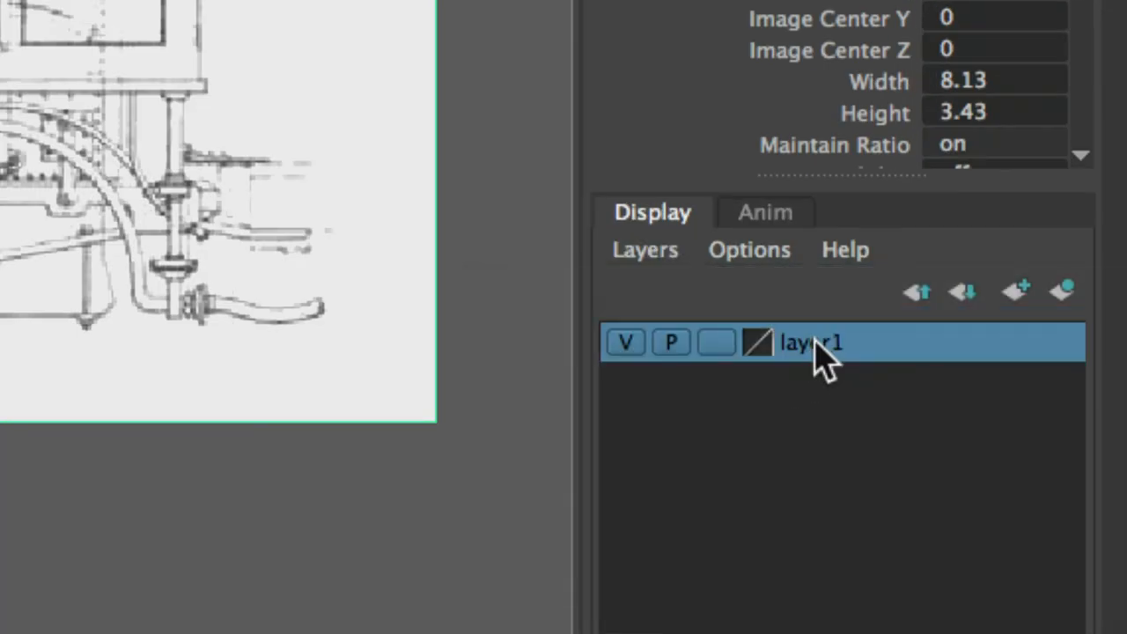
pyautogui.moveTo(801, 361)
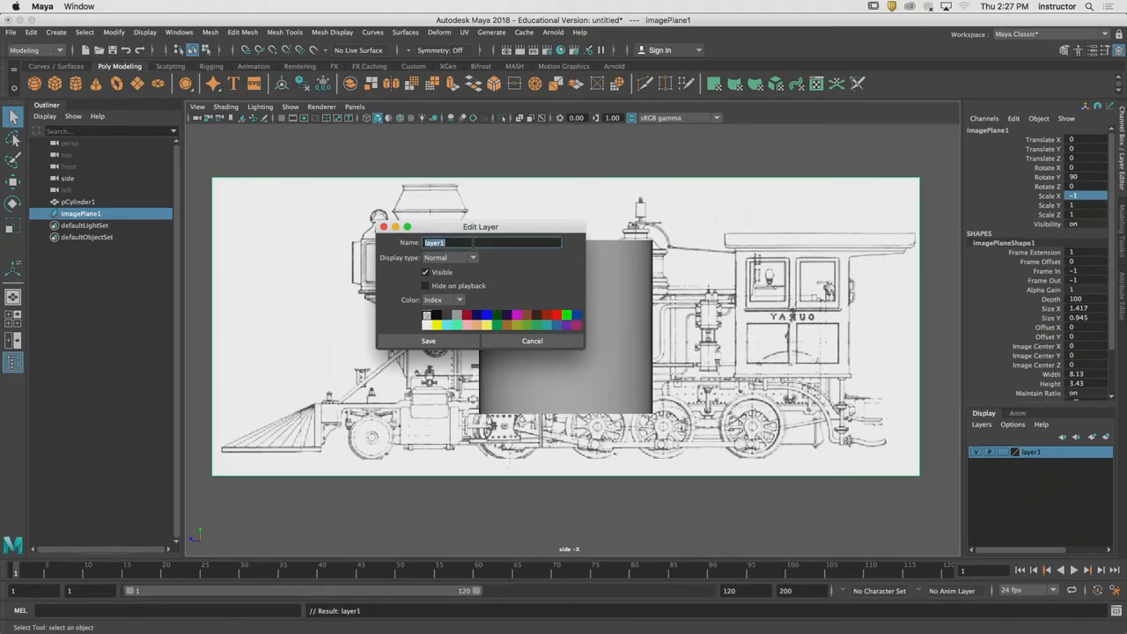
pyautogui.write('Ref')
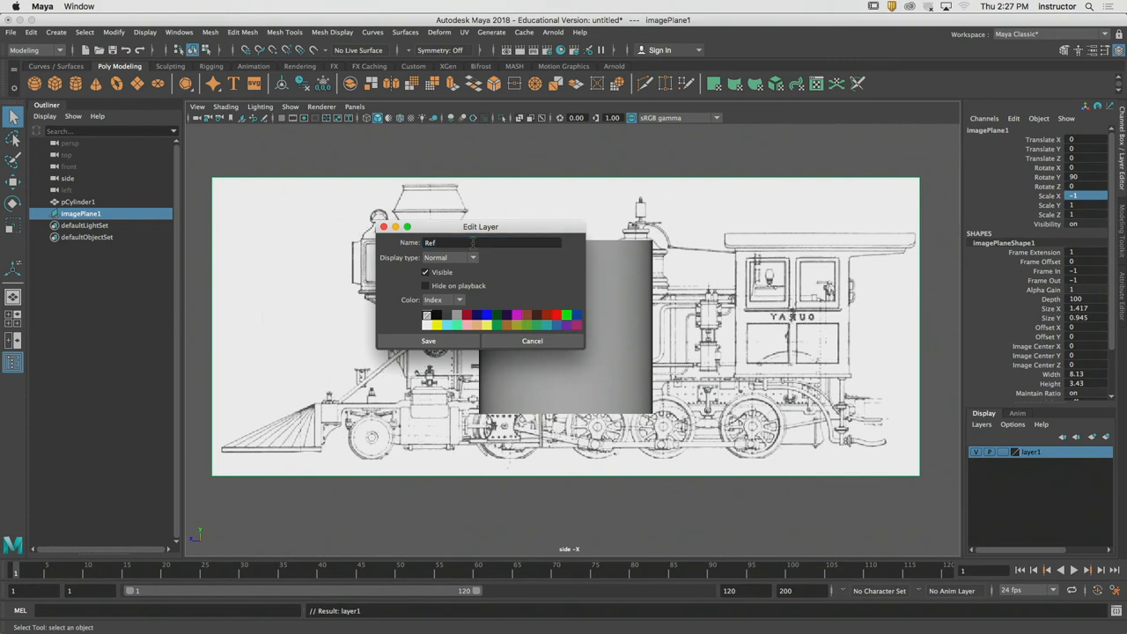
pyautogui.click(428, 341)
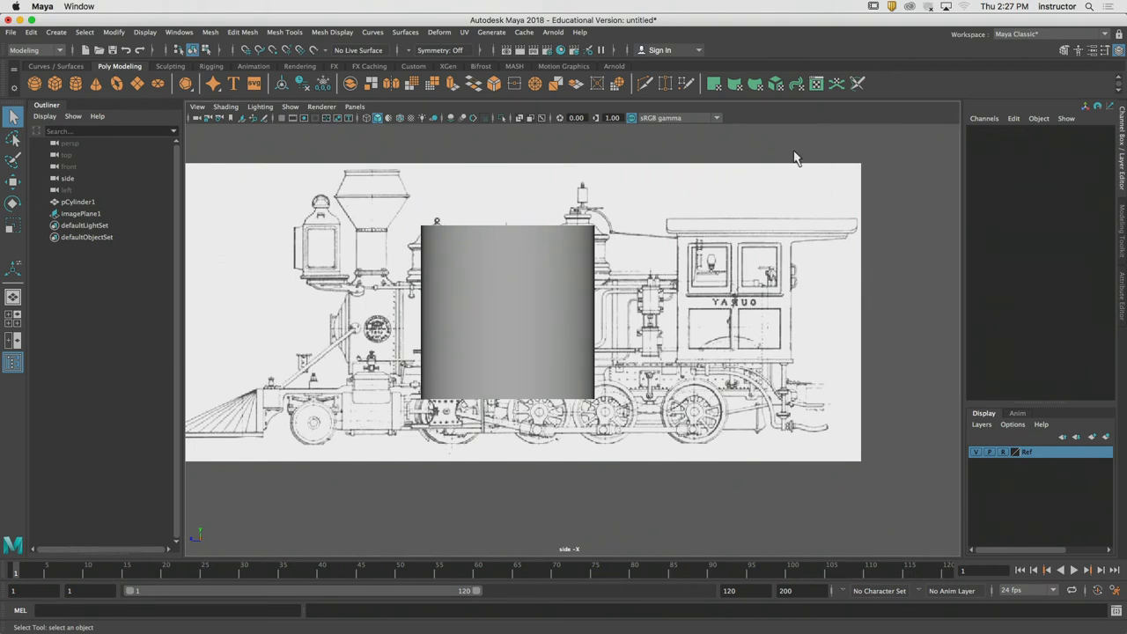
pyautogui.moveTo(952, 425)
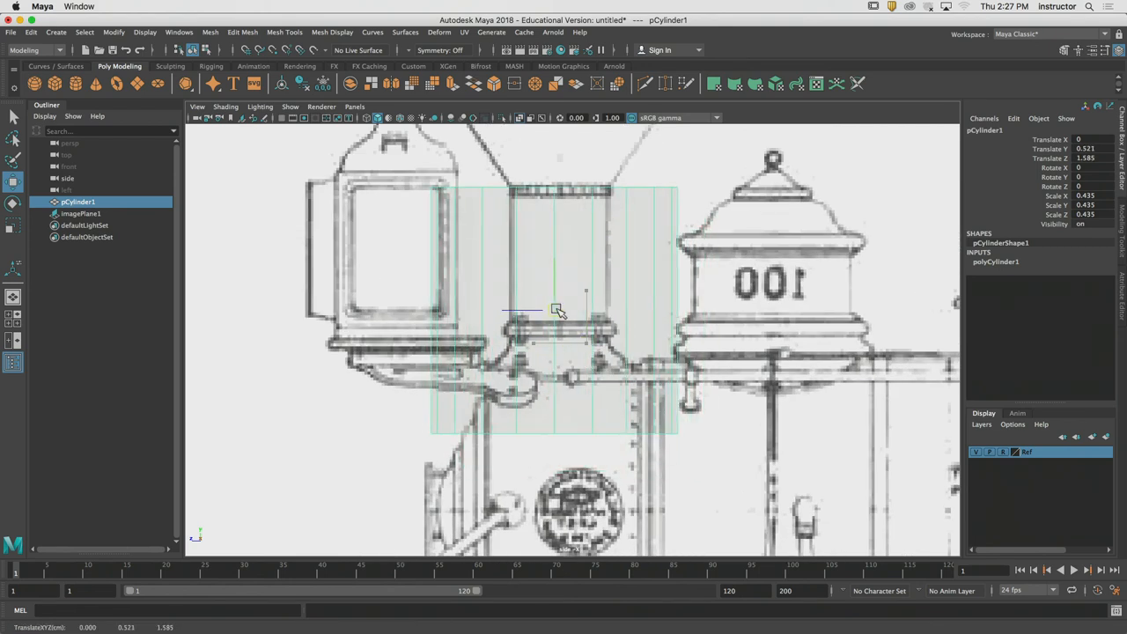
# - Scale pCylinder1 down to 0.181, align it over the smokestack neck, then deselect
pyautogui.moveTo(553, 310); pyautogui.dragTo(526, 310)
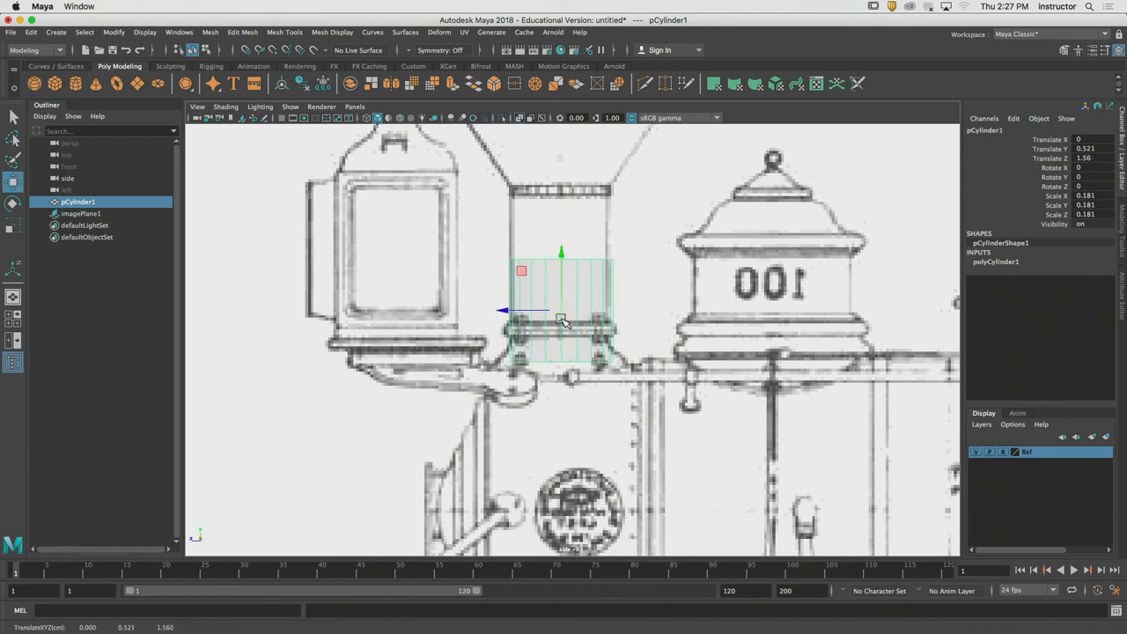
pyautogui.moveTo(561, 315); pyautogui.dragTo(561, 317)
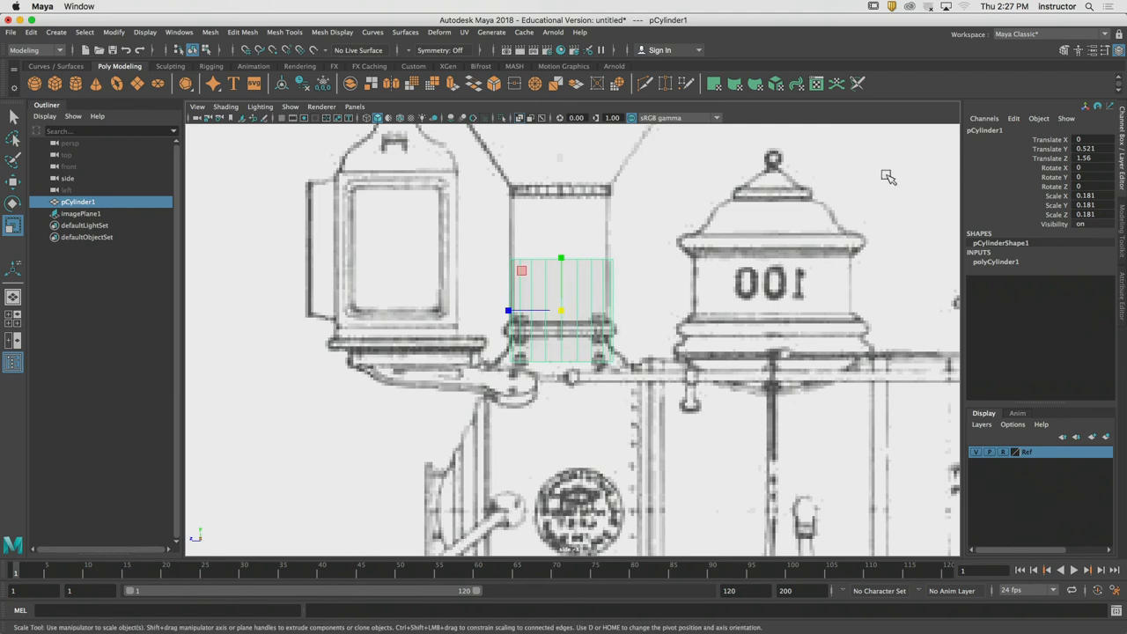
pyautogui.click(80, 213)
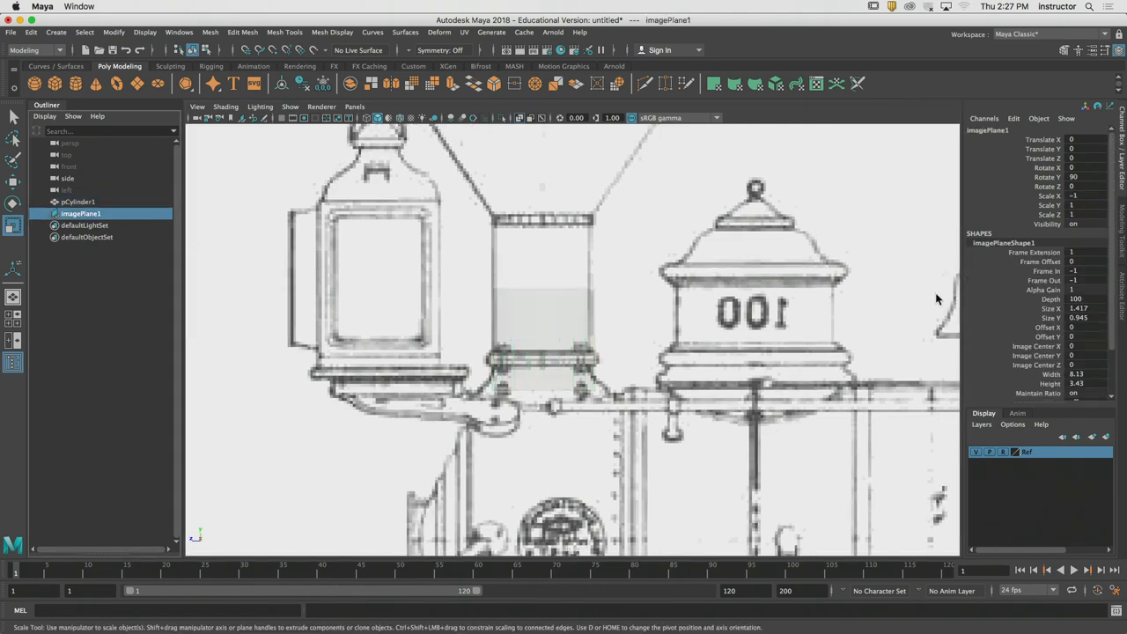
# - Start the bottom-face extrusion from the Modeling Toolkit panel
pyautogui.click(1083, 290)
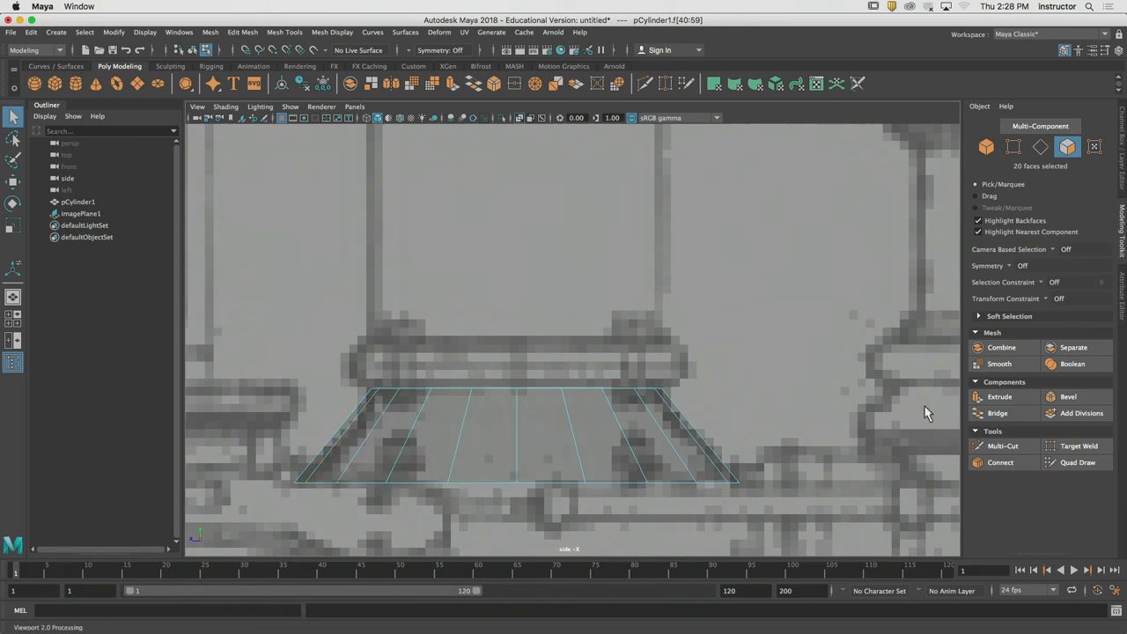
# - Clear the extruded face selection on pCylinder1 and activate Multi-Cut over the smokestack base
pyautogui.click(1000, 397)
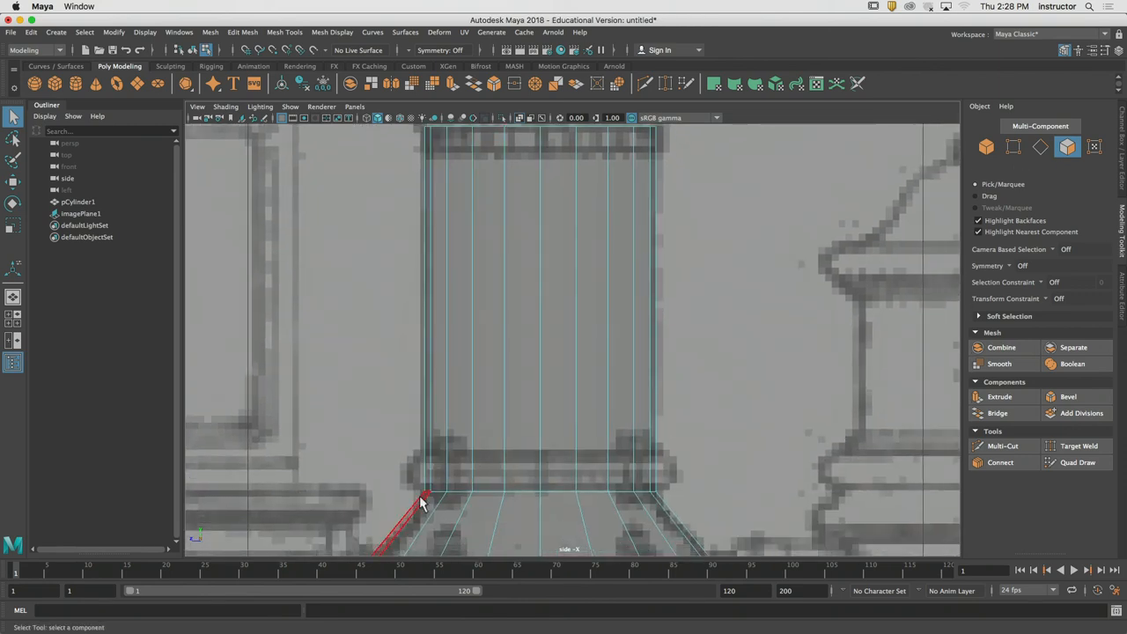
pyautogui.click(518, 511)
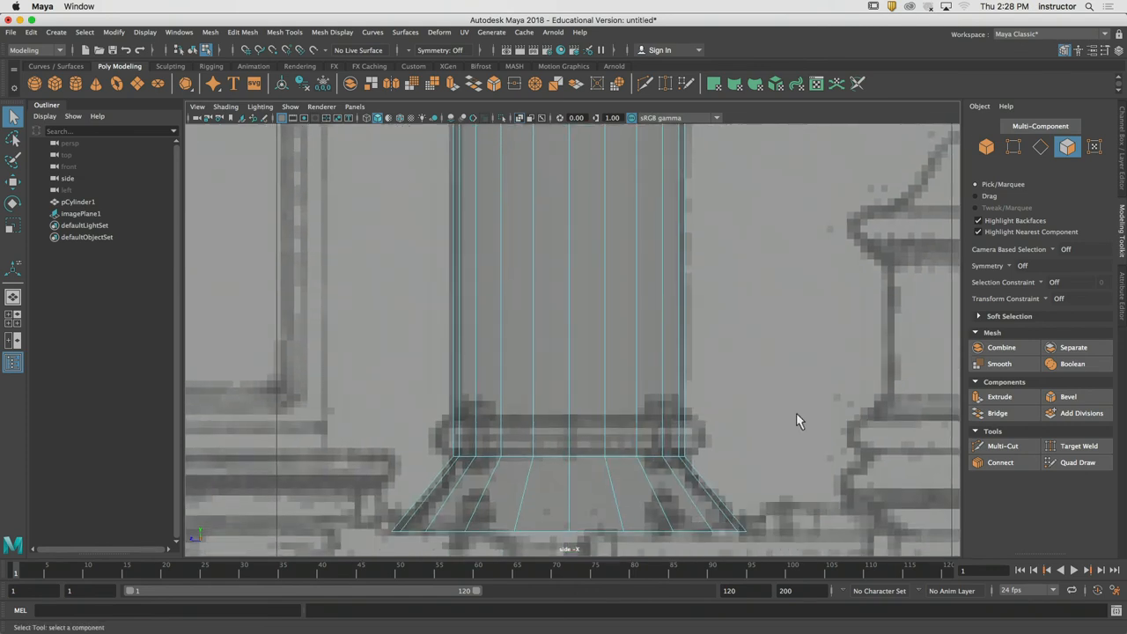
pyautogui.click(1002, 446)
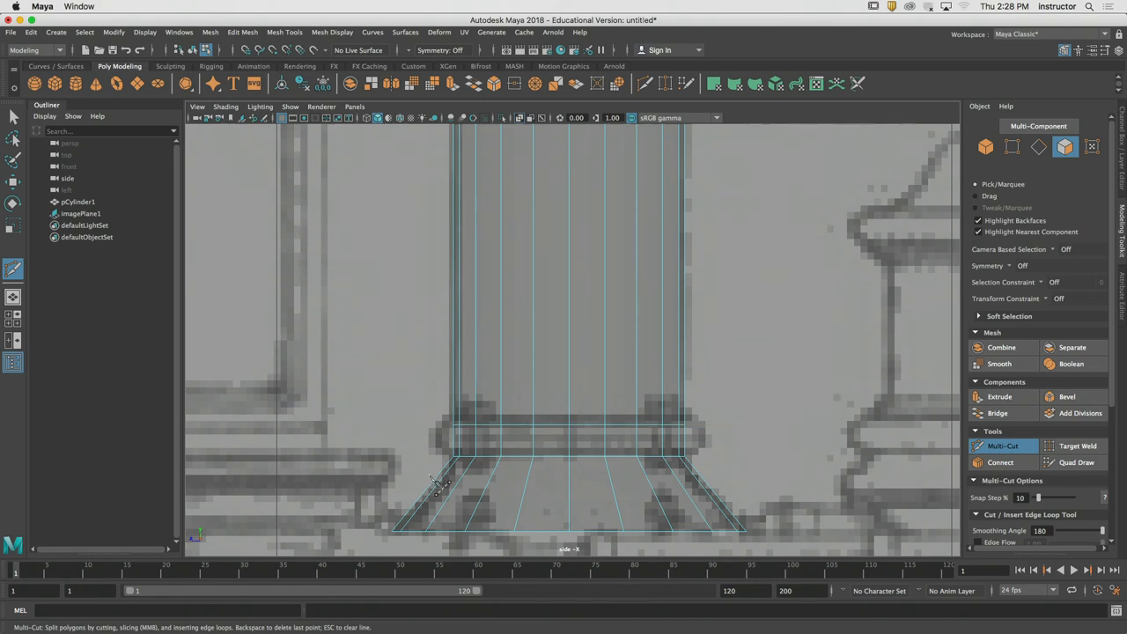
pyautogui.moveTo(456, 610)
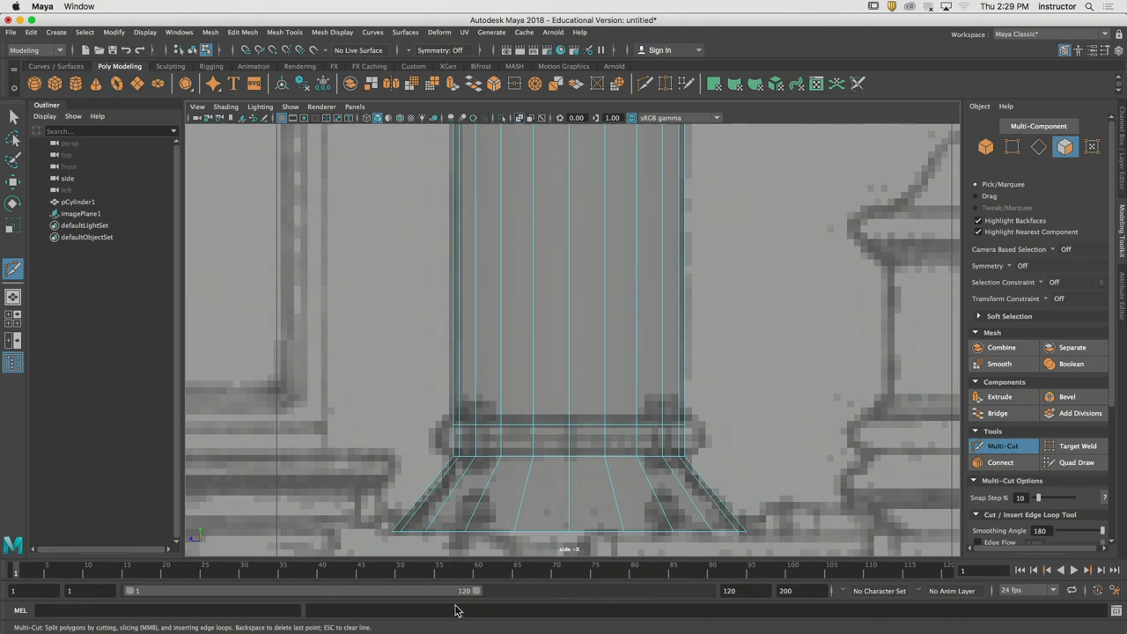
# - Cut a horizontal edge loop around the band on the smokestack neck
pyautogui.click(502, 423)
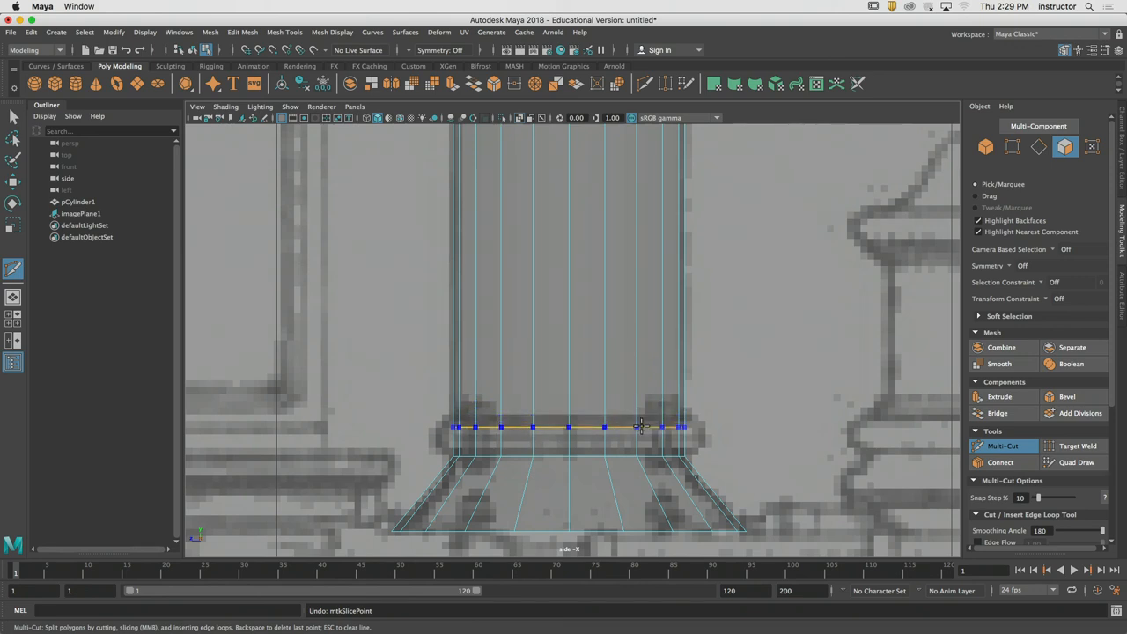
pyautogui.click(638, 425)
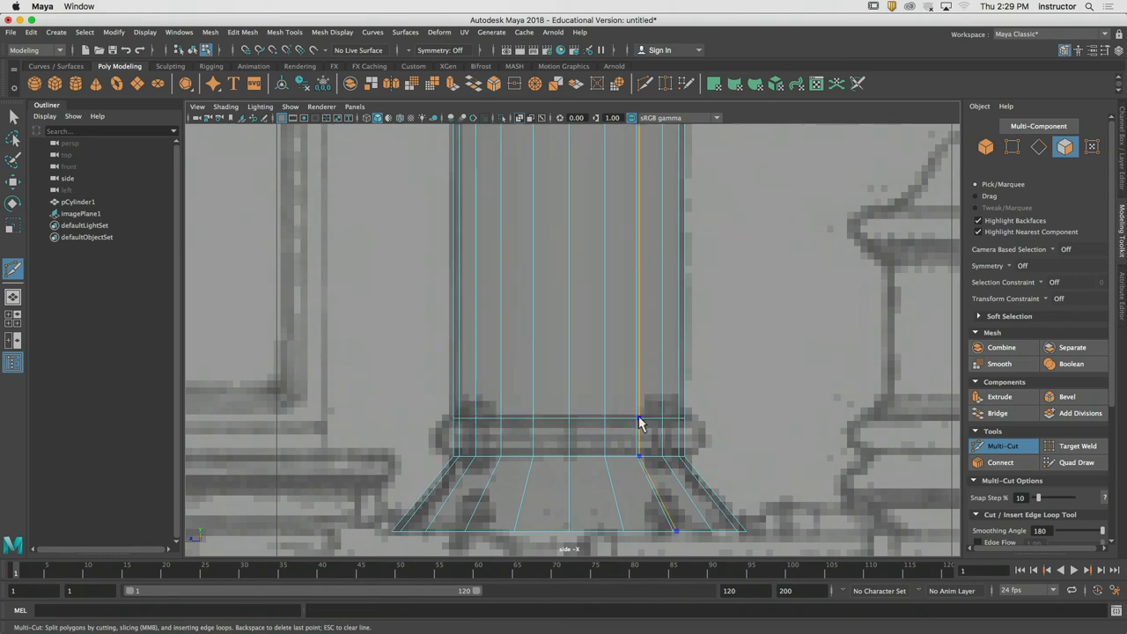